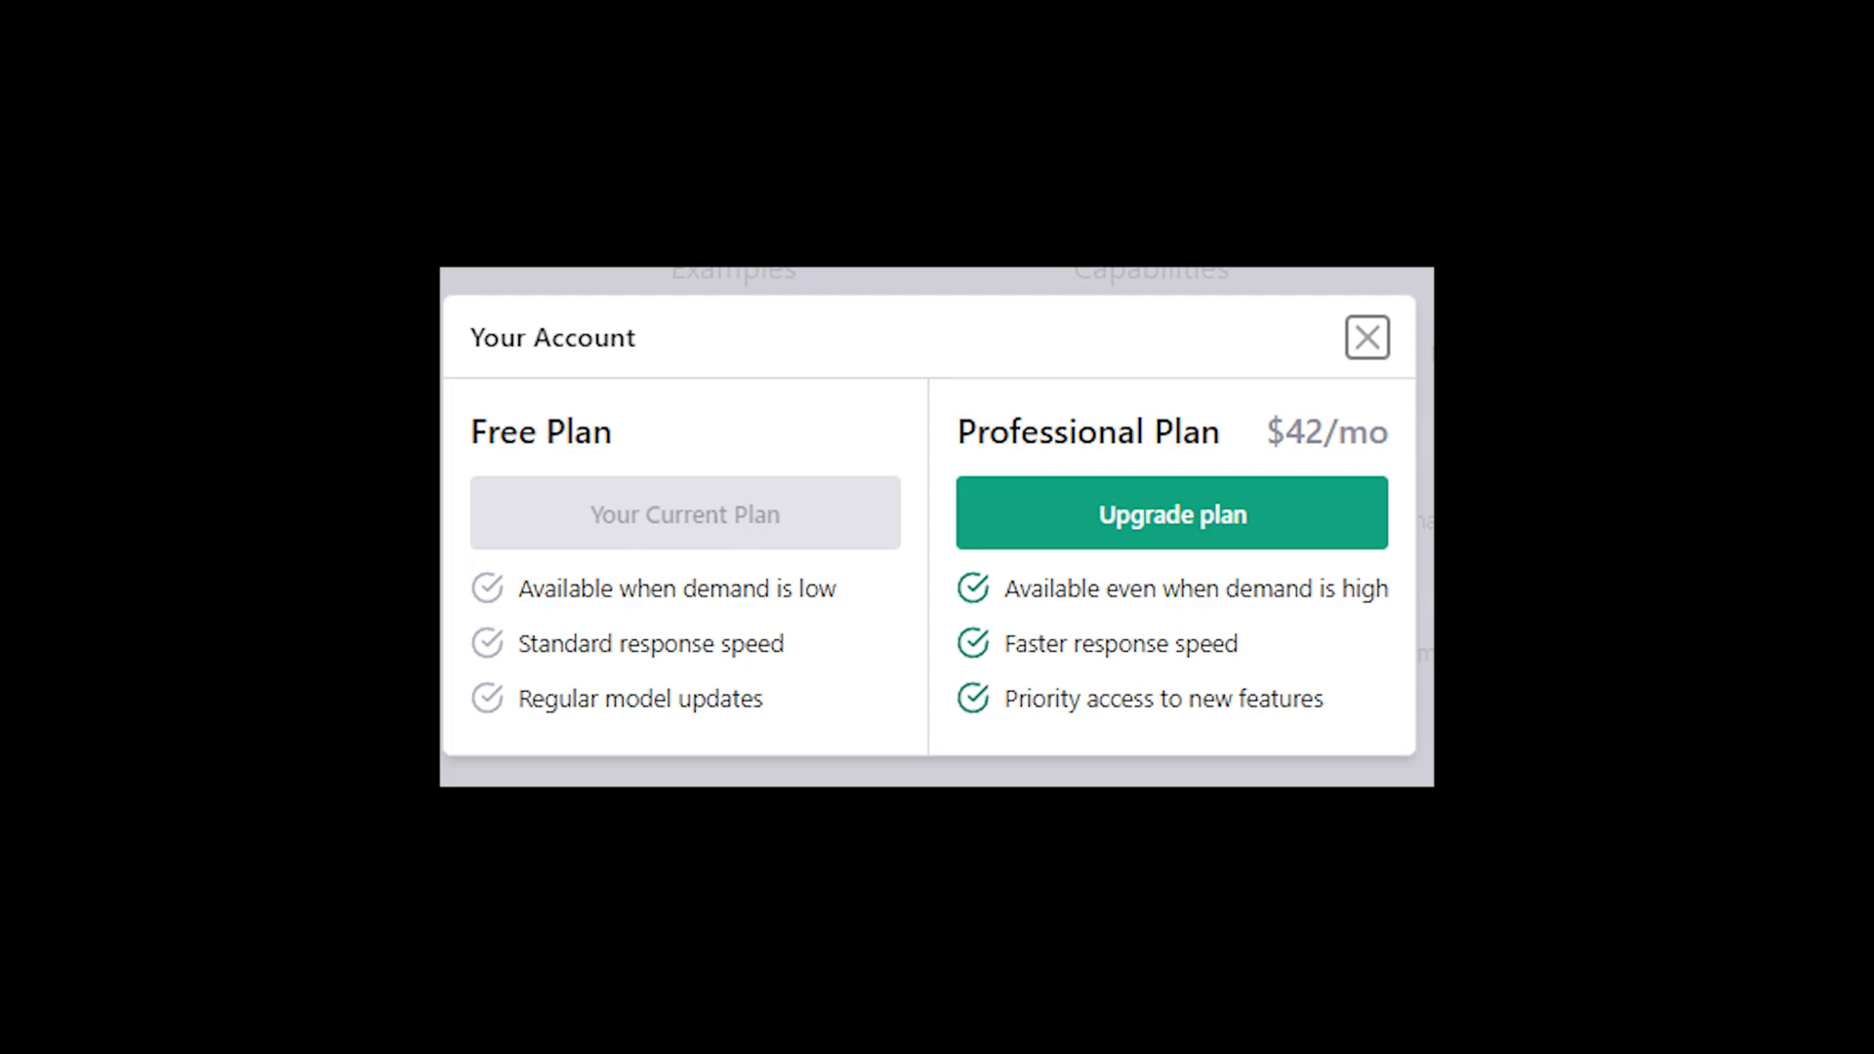
Choose Upgrade plan under the $42/mo Professional Plan, landing on the ChatGPT Pro help article.
{"action": "left_click", "coordinate": [1169, 514]}
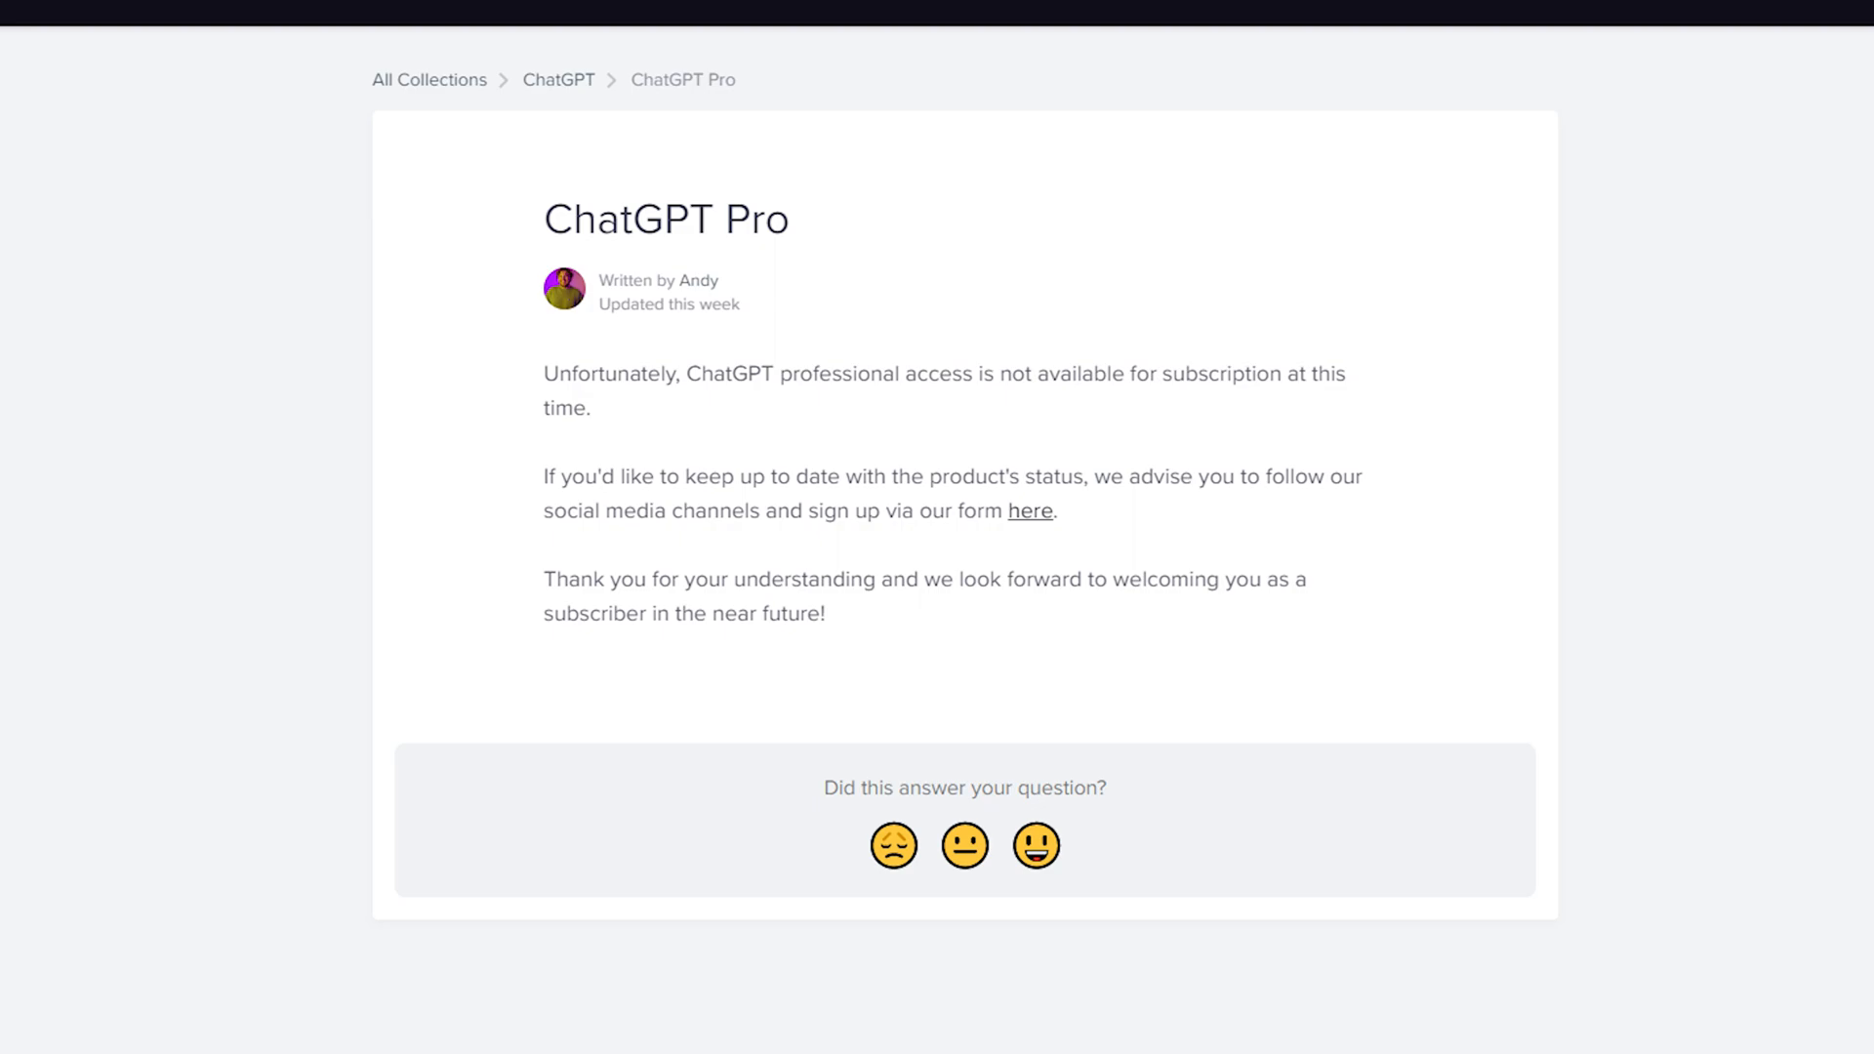
Return to the ChatGPT collection and open the ChatGPT Plus Access article.
{"action": "left_click", "coordinate": [558, 78]}
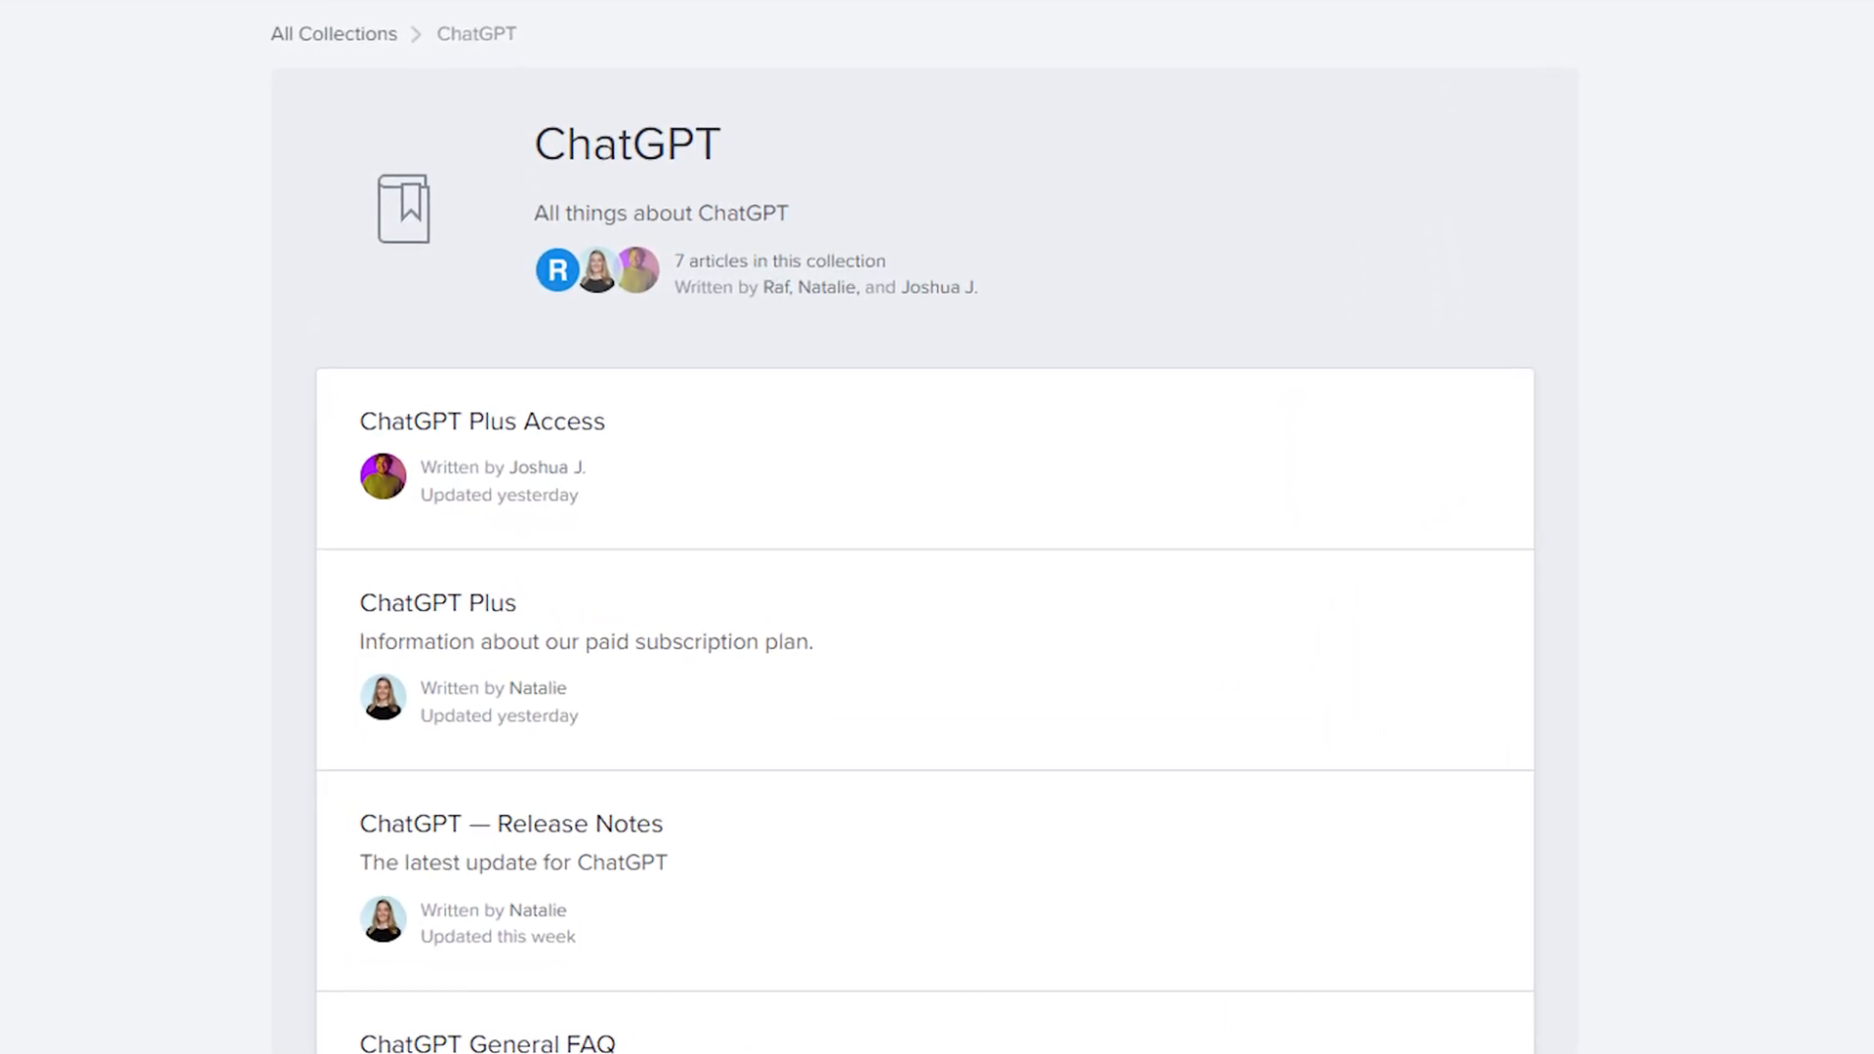
{"action": "scroll", "scroll_direction": "down", "scroll_amount": 3}
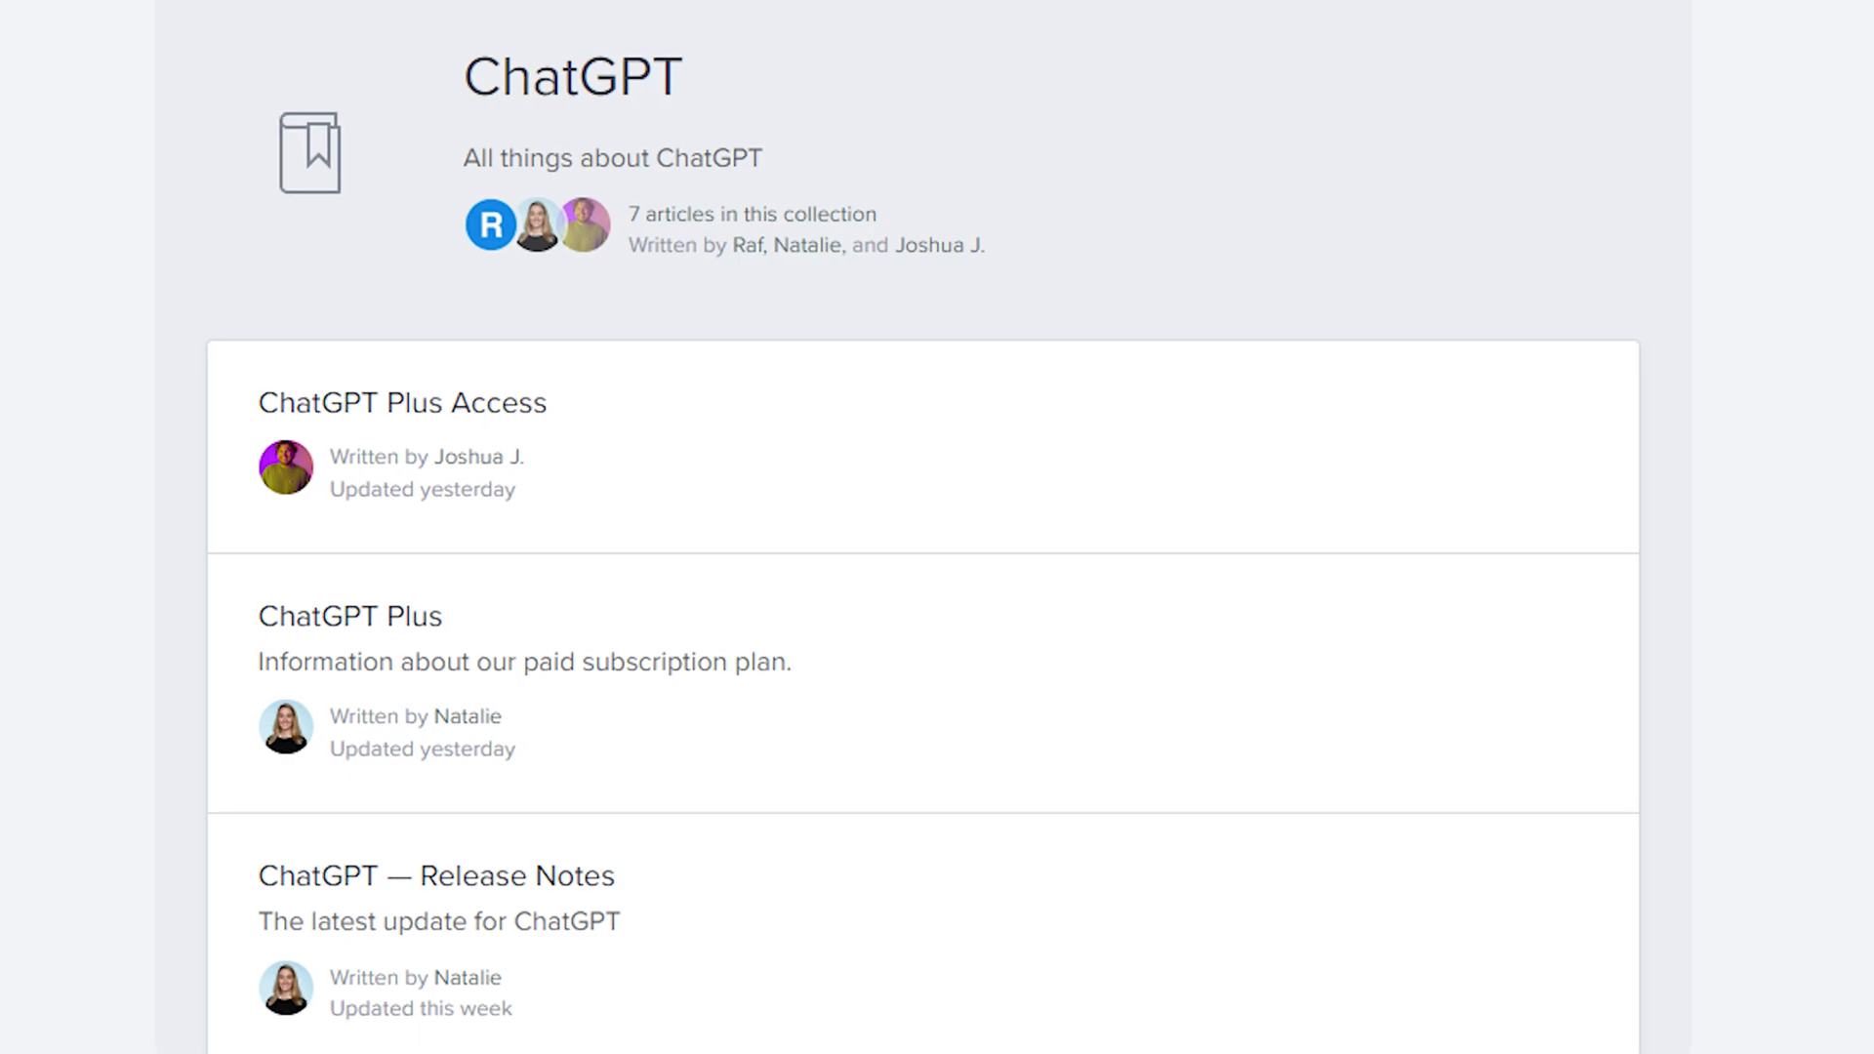
{"action": "left_click", "coordinate": [403, 403]}
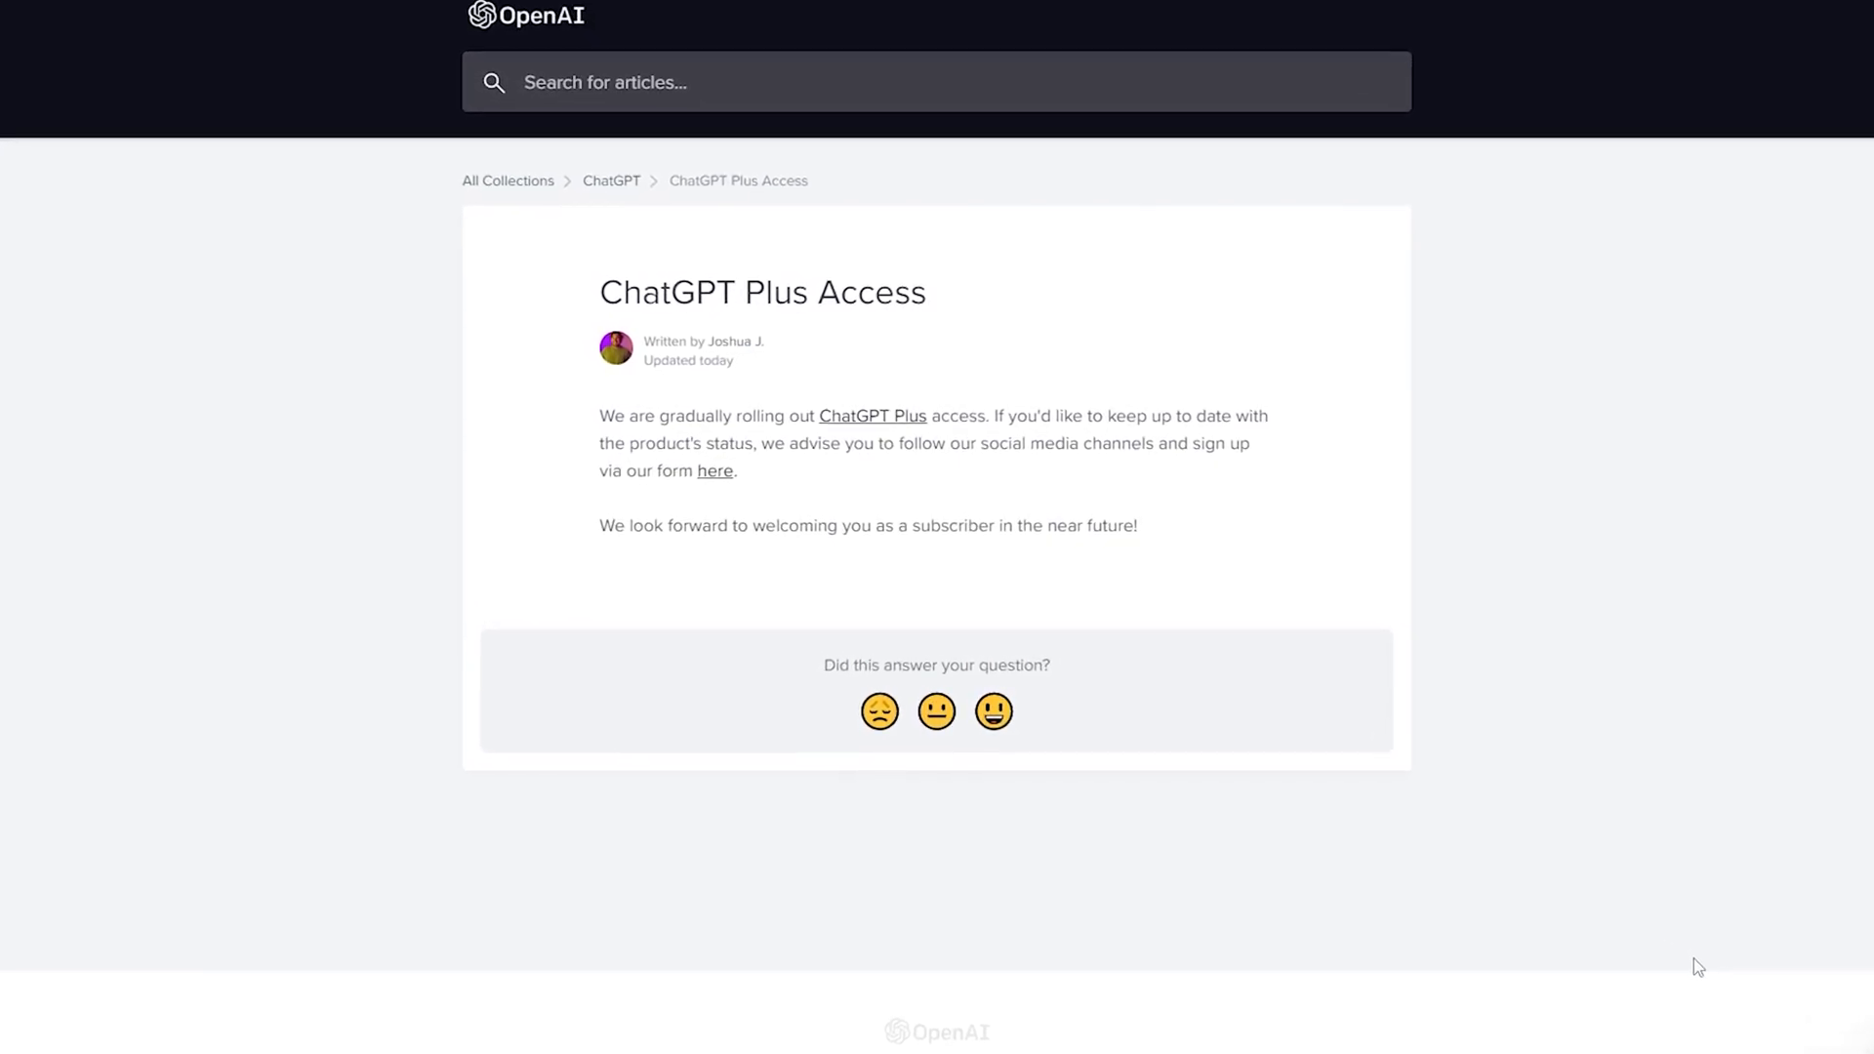
Follow the ChatGPT Plus link in the Plus Access article text to the Plus FAQ.
{"action": "scroll", "scroll_direction": "up", "scroll_amount": 3}
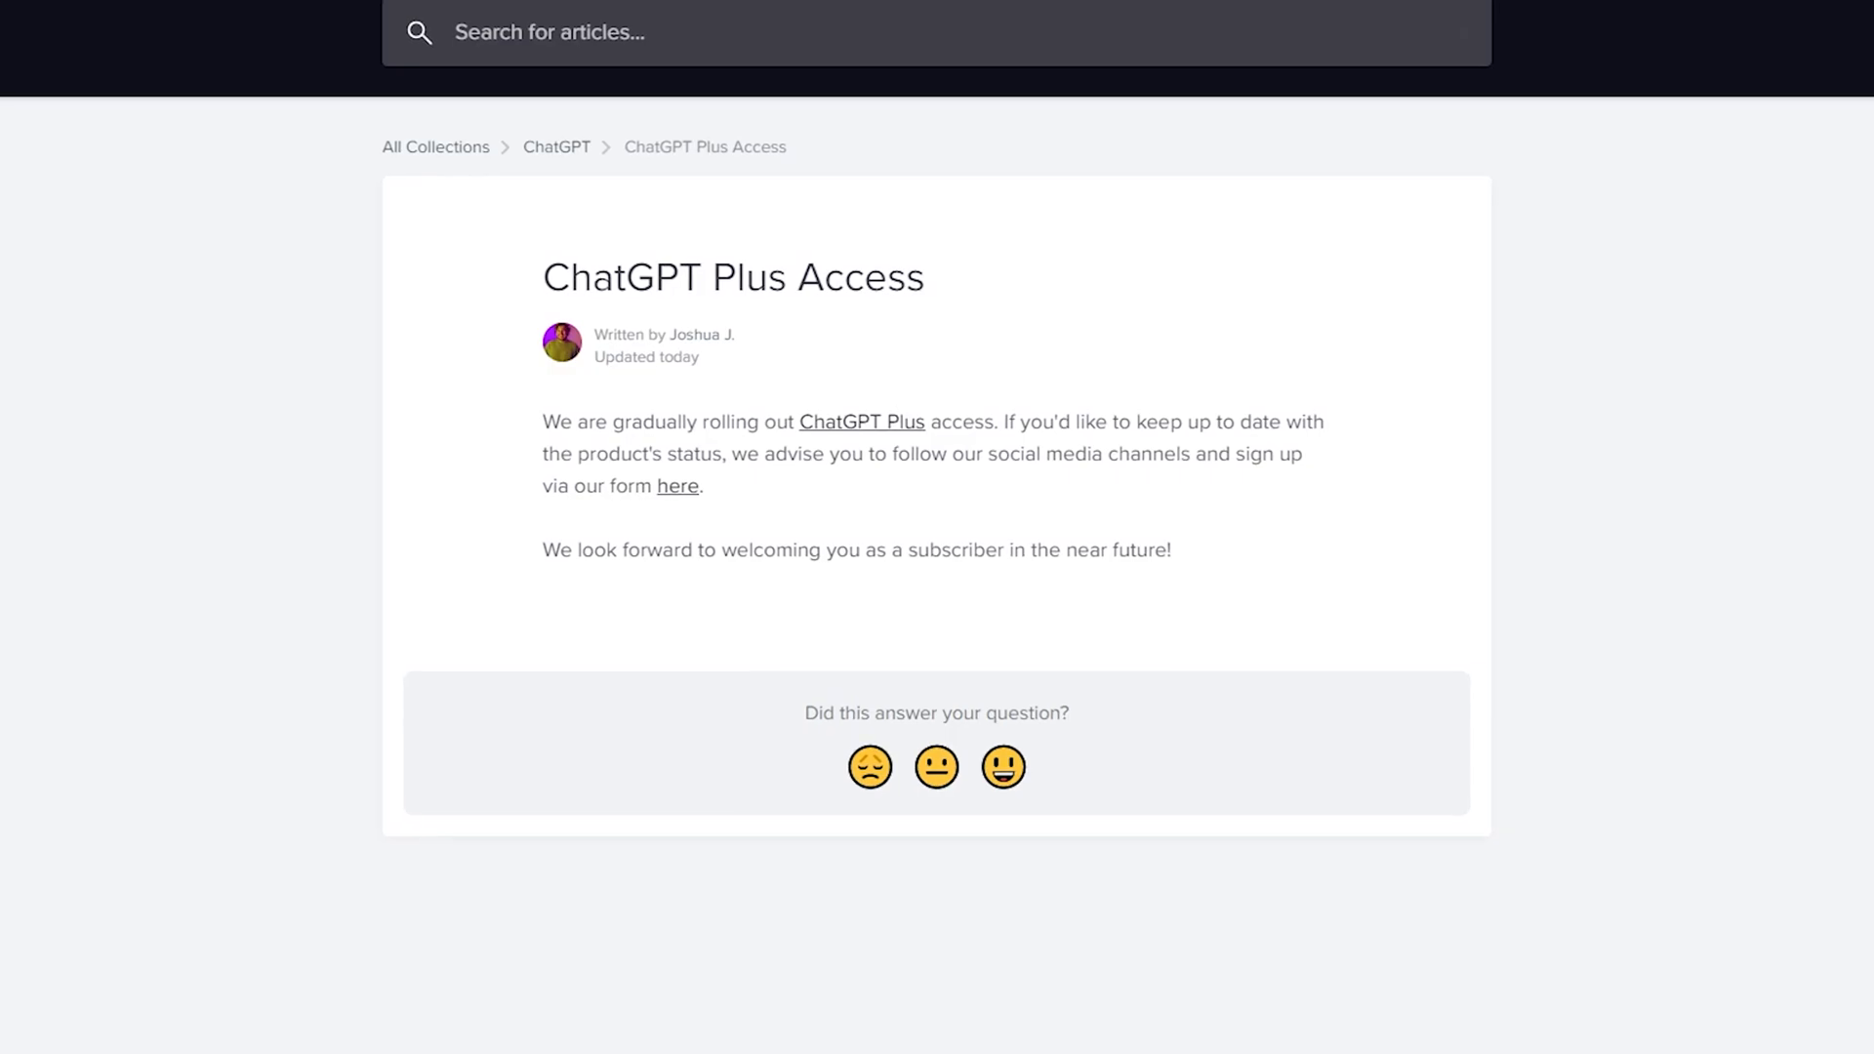
{"action": "scroll", "scroll_direction": "down", "scroll_amount": 3}
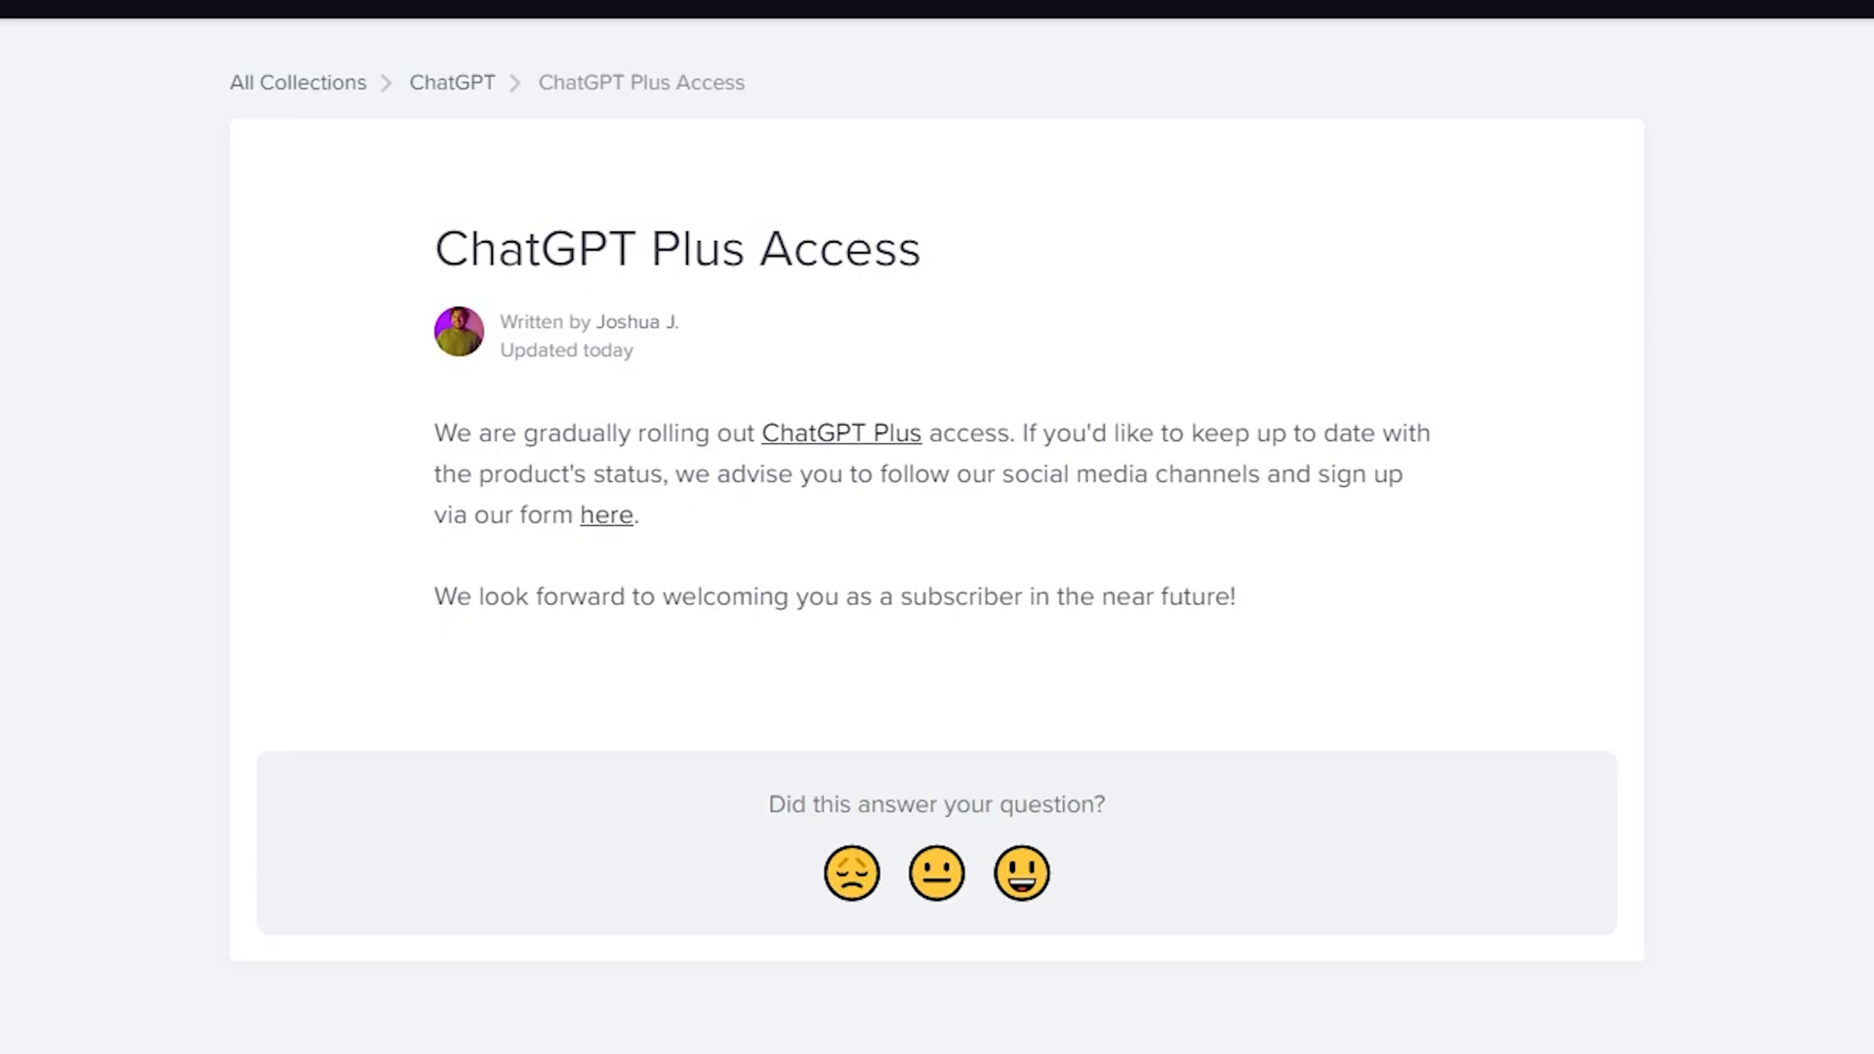
{"action": "left_click", "coordinate": [839, 433]}
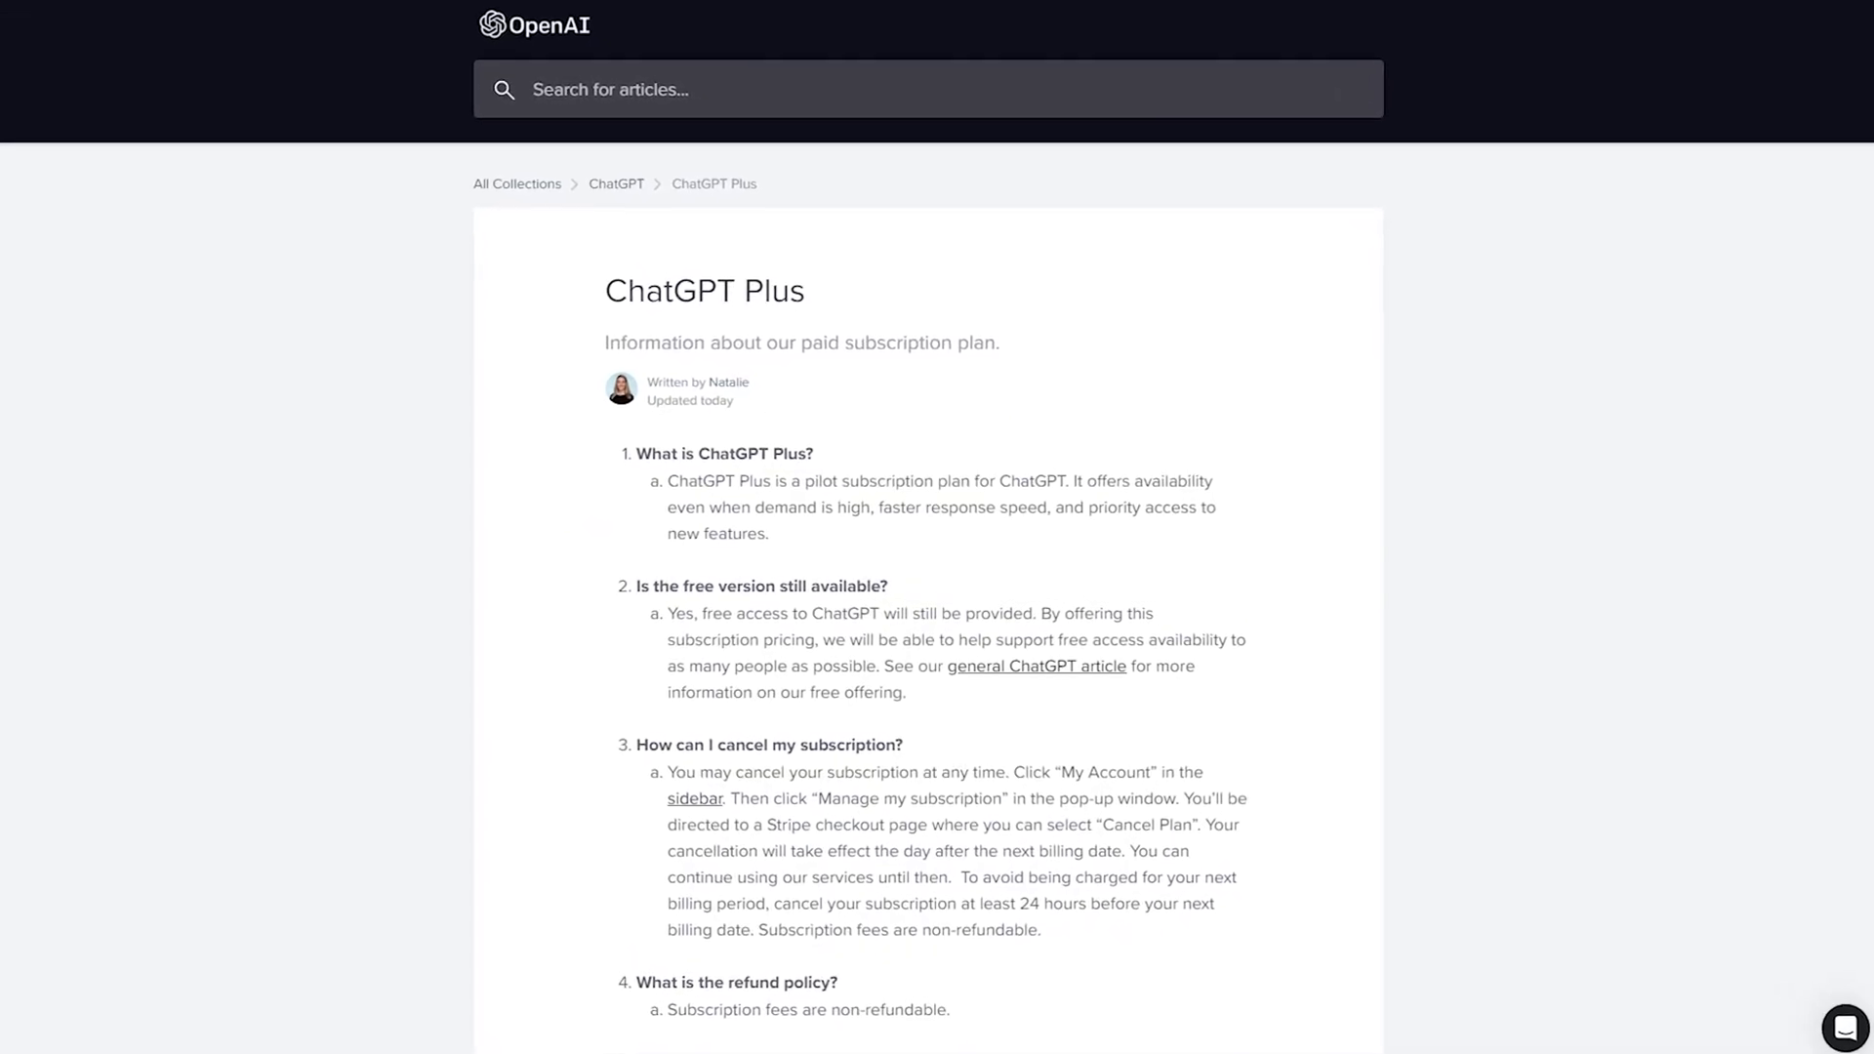
Scroll through the ChatGPT Plus FAQ article before heading to the Introducing ChatGPT Plus blog post.
{"action": "scroll", "scroll_direction": "down", "scroll_amount": 3}
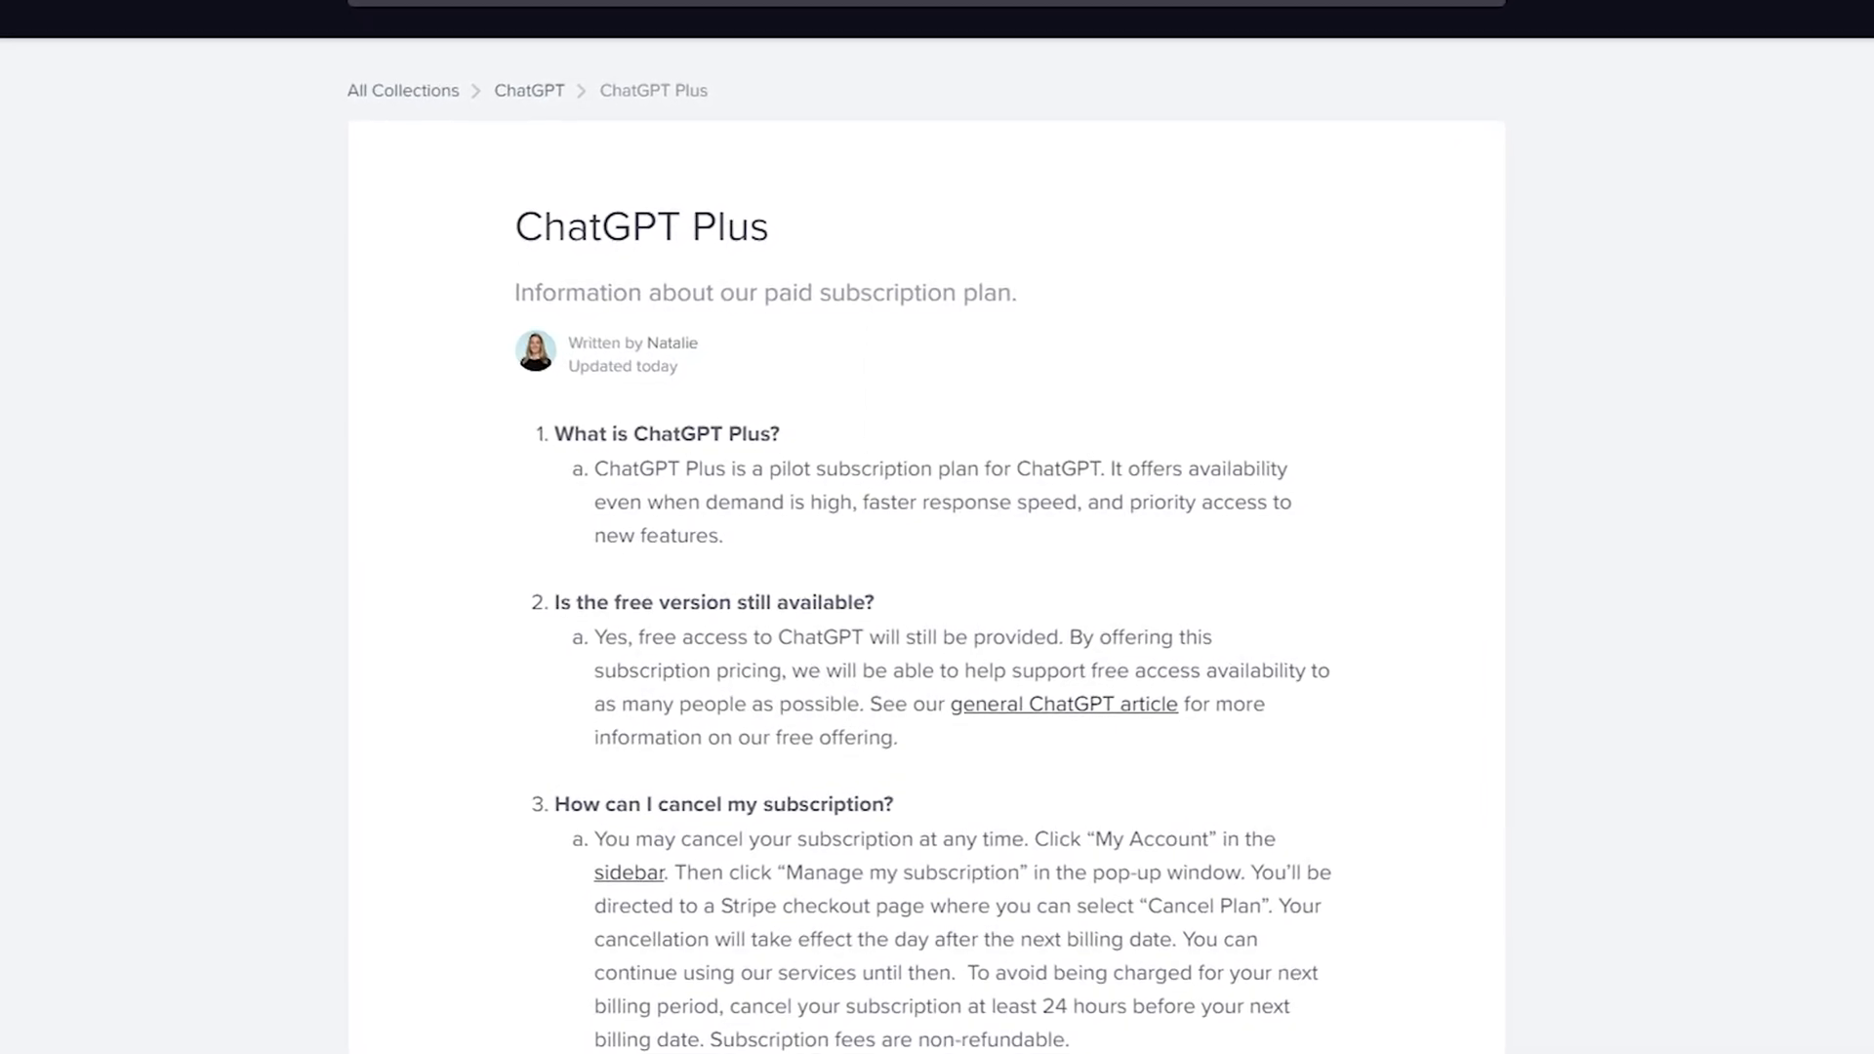
{"action": "scroll", "scroll_direction": "up", "scroll_amount": 3}
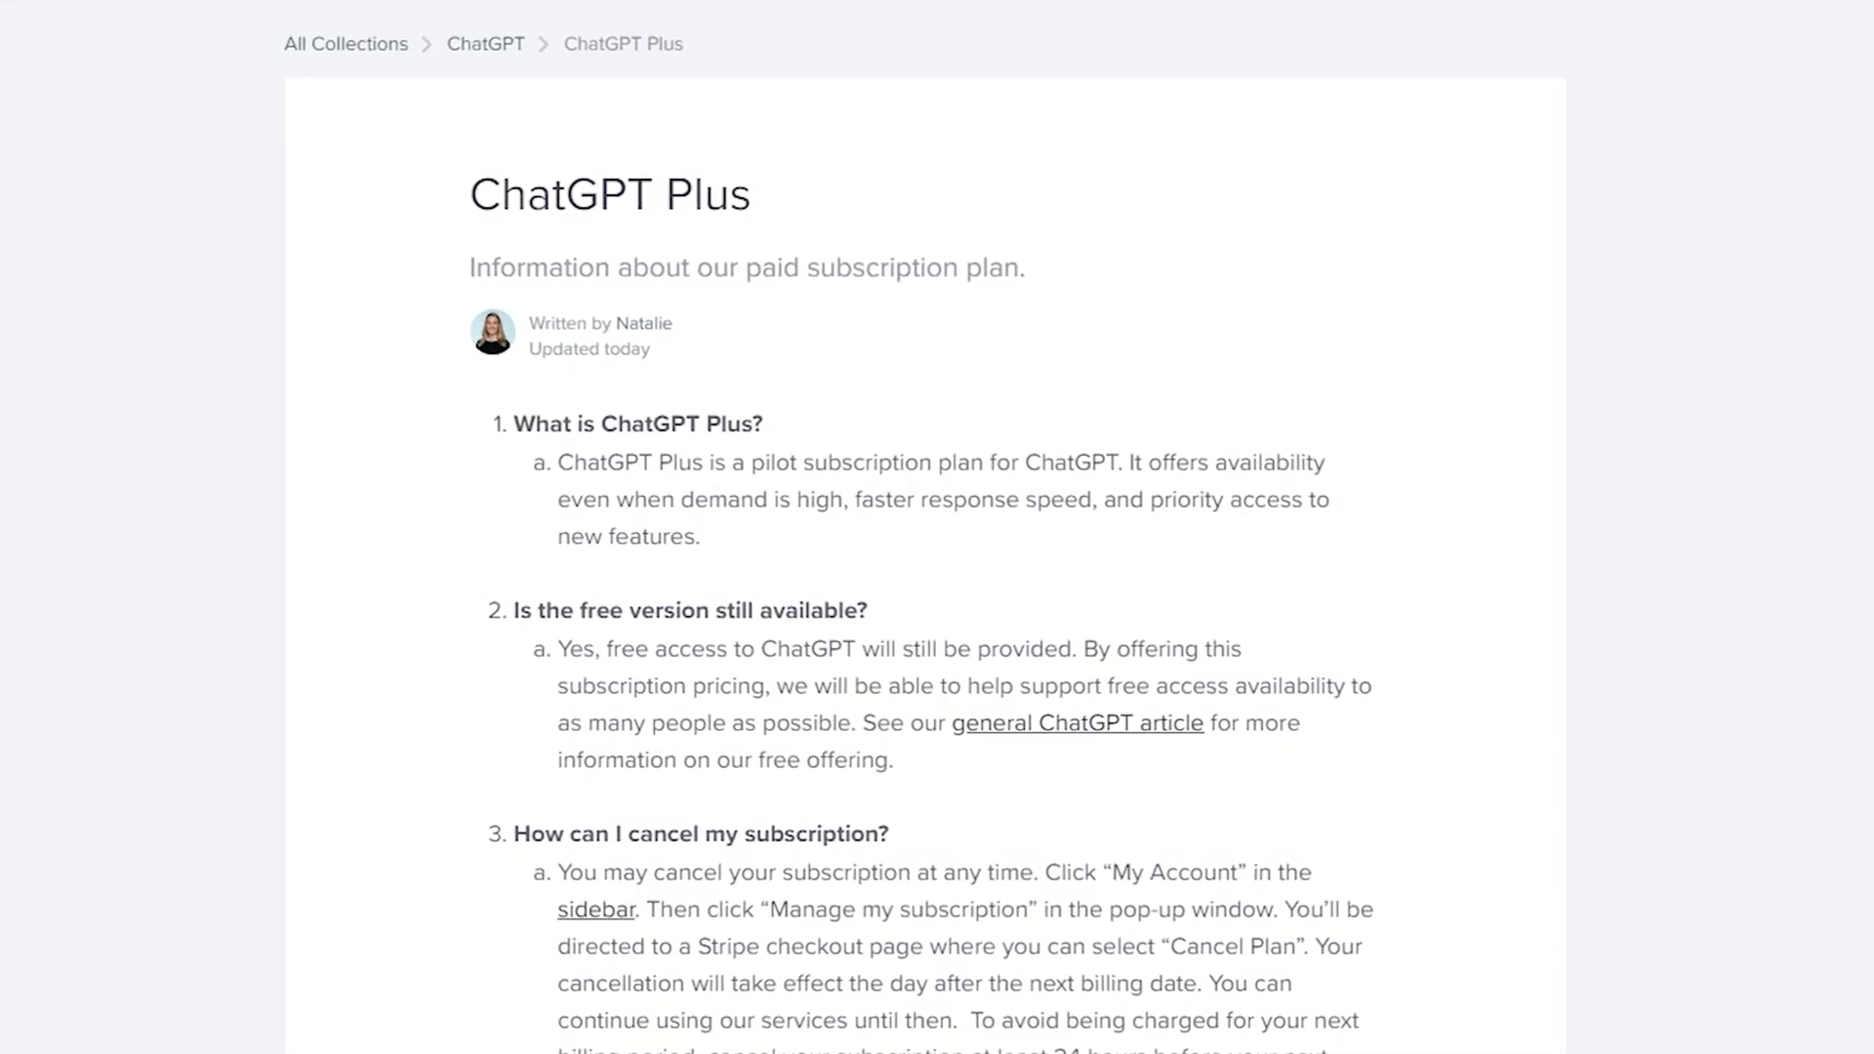
{"action": "scroll", "scroll_direction": "up", "scroll_amount": 3}
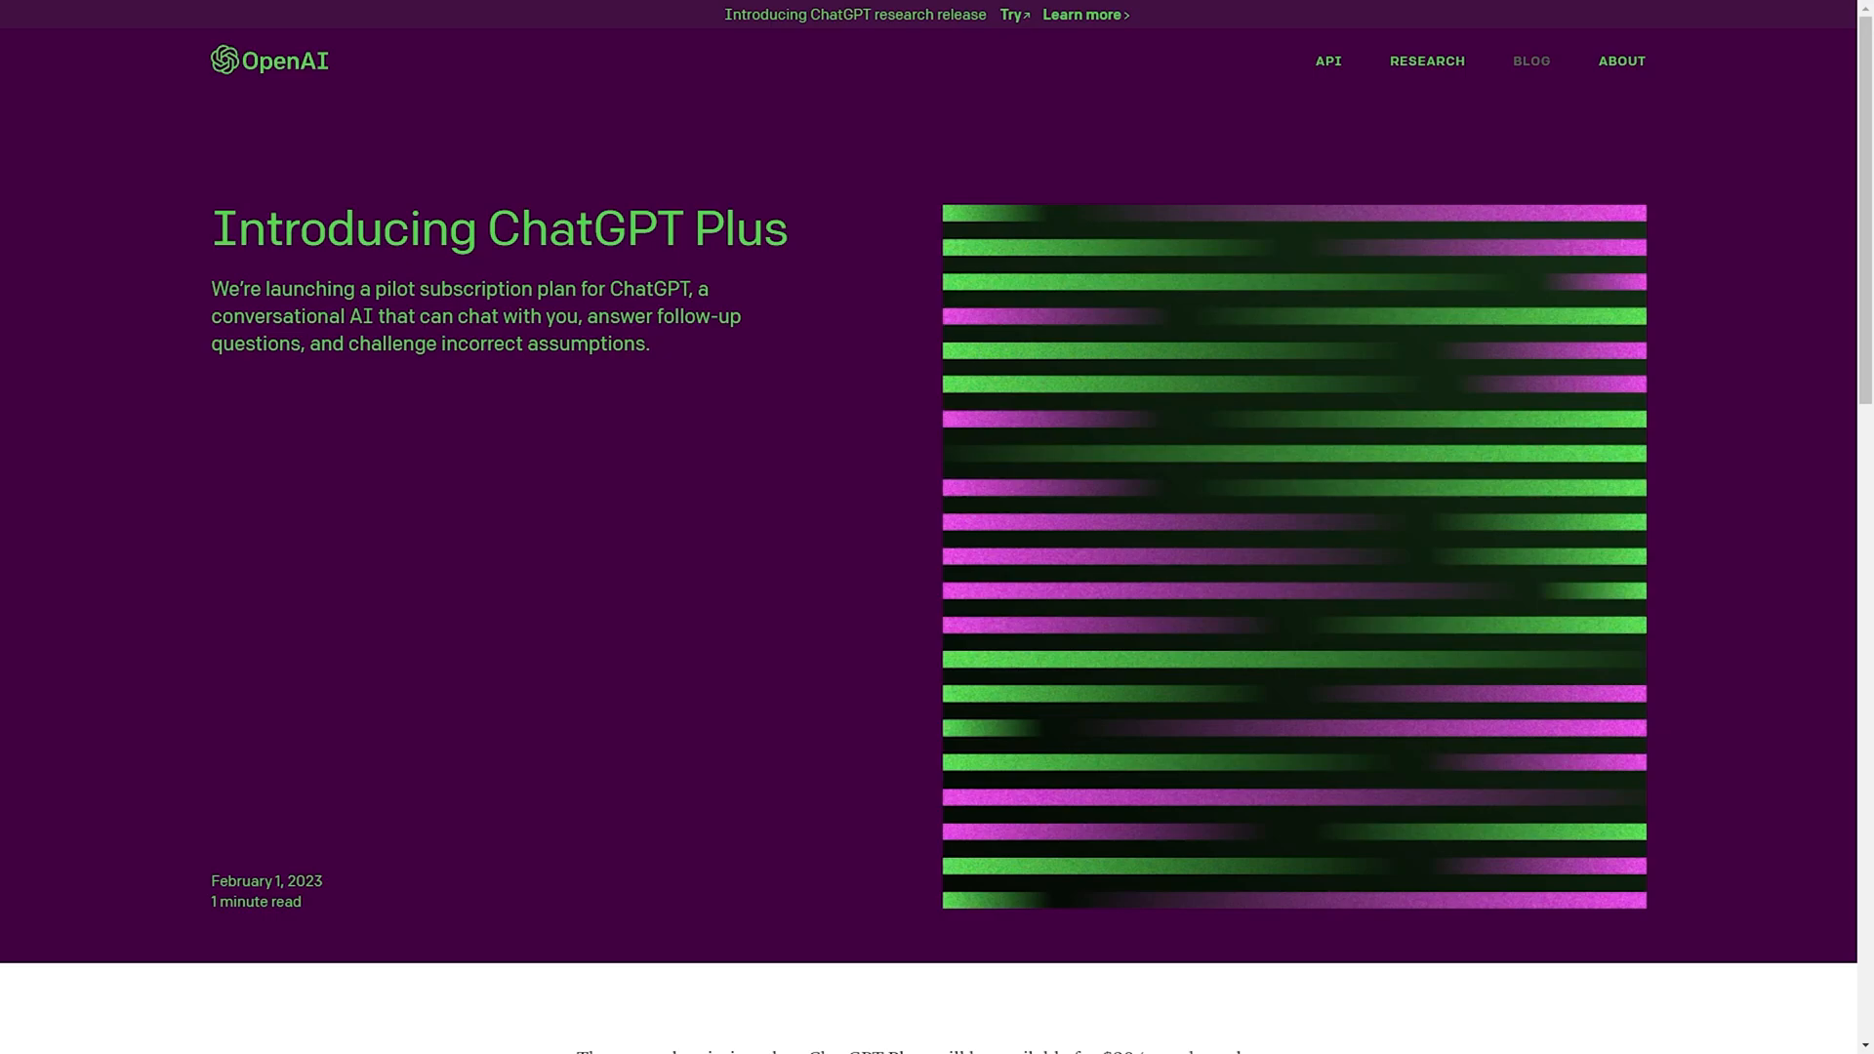
{"action": "mouse_move", "coordinate": [102, 164]}
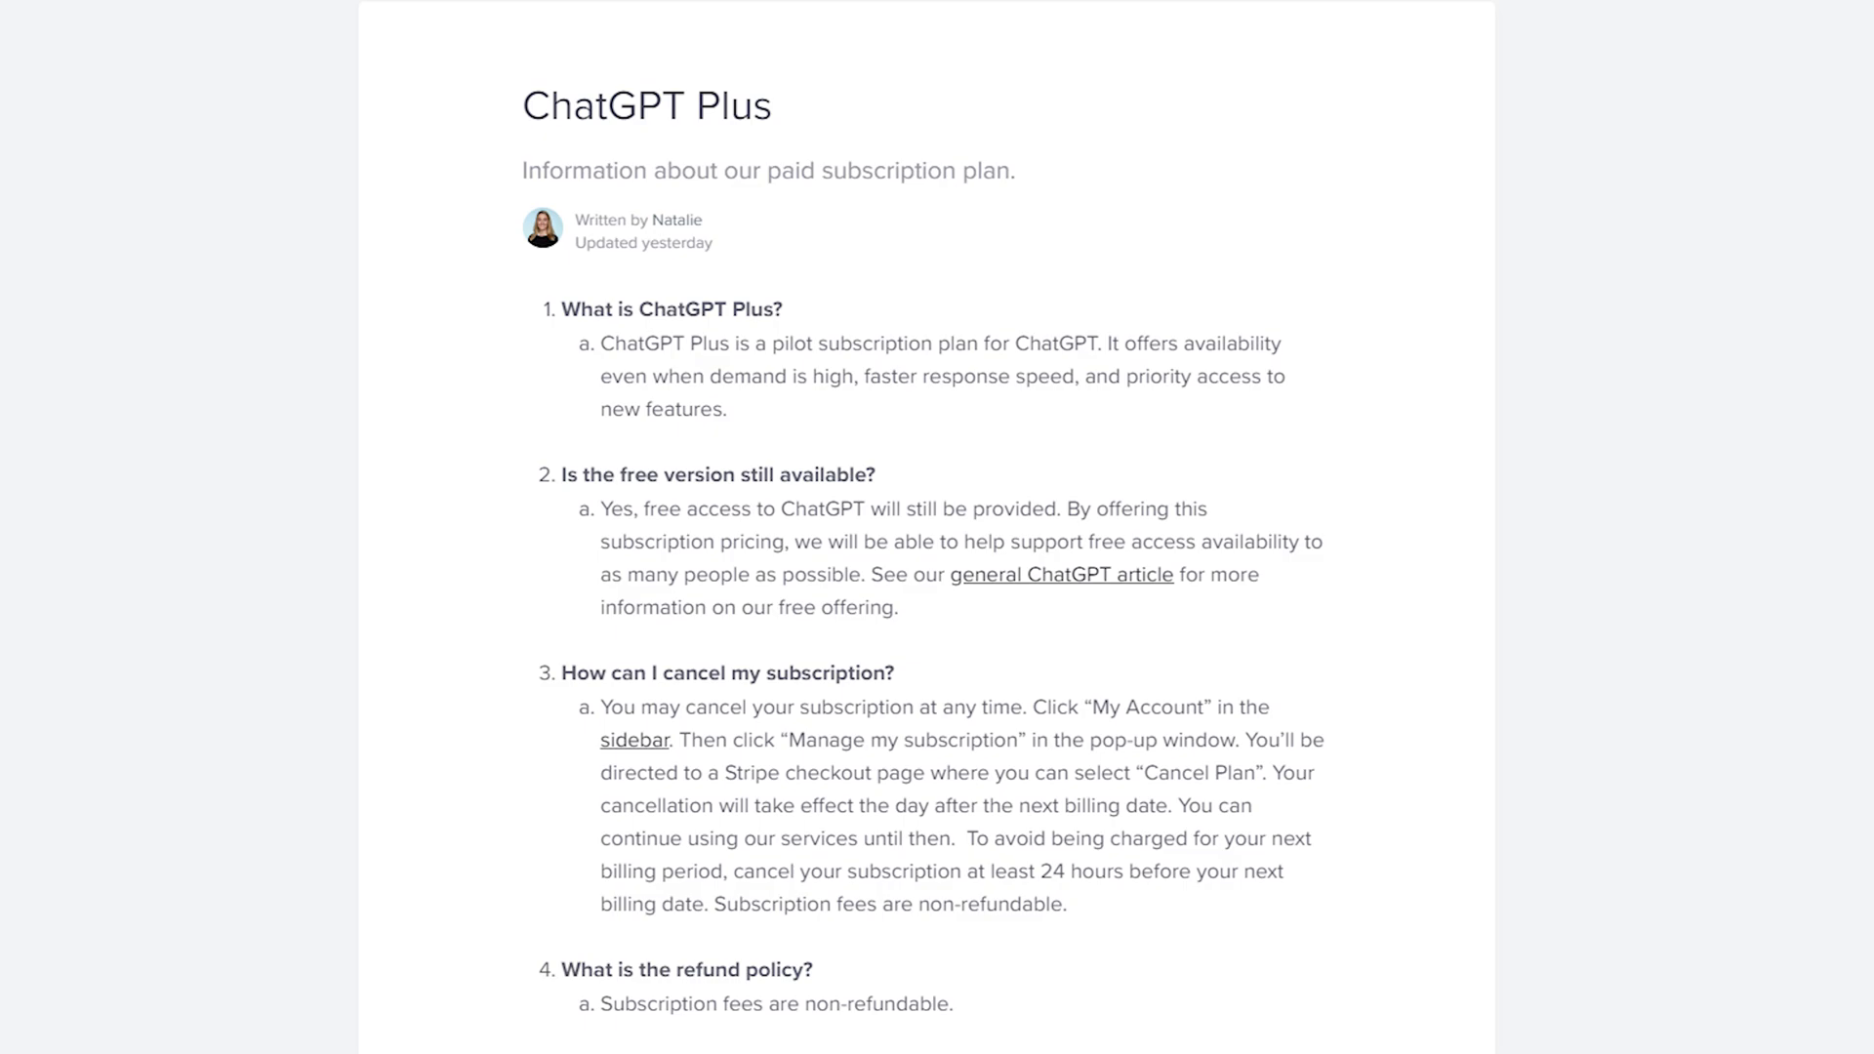
Scroll down the ChatGPT Plus article toward the ChatGPT Plus Access link.
{"action": "scroll", "scroll_direction": "down", "scroll_amount": 3}
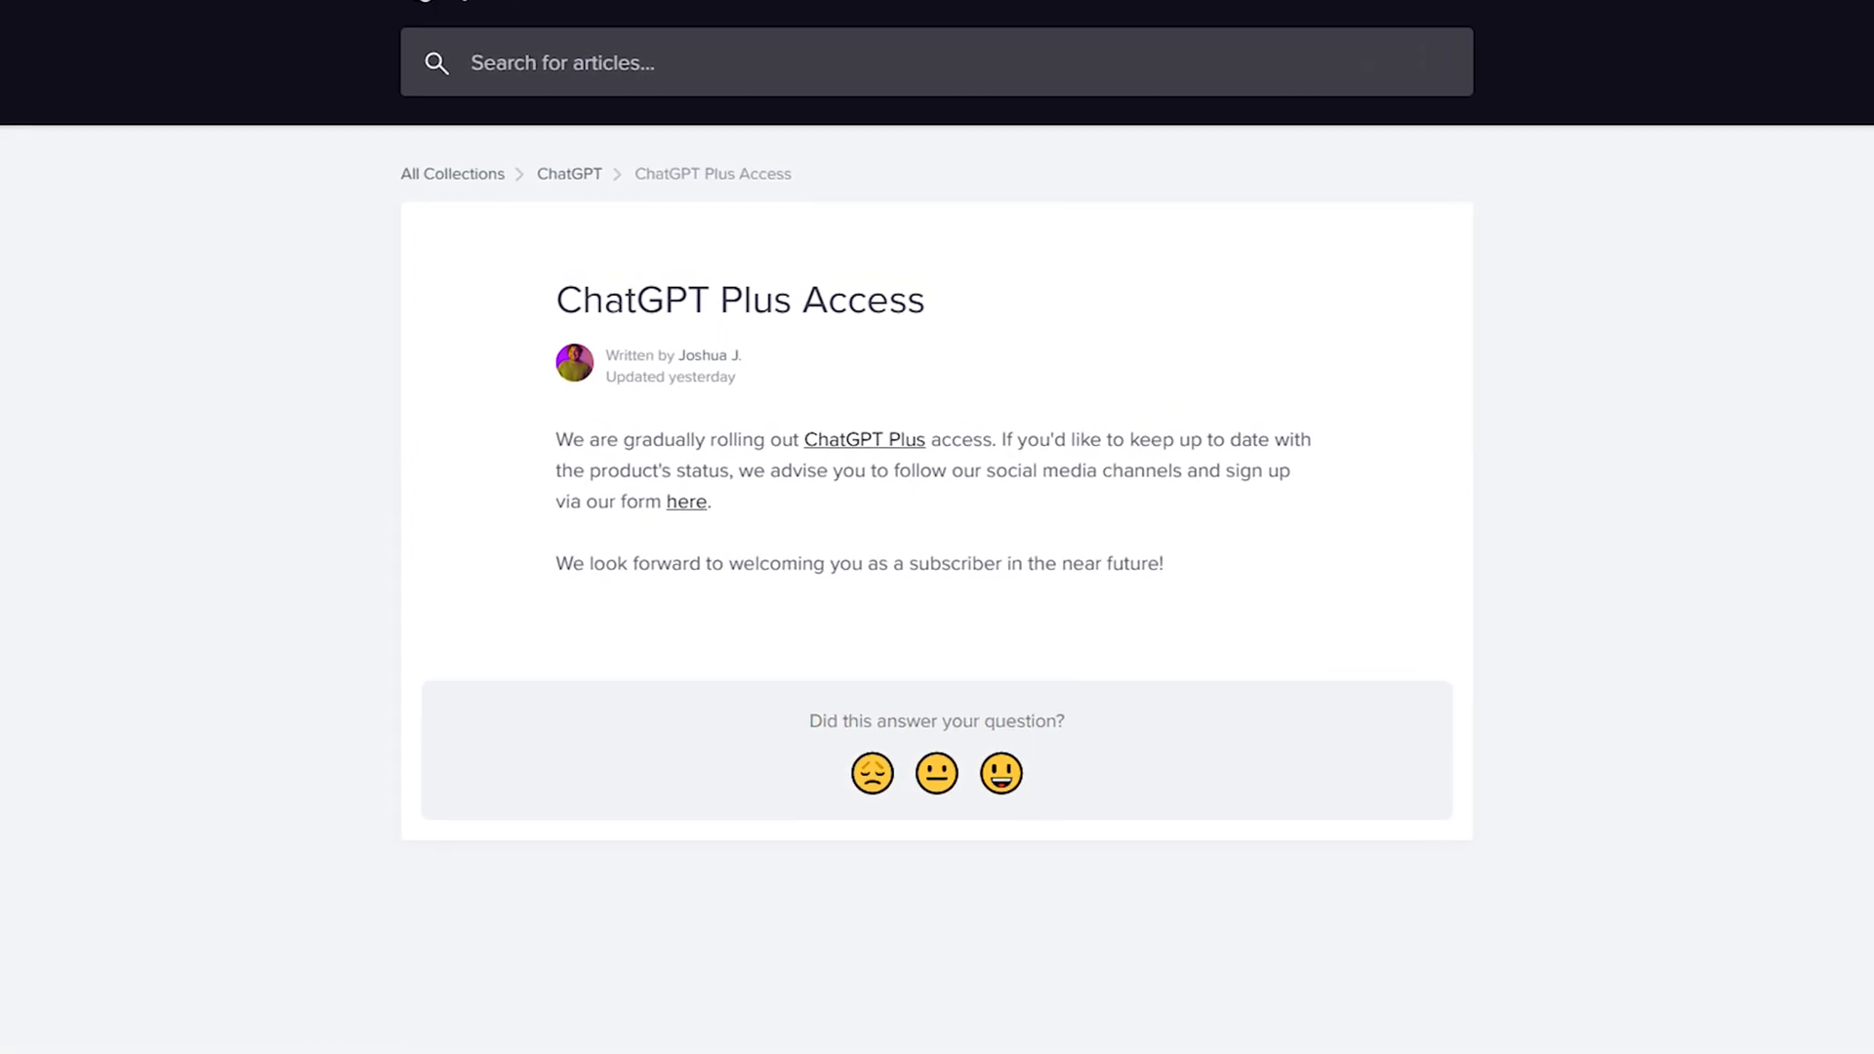
{"action": "scroll", "scroll_direction": "up", "scroll_amount": 3}
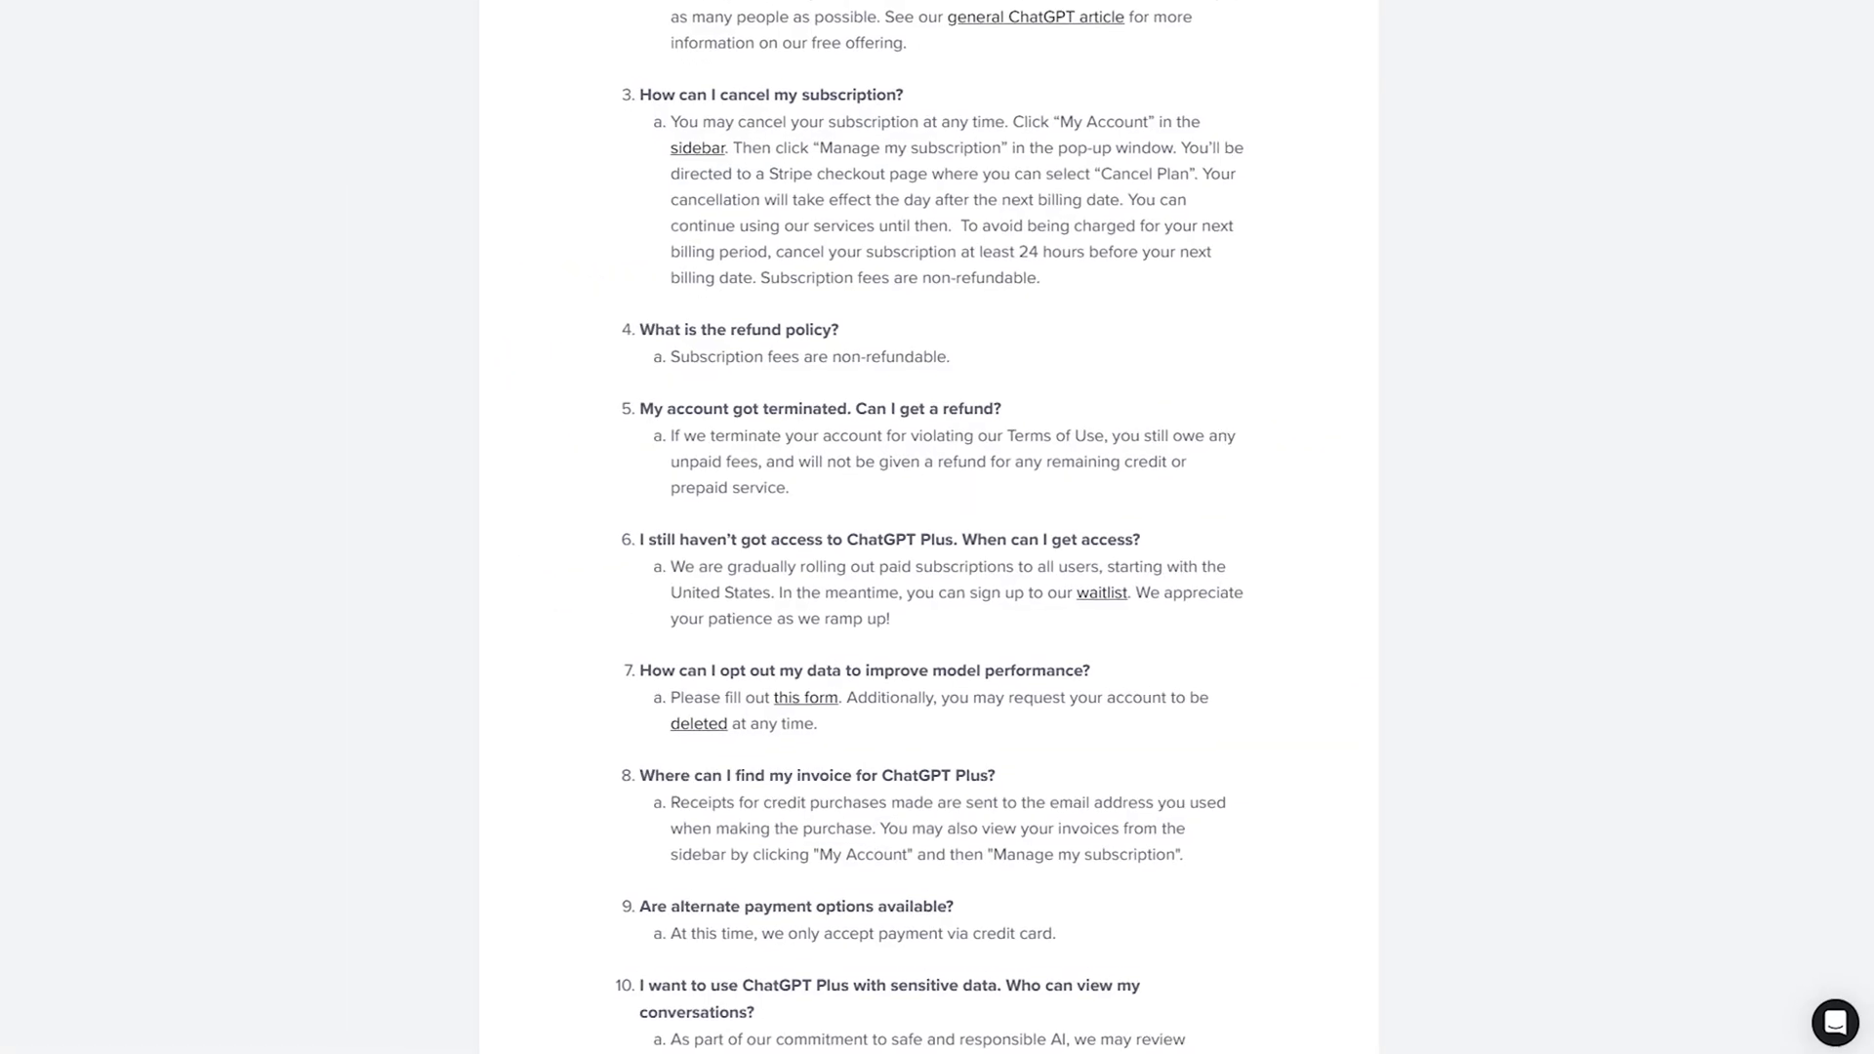
{"action": "scroll", "scroll_direction": "down", "scroll_amount": 3}
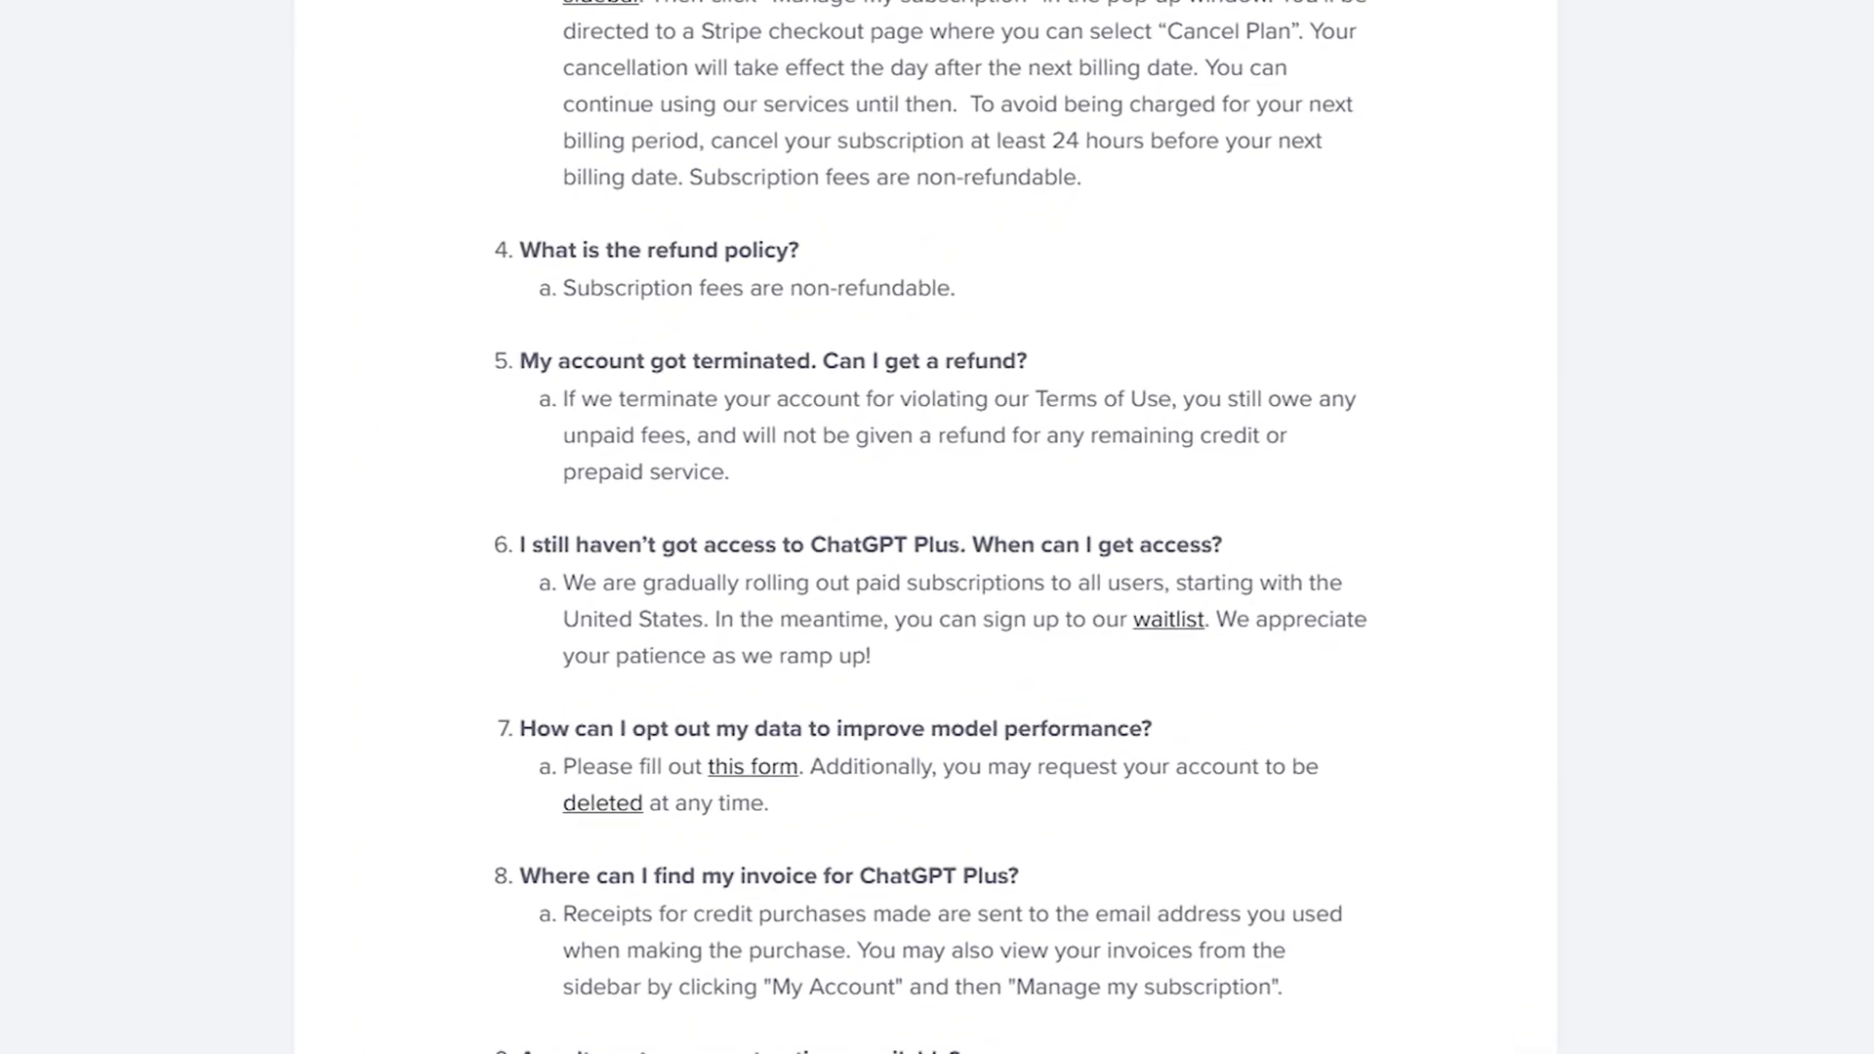
{"action": "scroll", "scroll_direction": "down", "scroll_amount": 3}
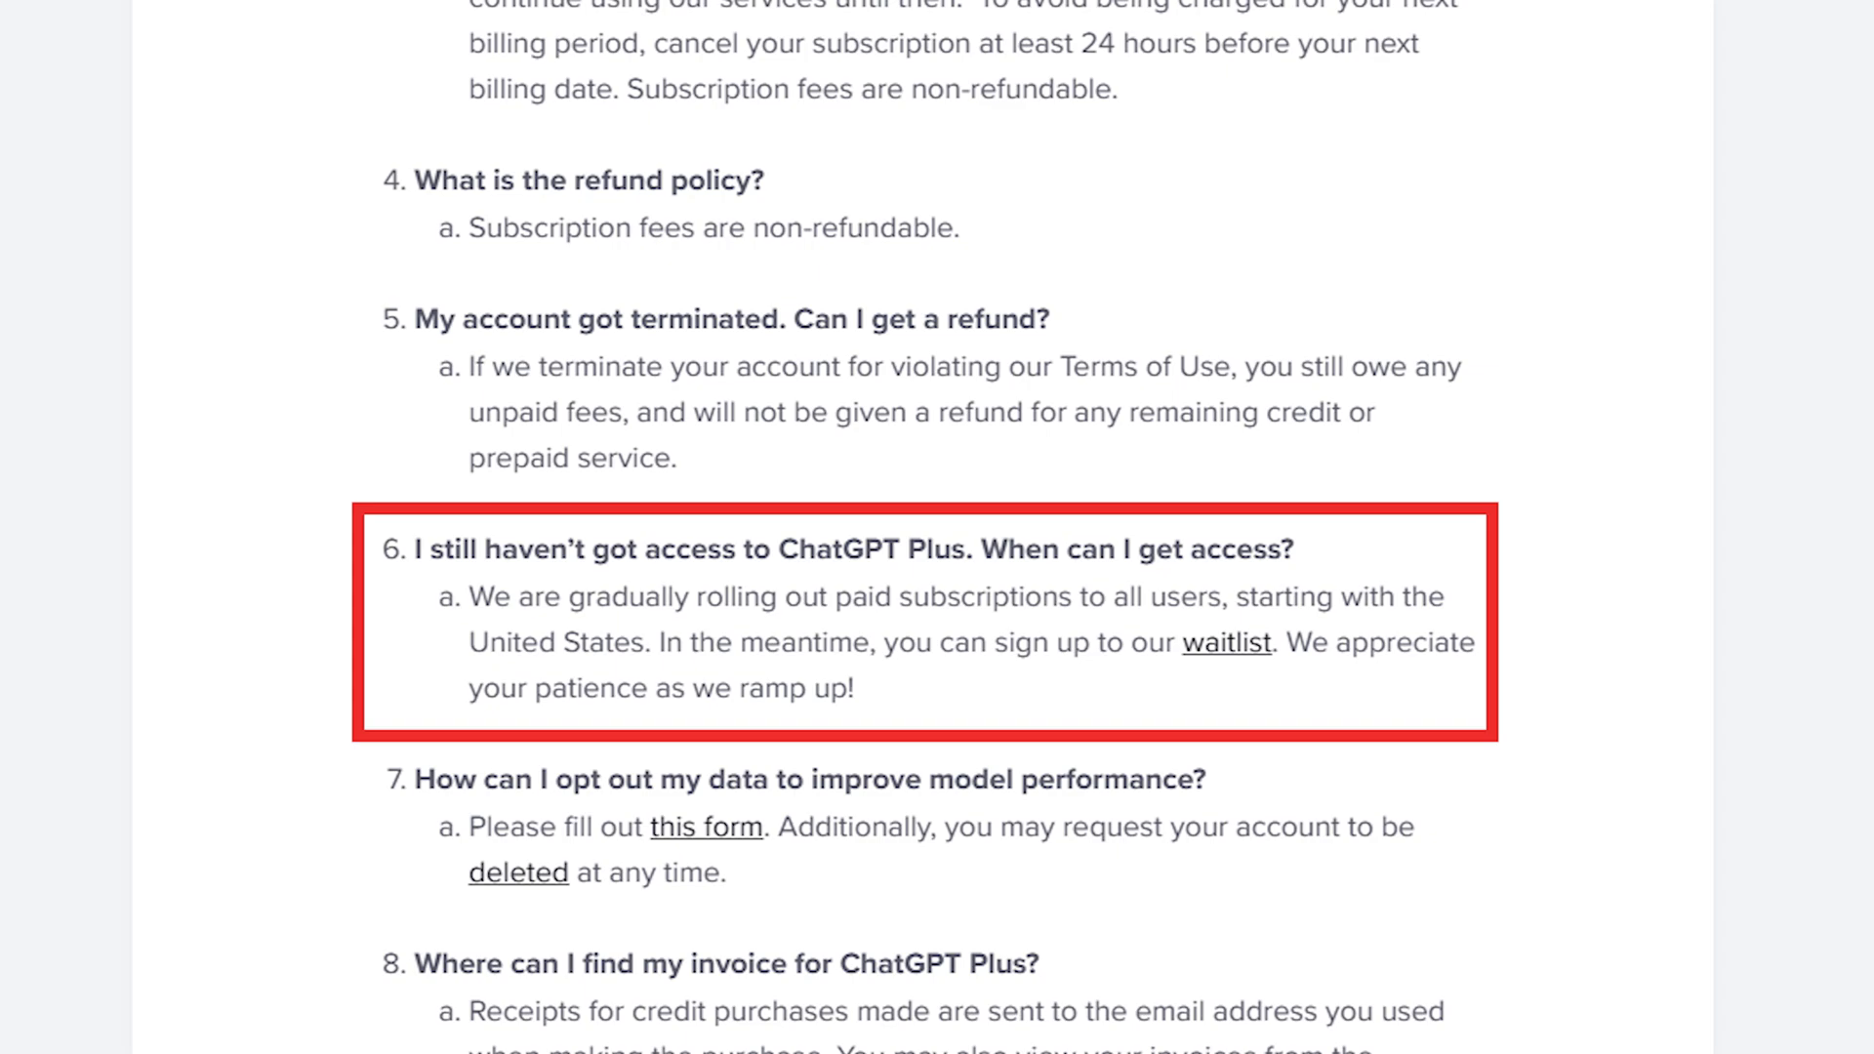
{"action": "left_click", "coordinate": [1224, 643]}
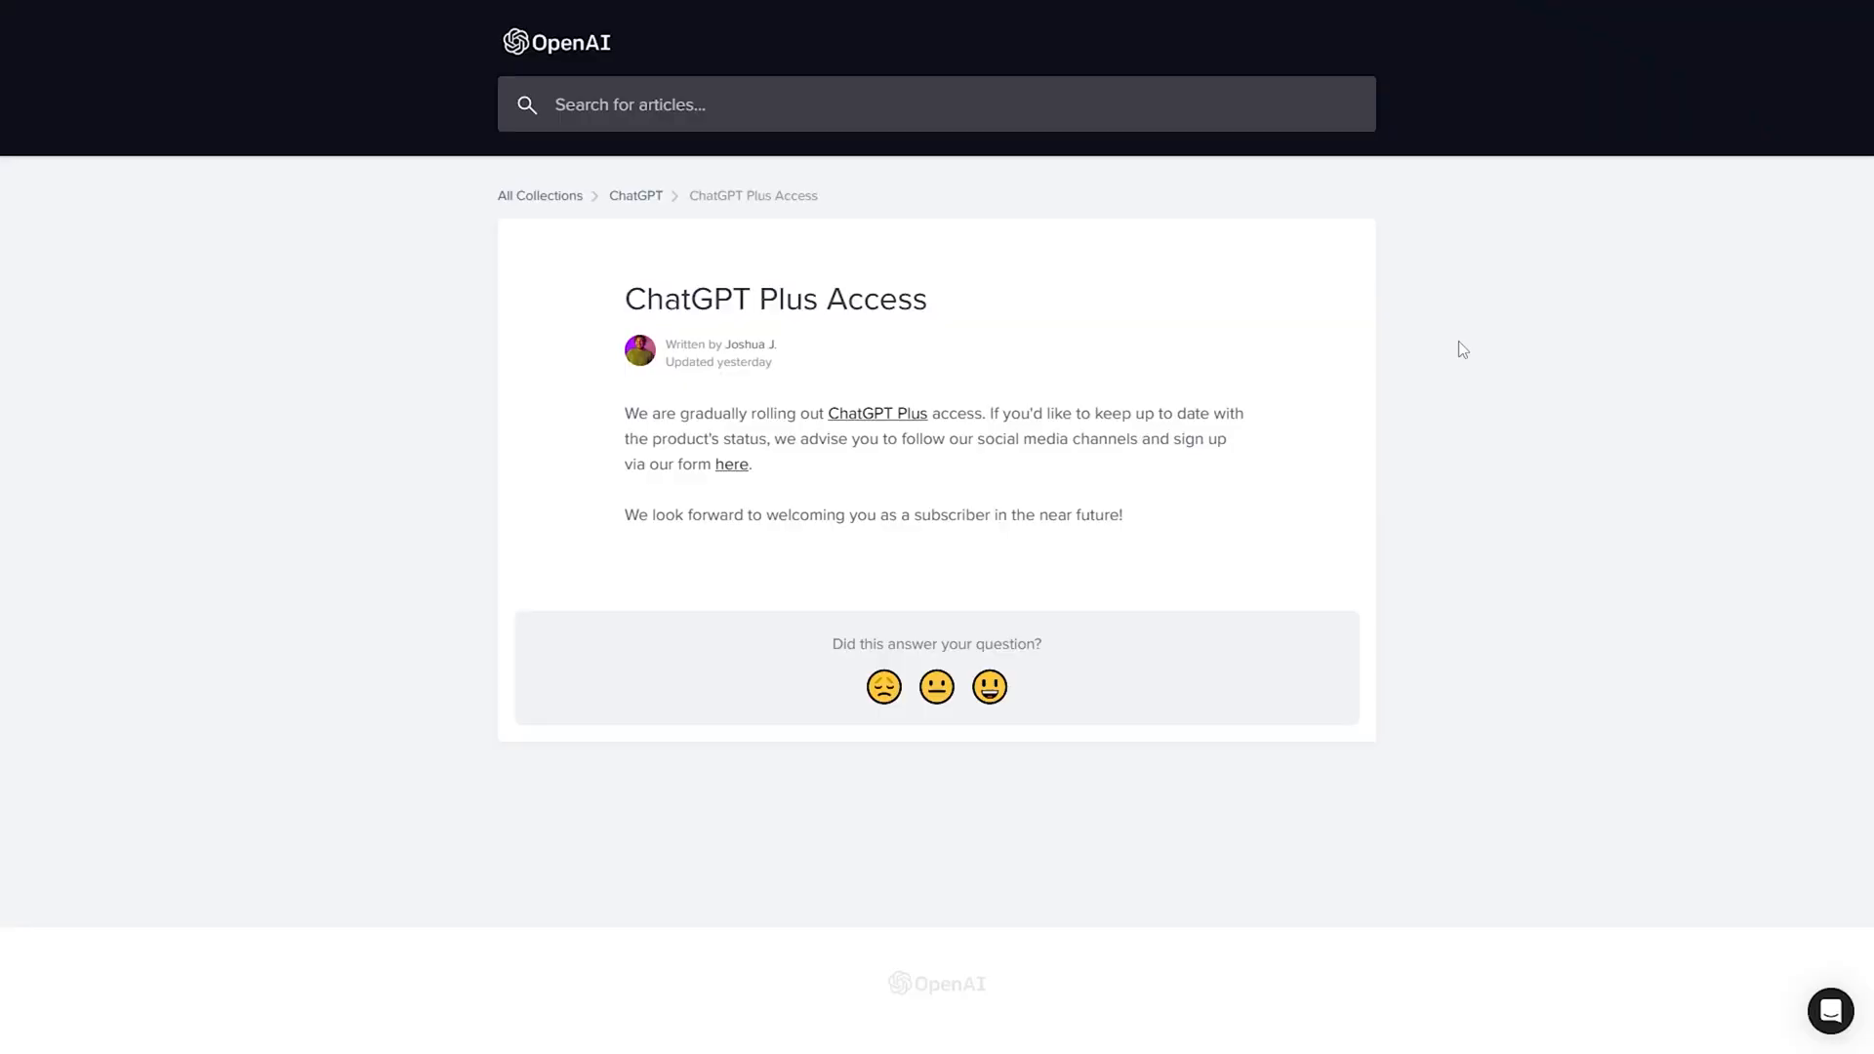
{"action": "mouse_move", "coordinate": [825, 486]}
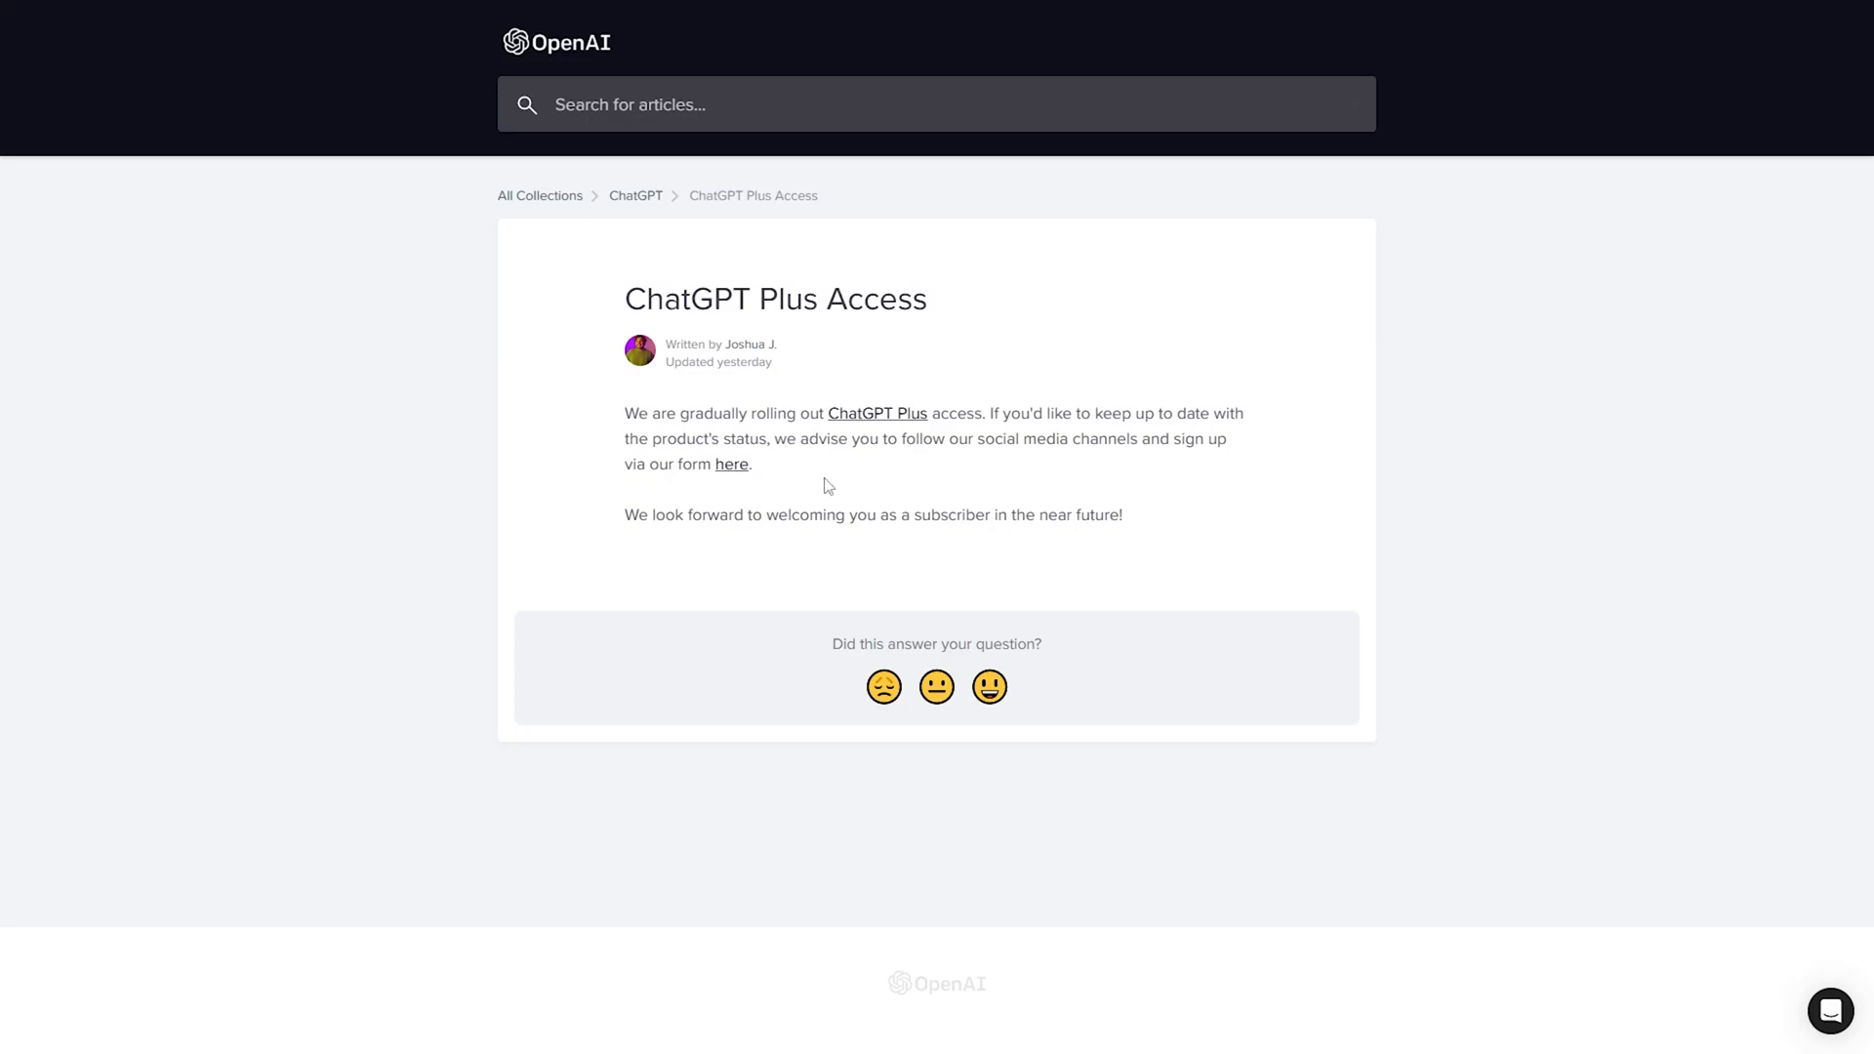
Open the ChatGPT Plus: Waitlist Google Form from the 'here' link and look it over unfilled.
{"action": "left_click", "coordinate": [730, 465]}
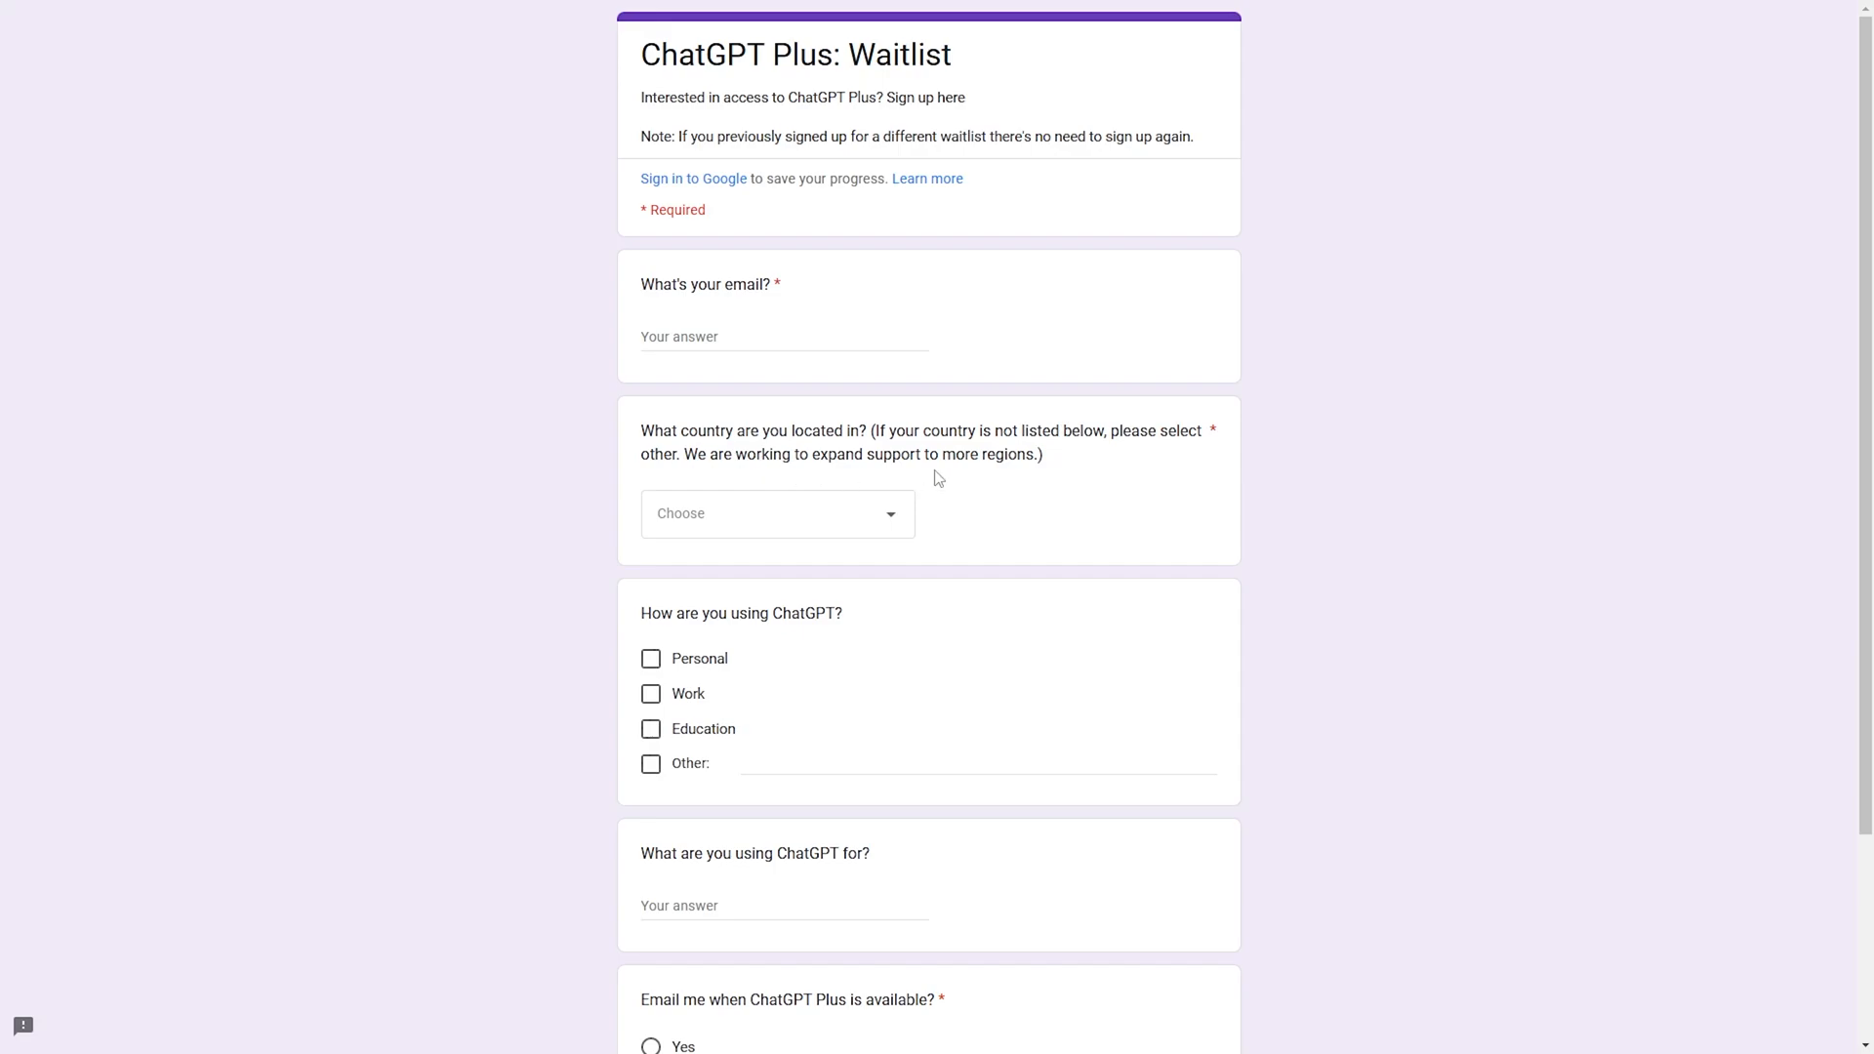
{"action": "mouse_move", "coordinate": [939, 478]}
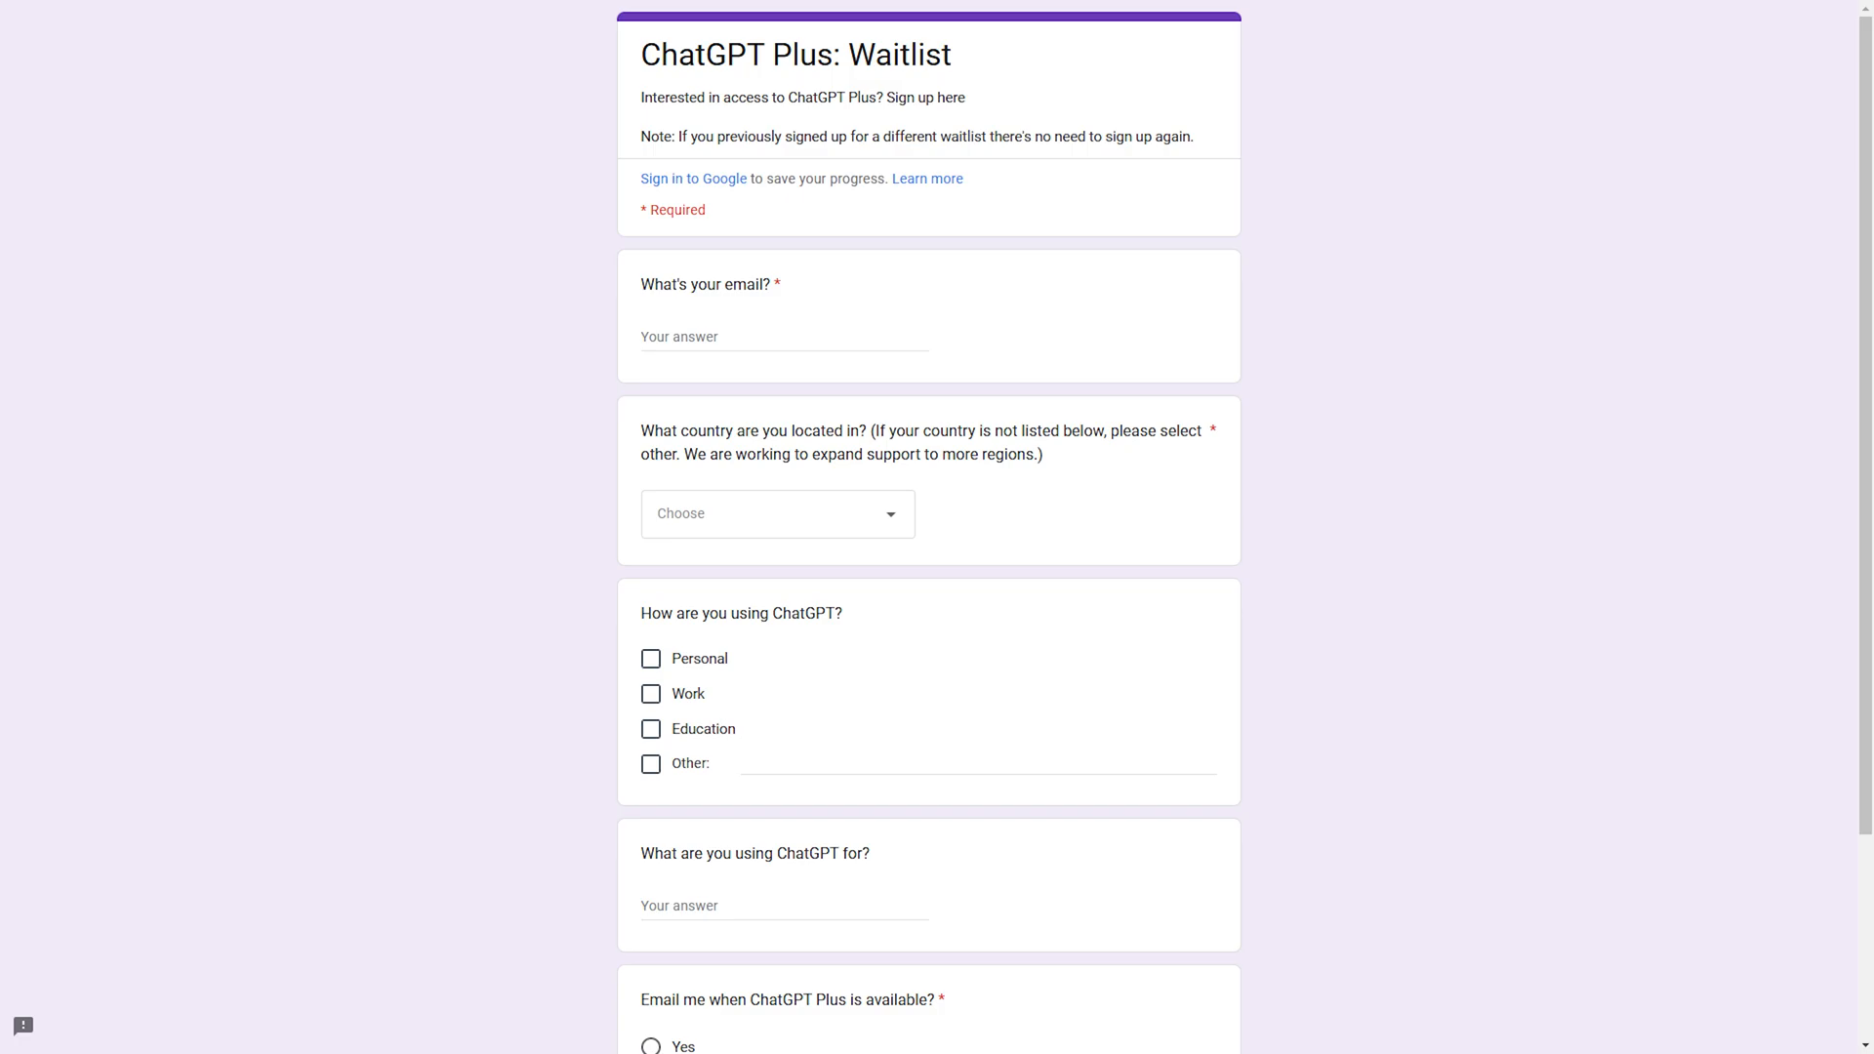
{"action": "scroll", "scroll_direction": "down", "scroll_amount": 3}
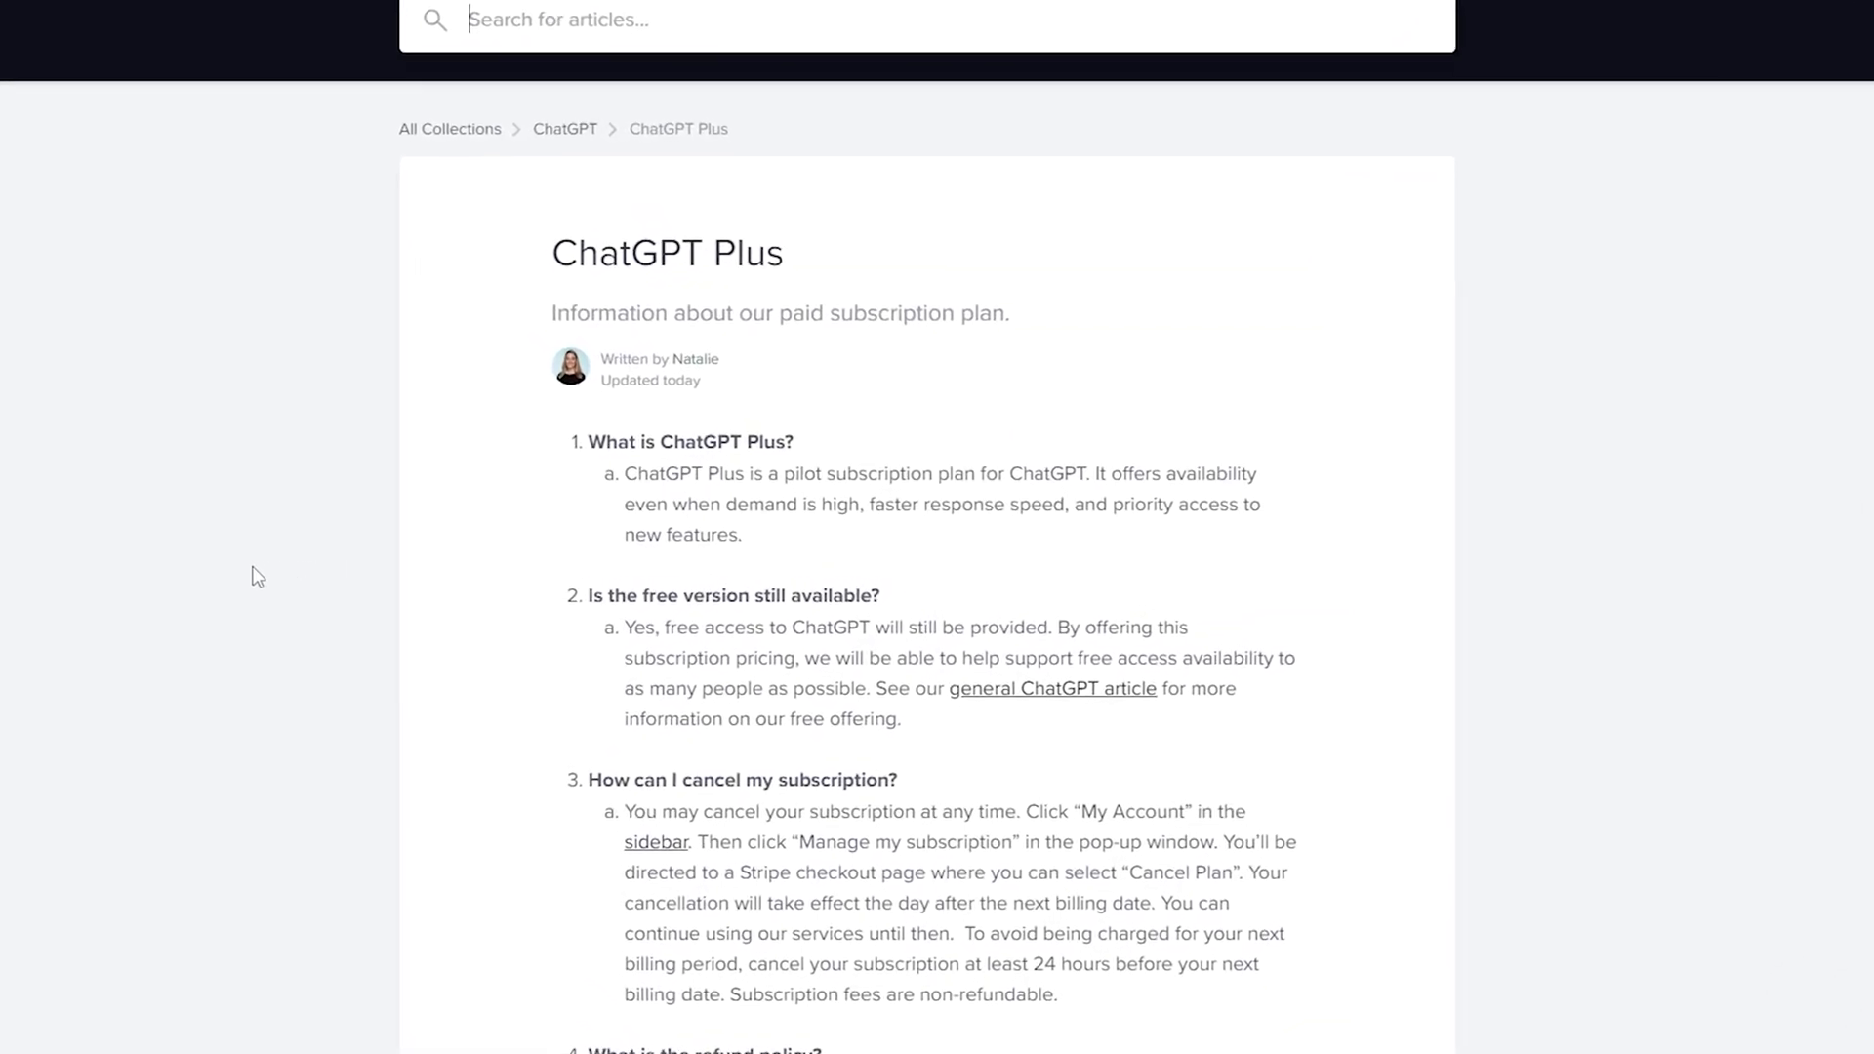
Read the ChatGPT Plus FAQ entries on keeping the free version and cancelling a subscription.
{"action": "scroll", "scroll_direction": "up", "scroll_amount": 3}
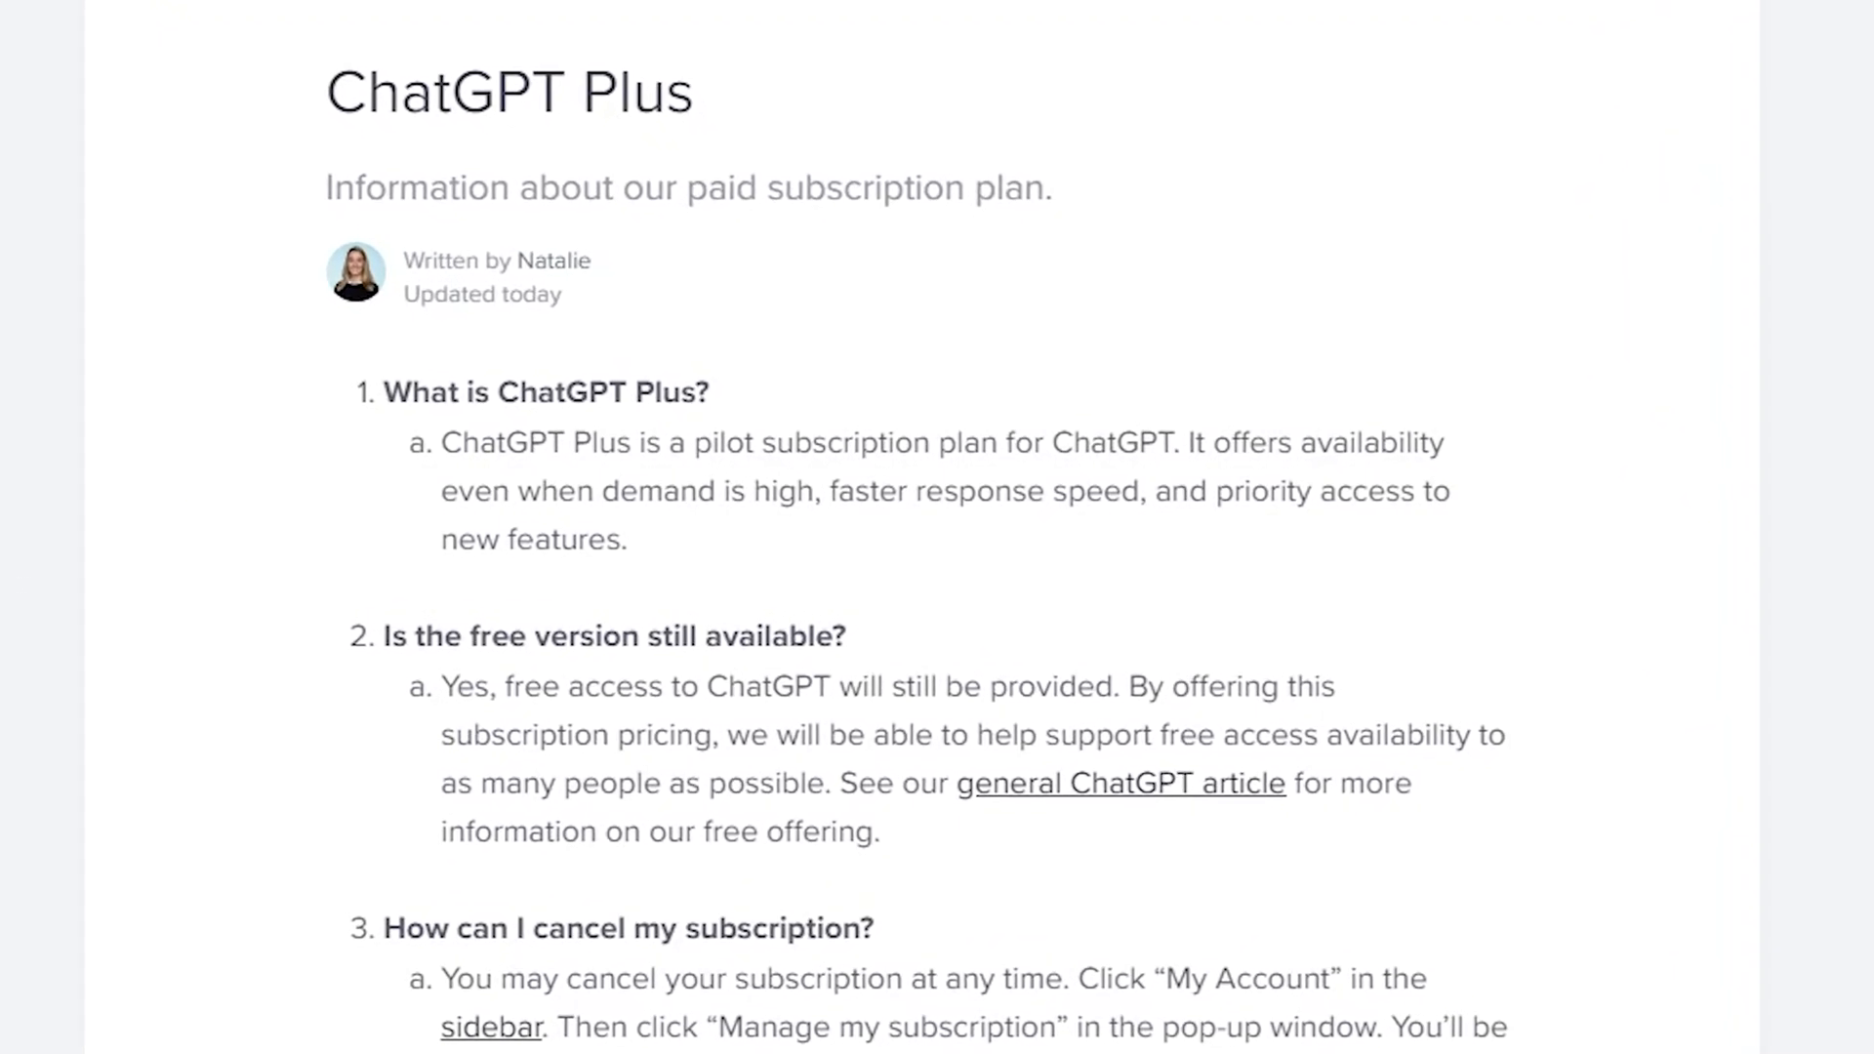
{"action": "scroll", "scroll_direction": "down", "scroll_amount": 3}
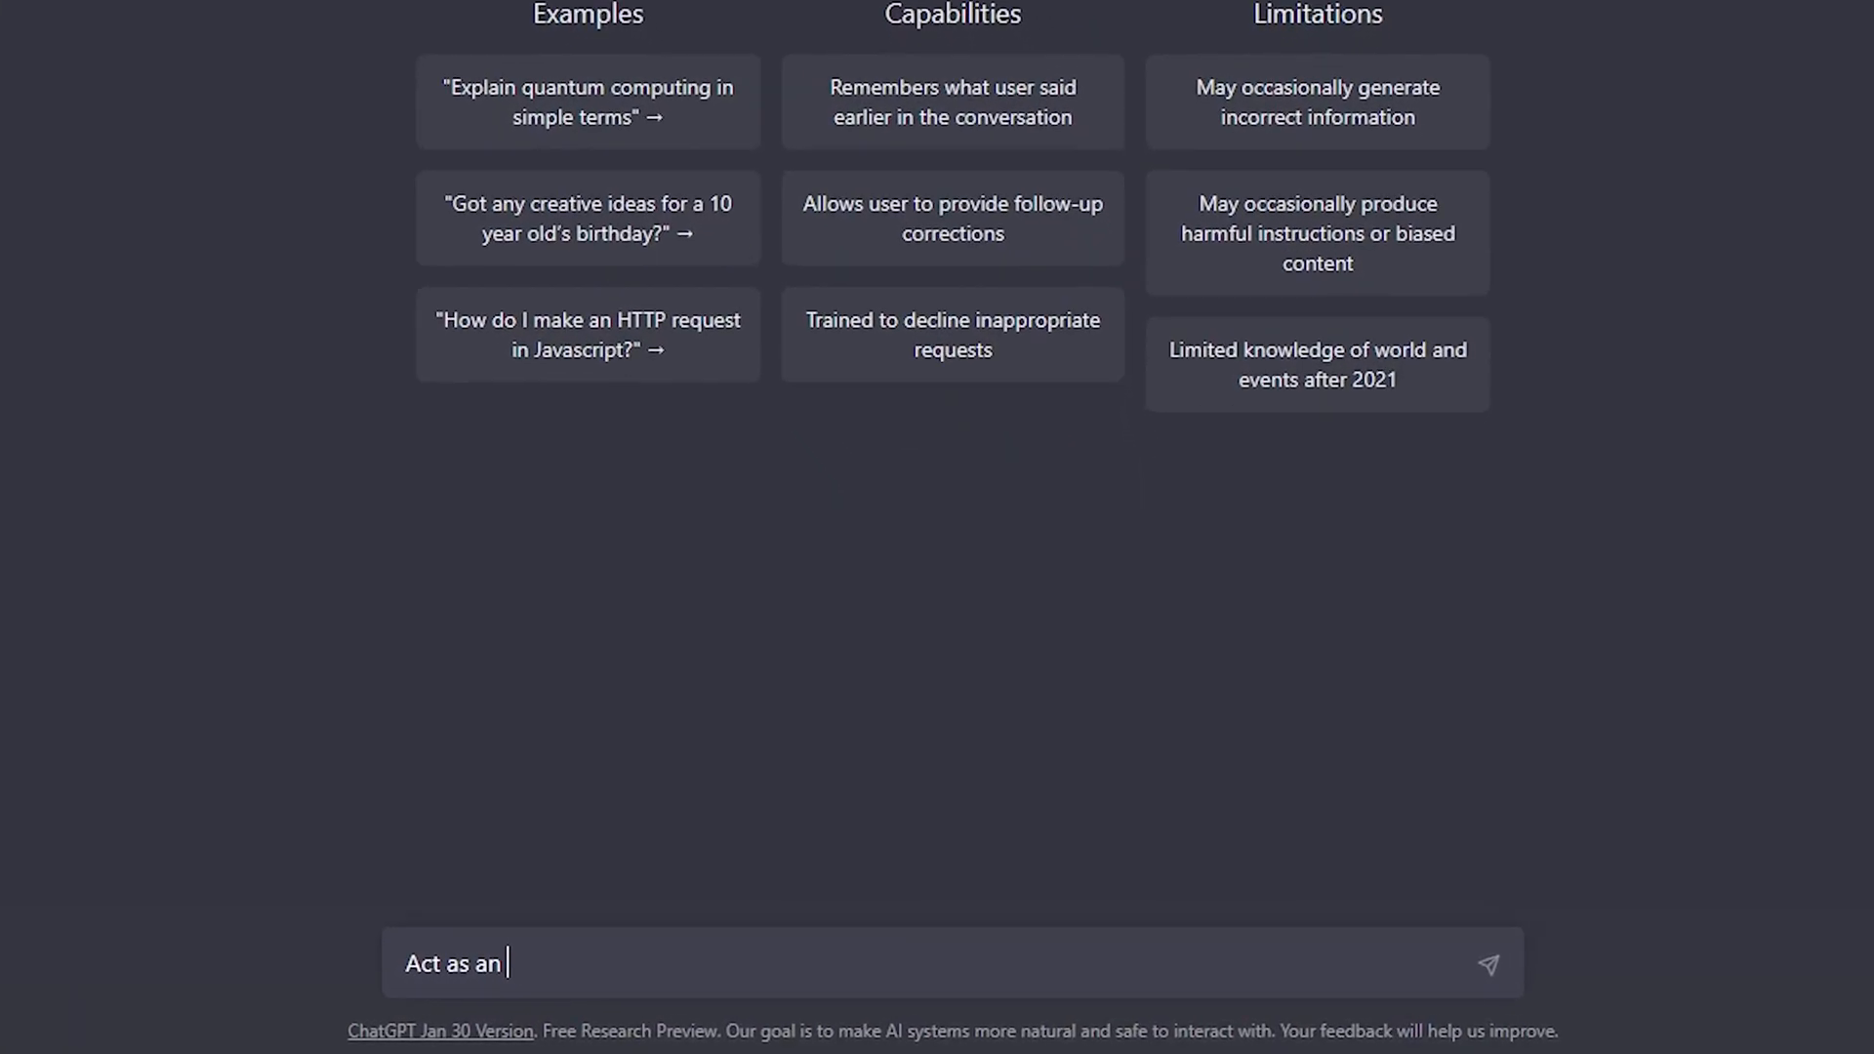
Write the prompt 'Act as an entrepreneur. What is a good way to make a lot of...' in the message box.
{"action": "type", "text": "entrepre"}
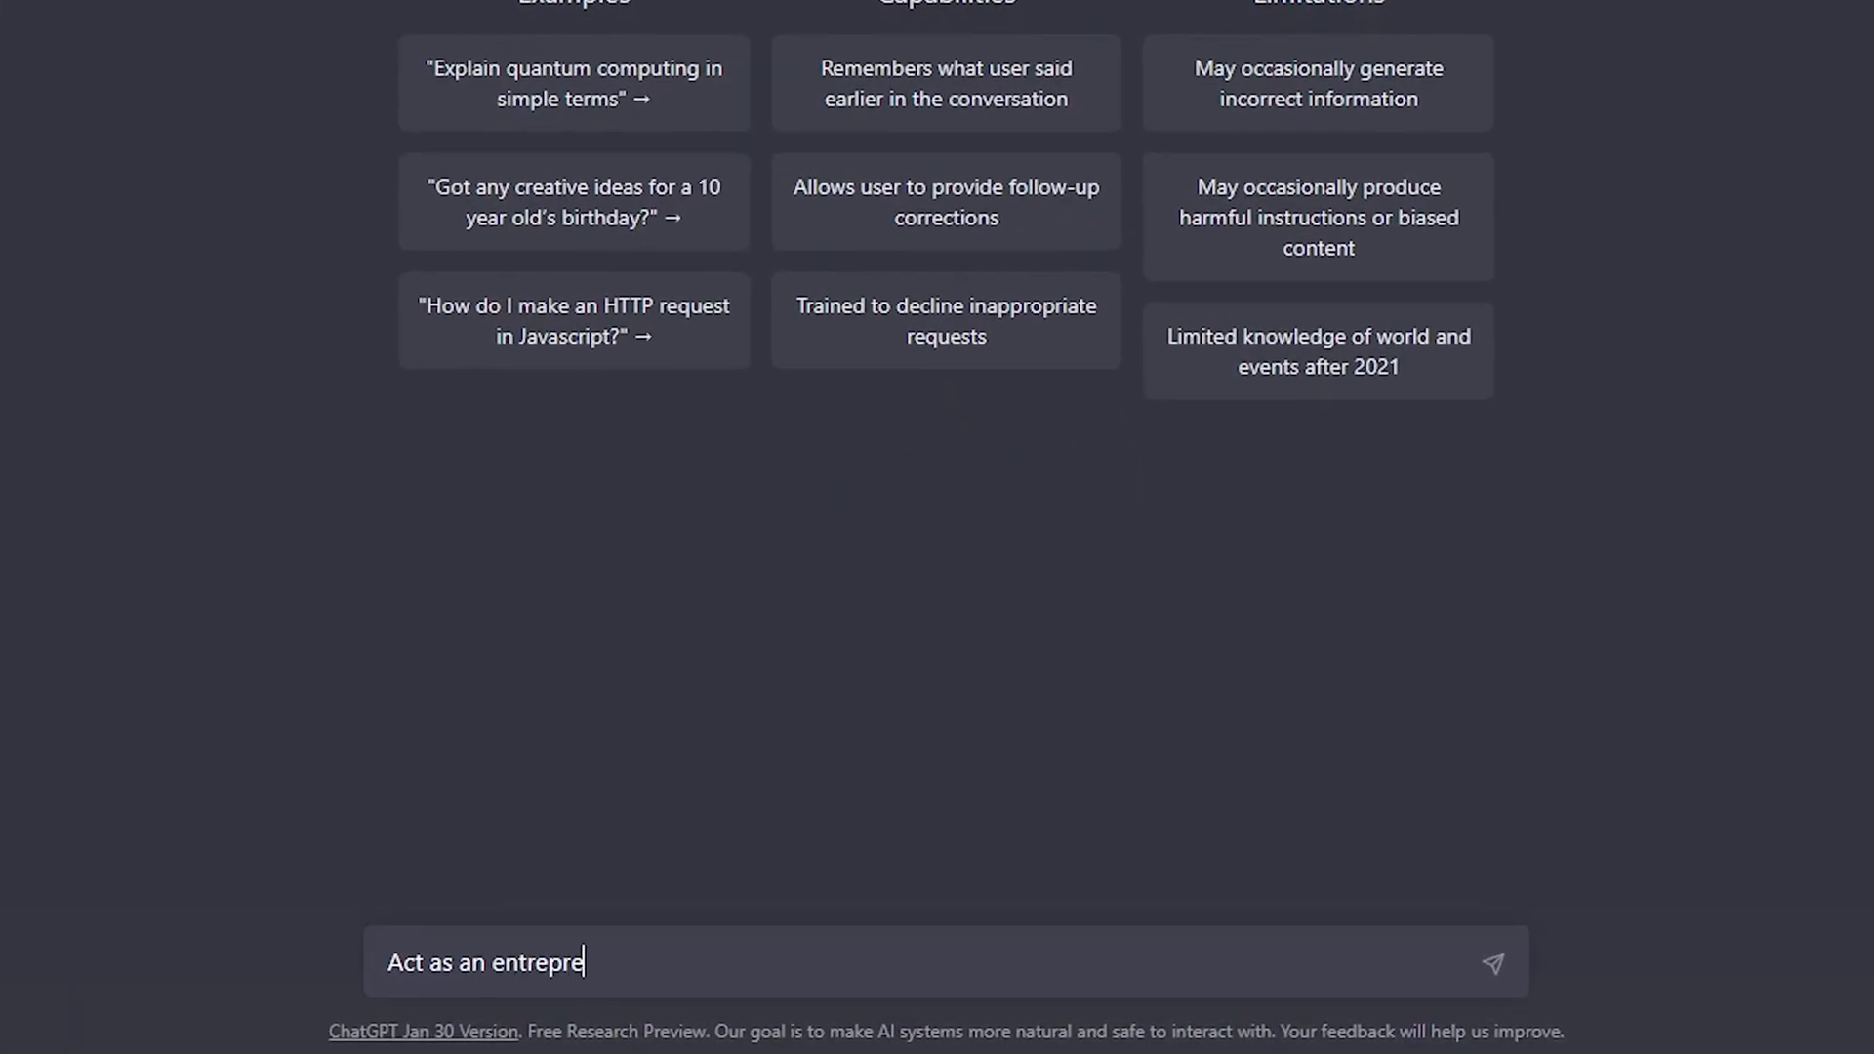
{"action": "type", "text": "neur"}
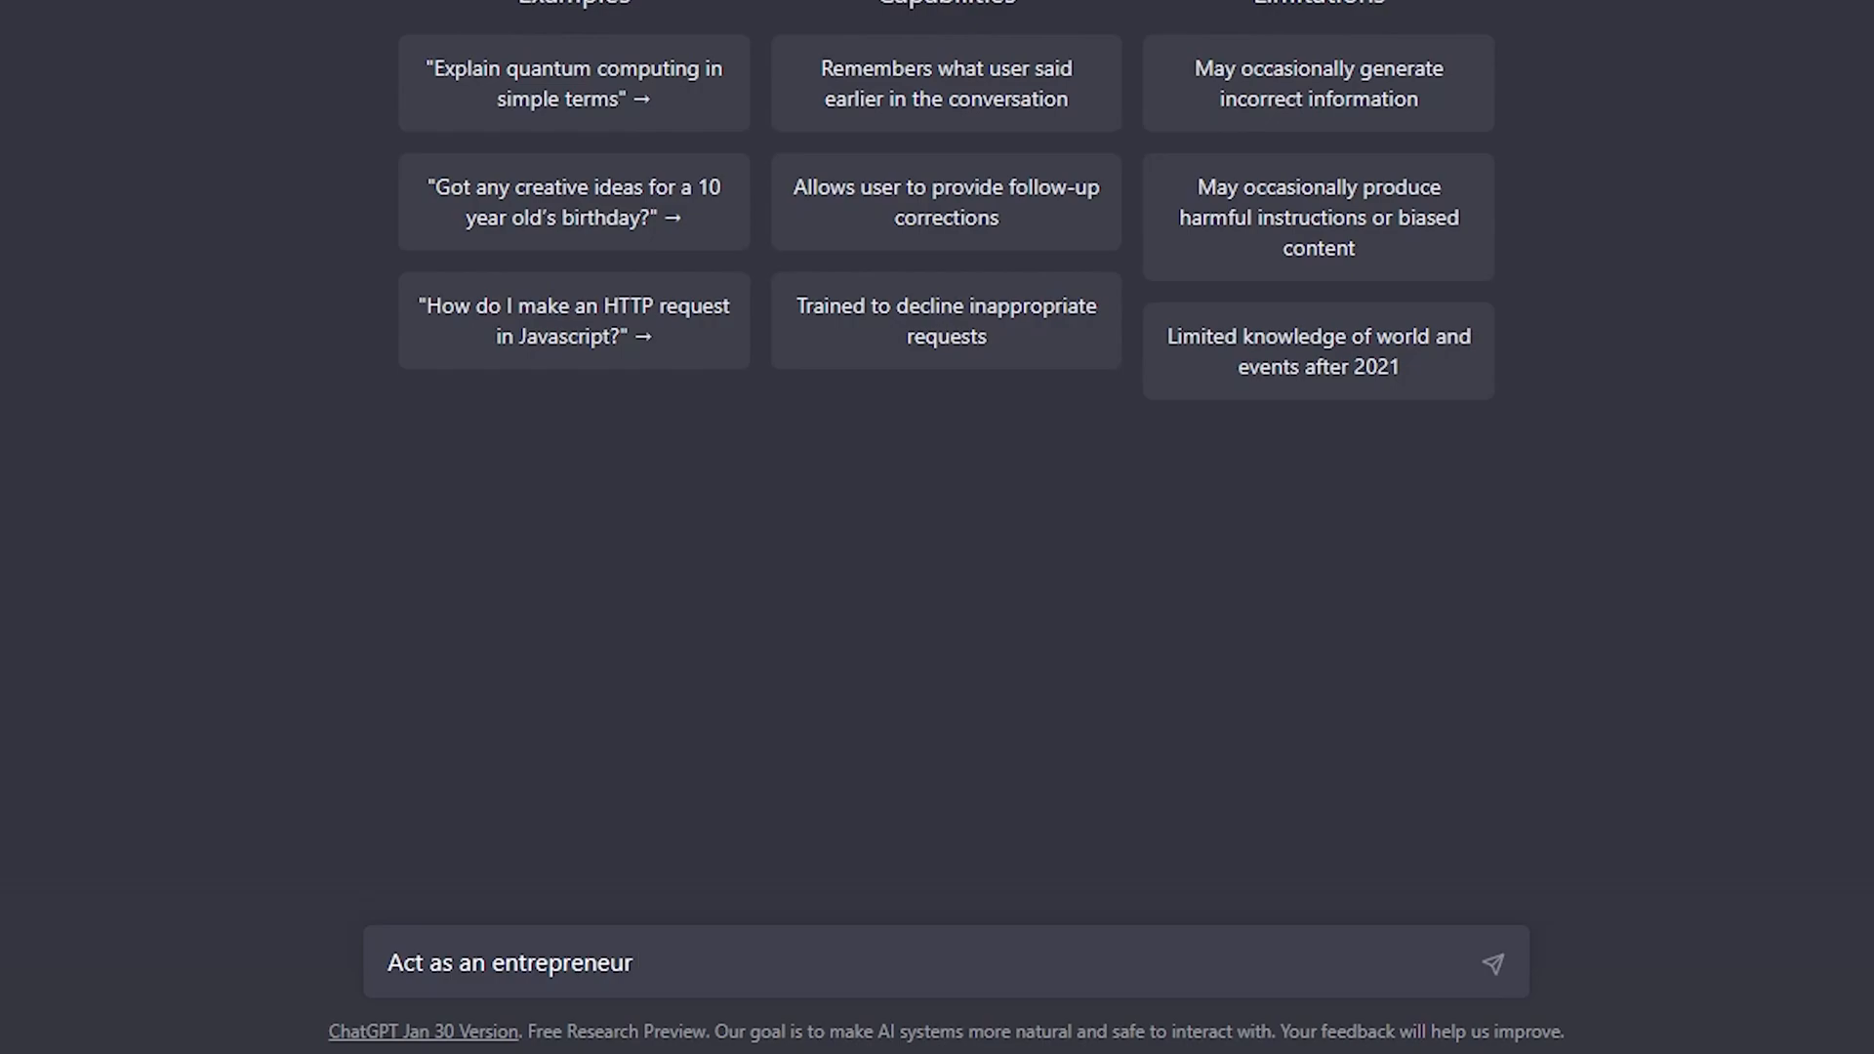
{"action": "type", "text": ". What is a"}
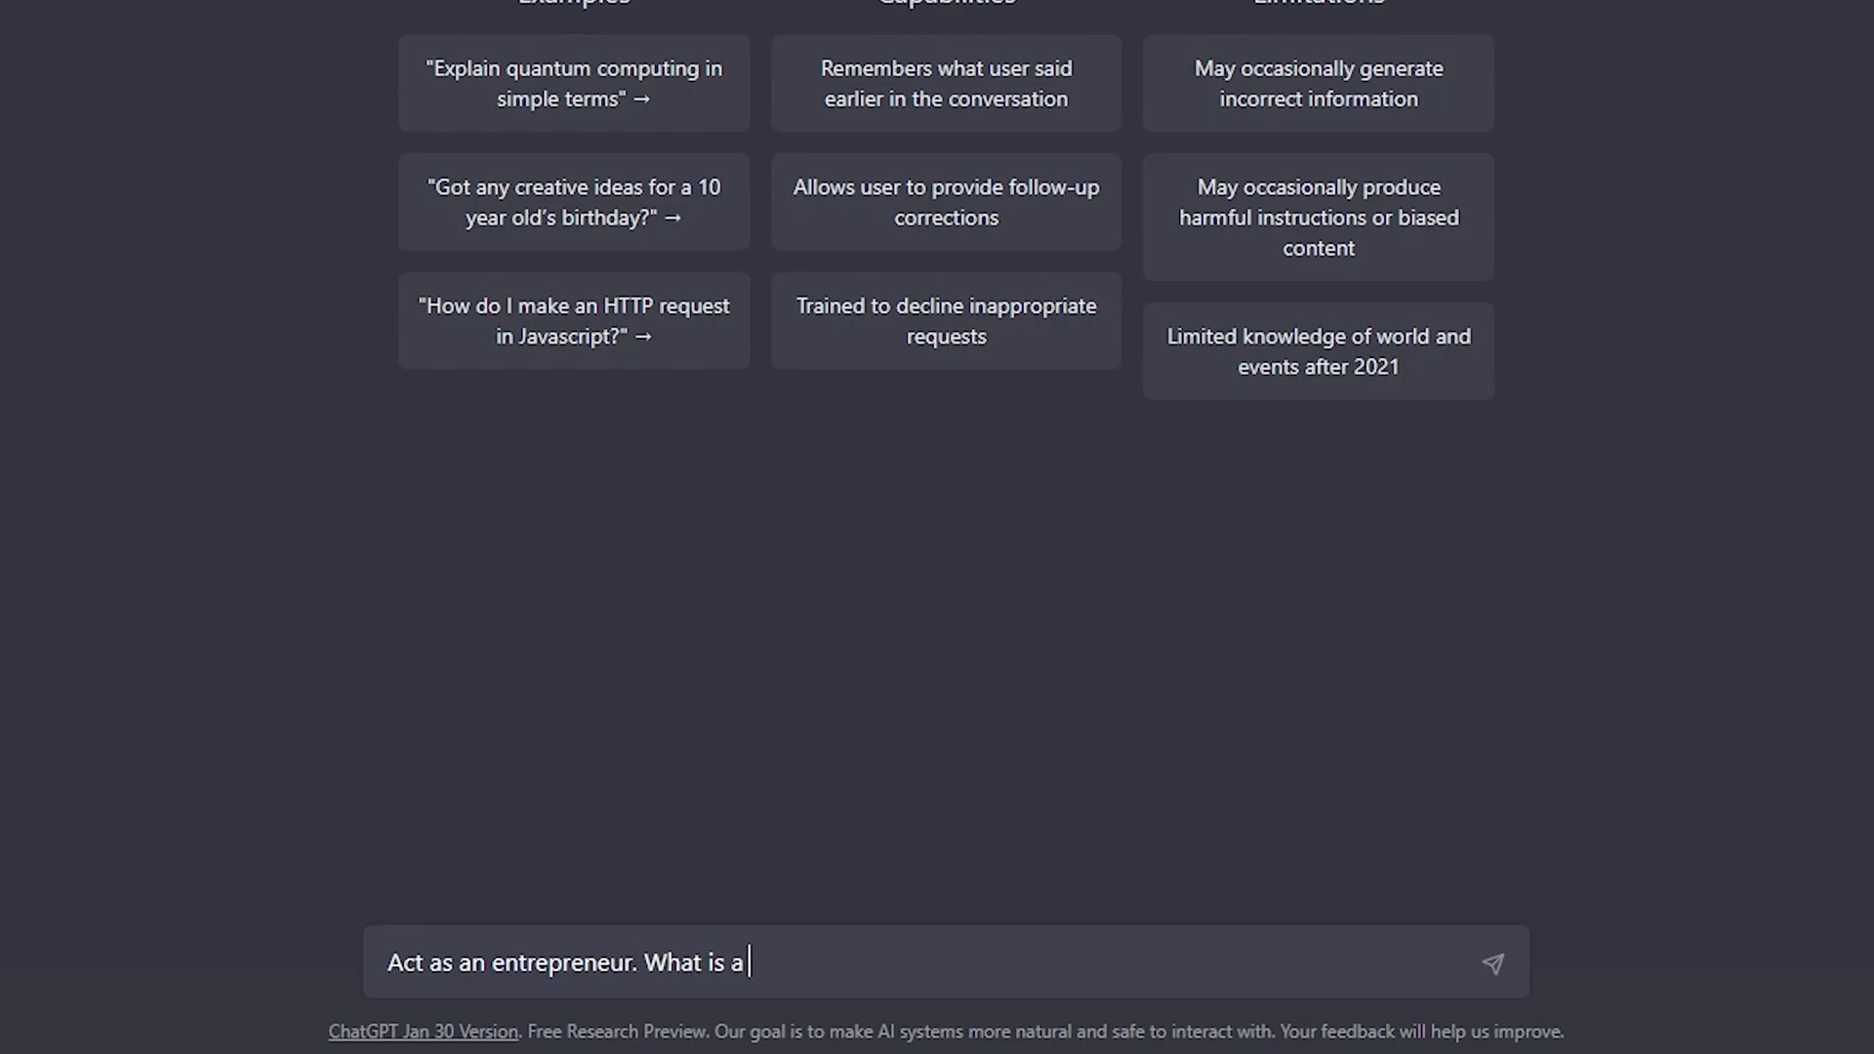
{"action": "type", "text": "good"}
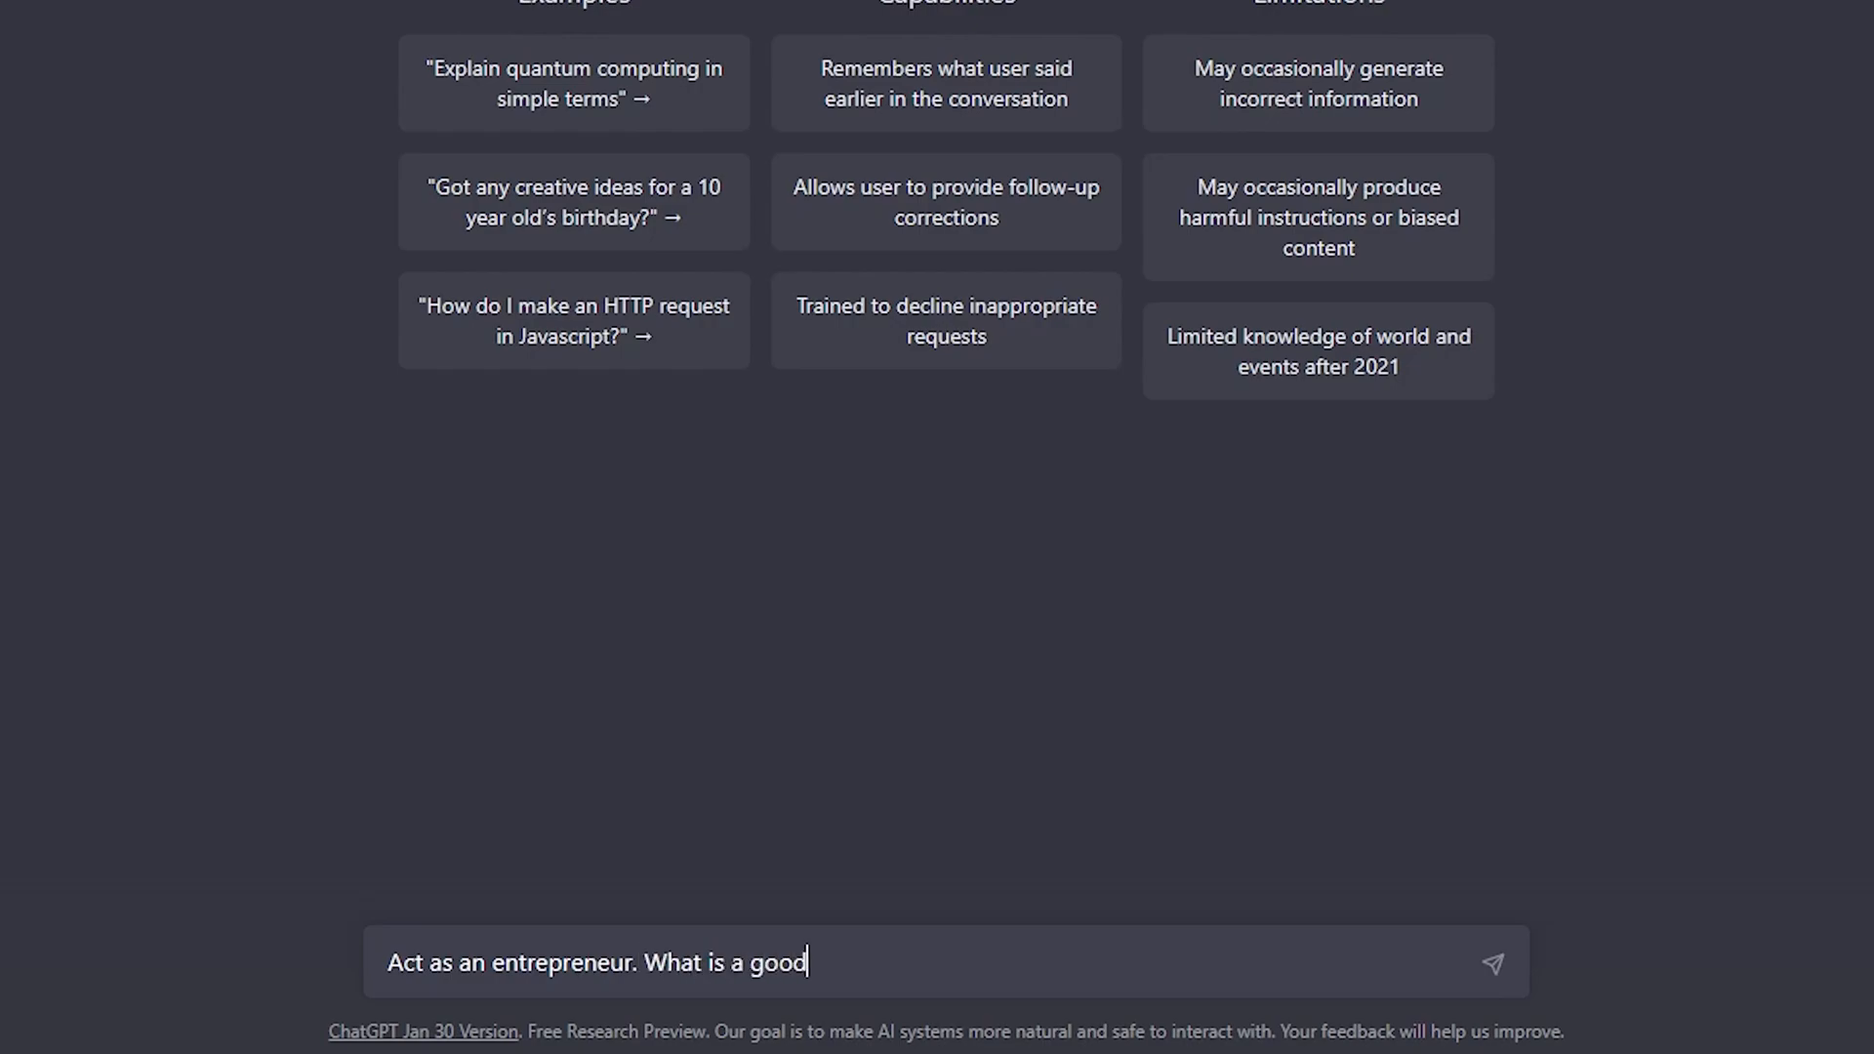
{"action": "type", "text": "way to make a lot of"}
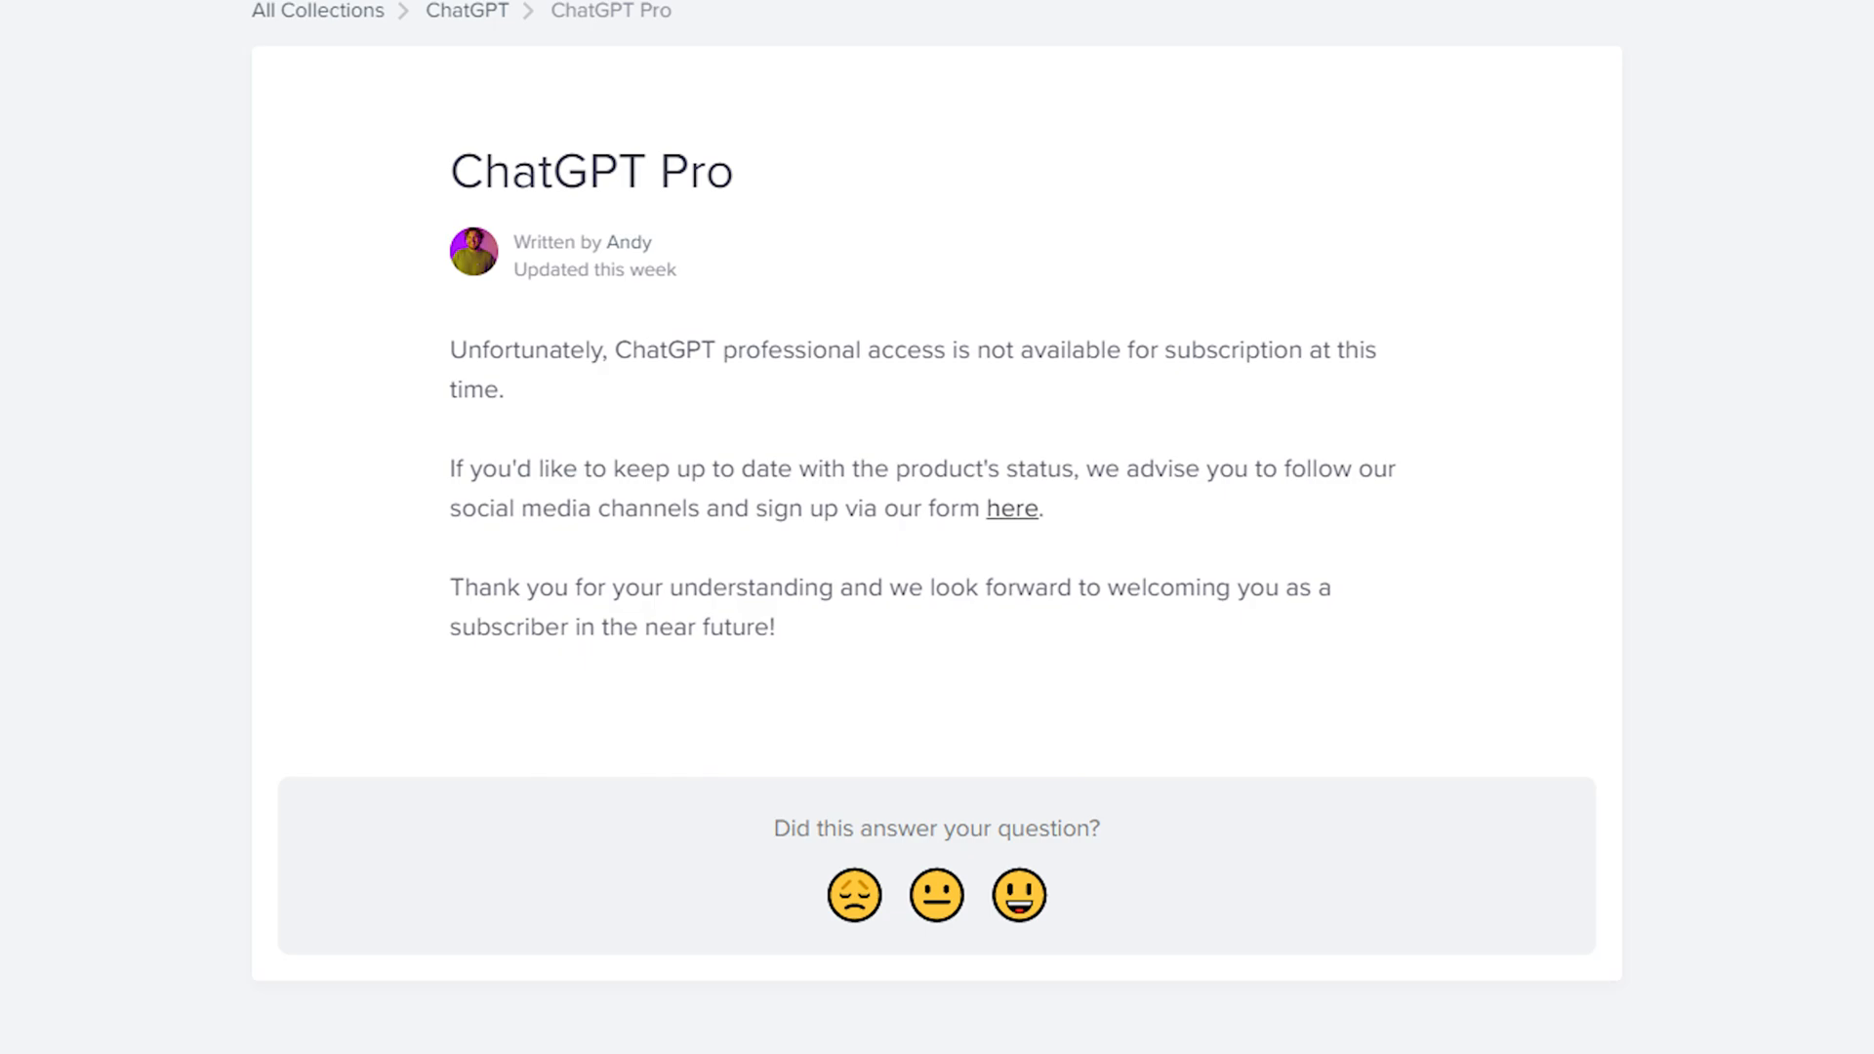
Use the ChatGPT breadcrumb to return to the collection's list of seven articles.
{"action": "left_click", "coordinate": [467, 11]}
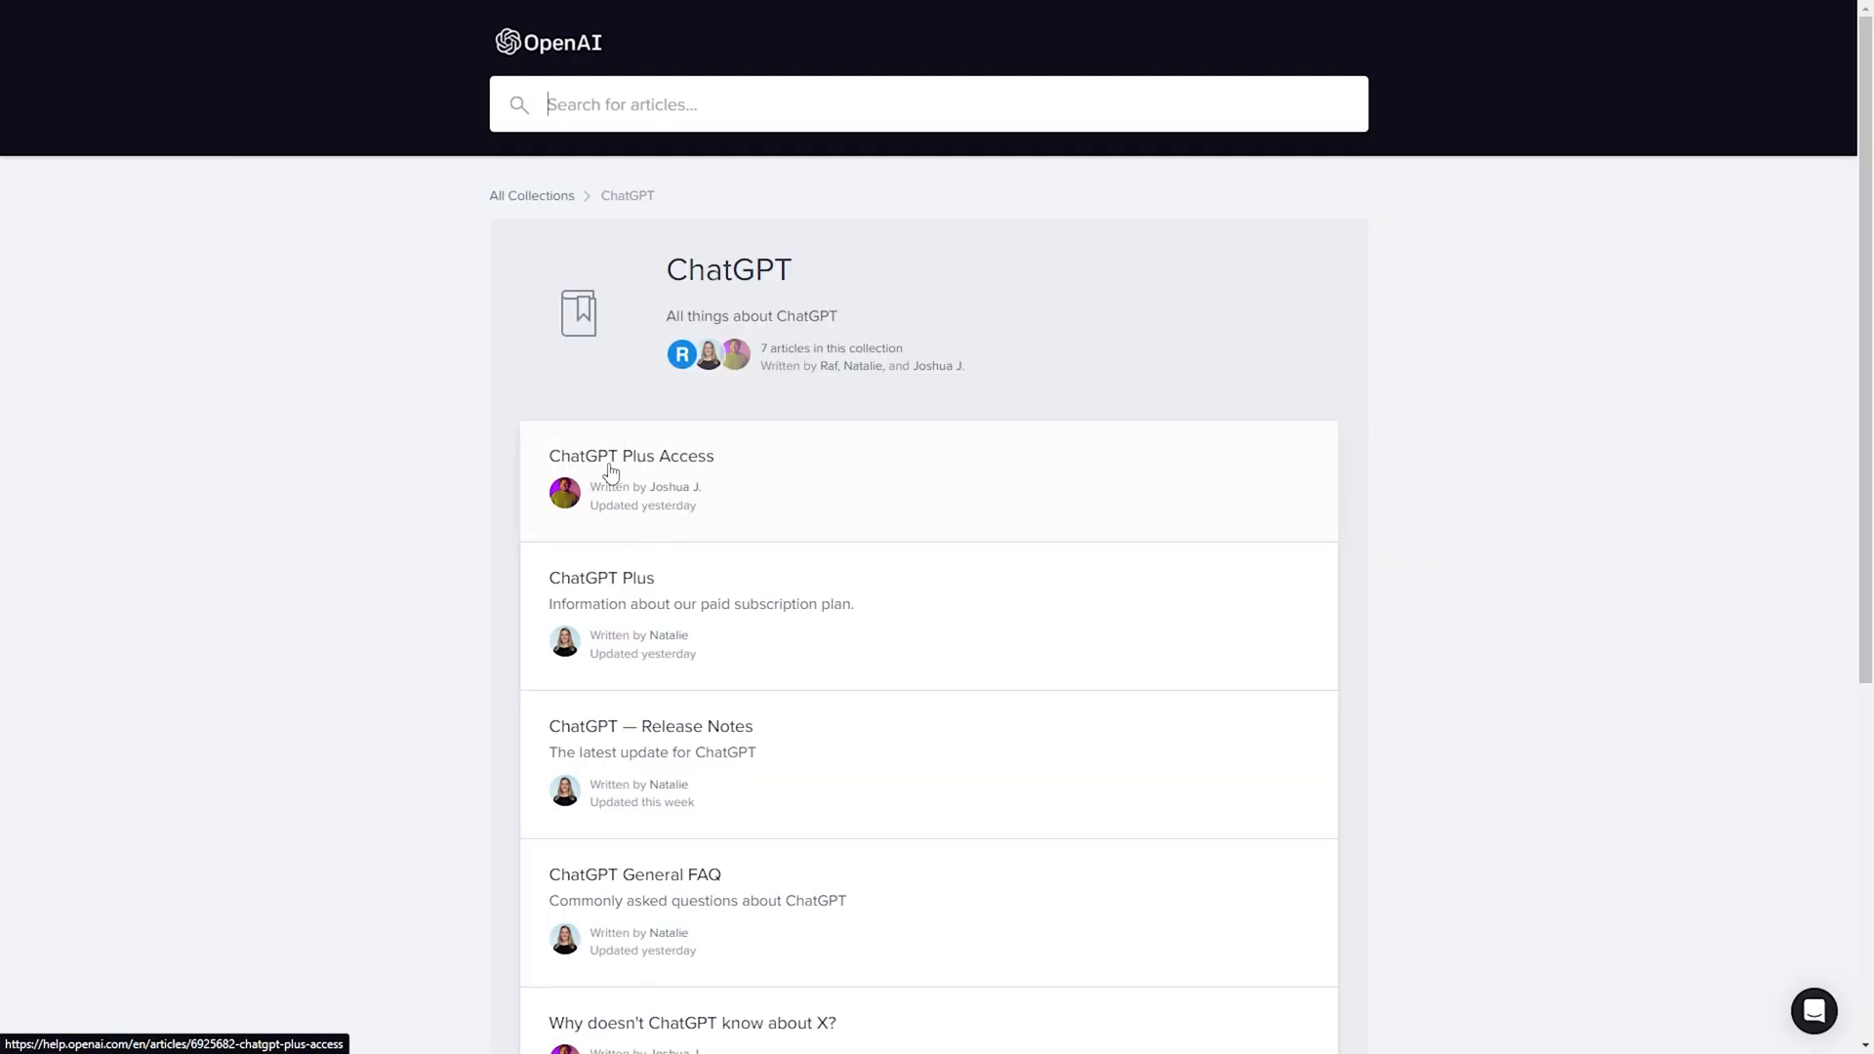
{"action": "mouse_move", "coordinate": [657, 609]}
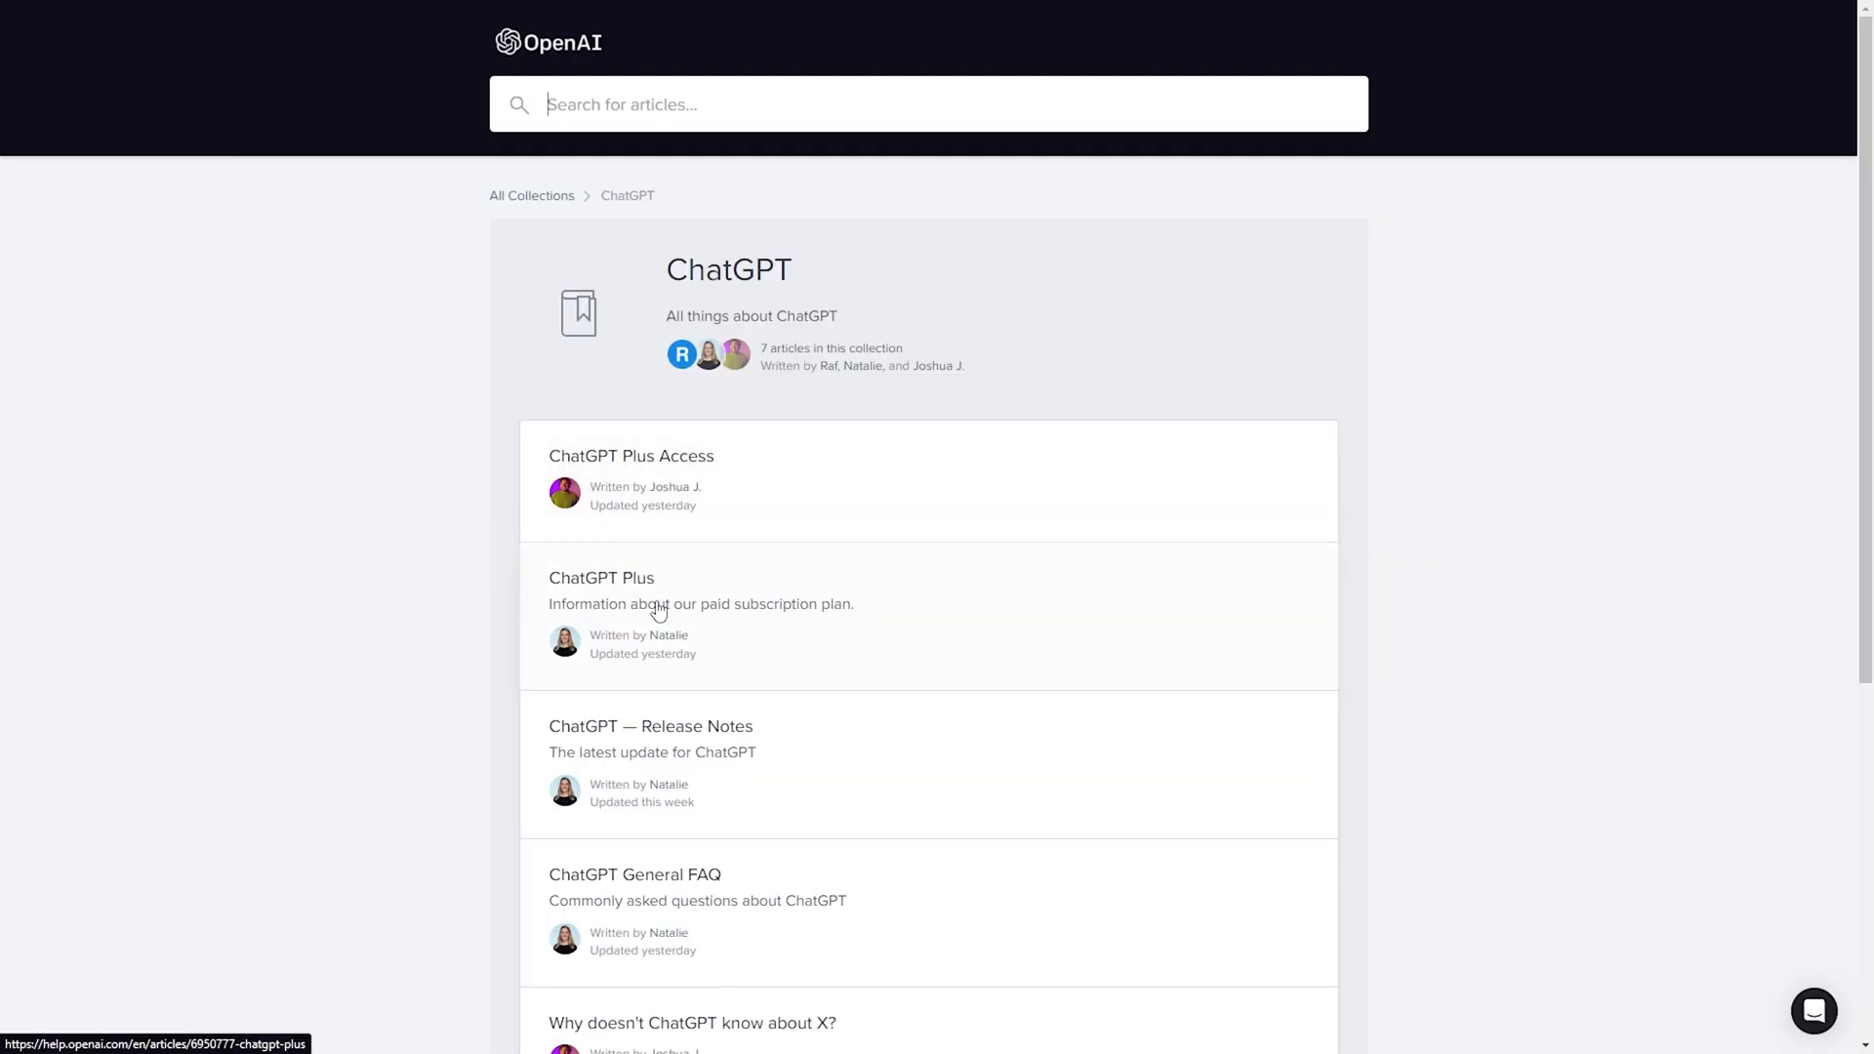
{"action": "mouse_move", "coordinate": [1111, 531]}
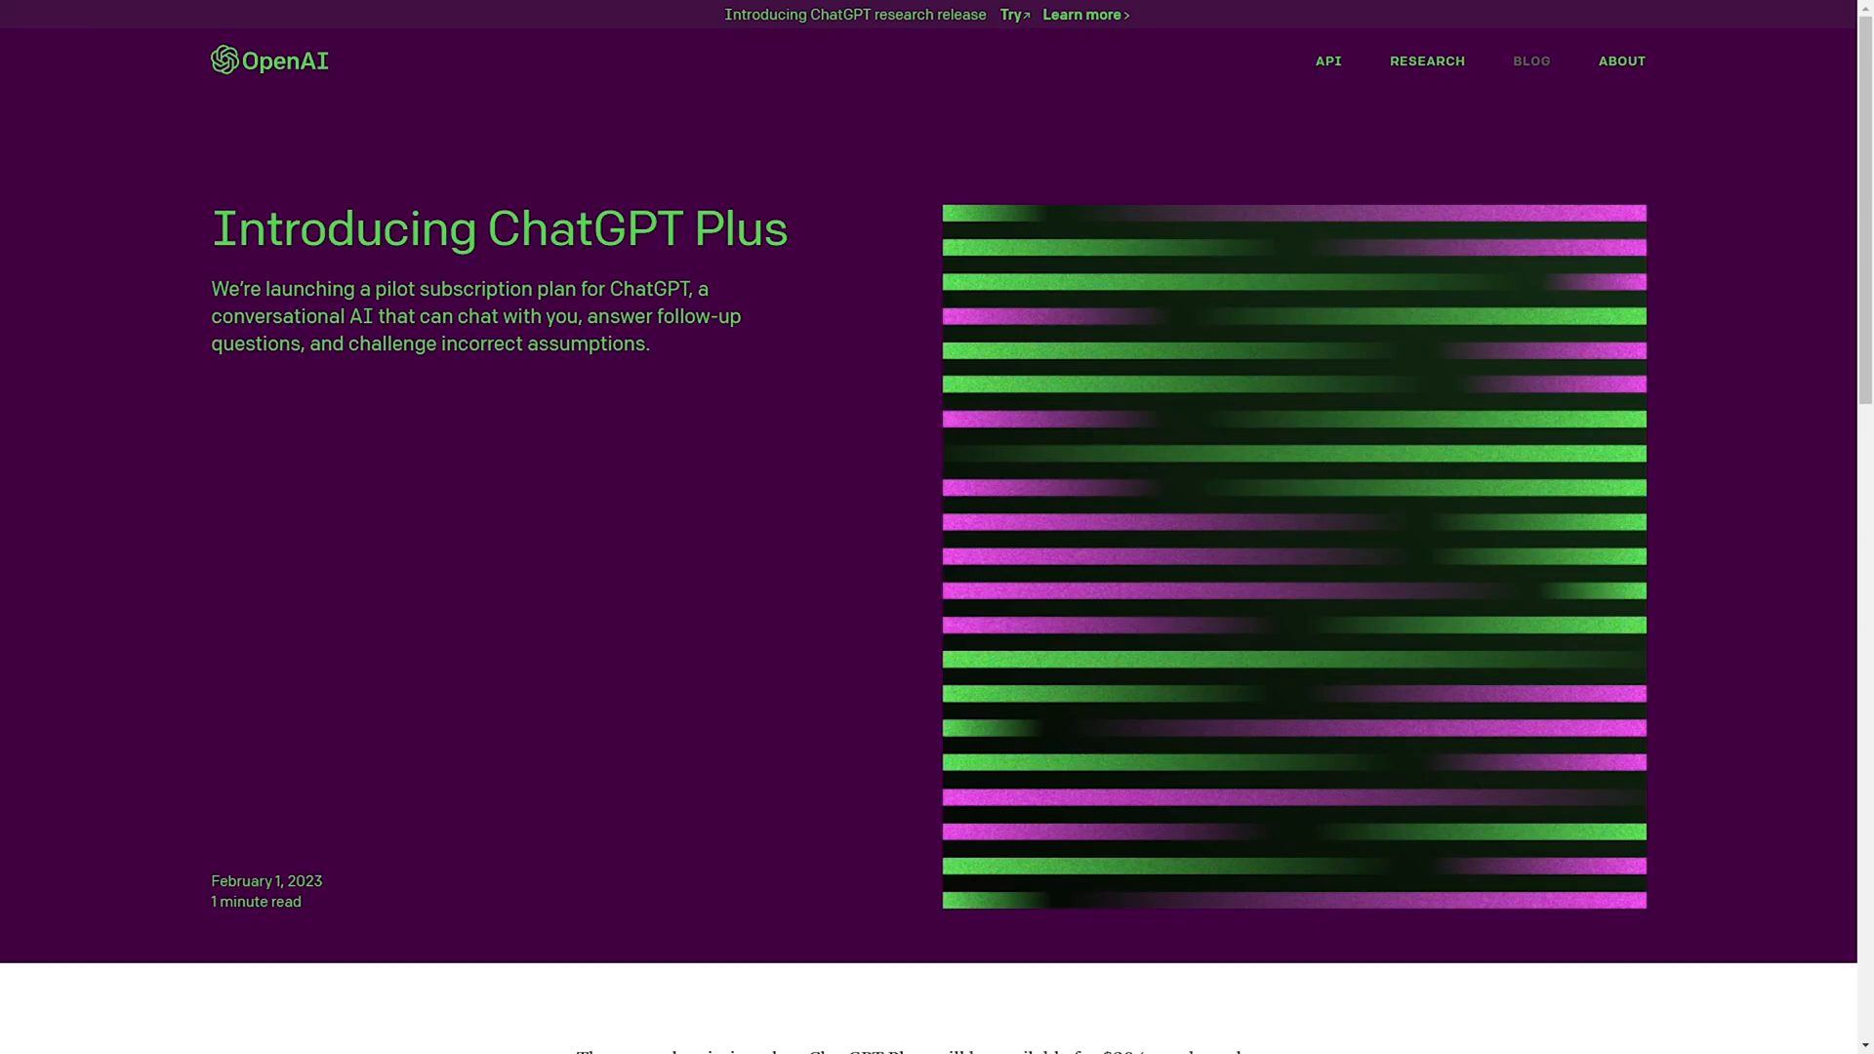
Read down to 'Our plans for the future' in the blog post, then go to the API Pricing page.
{"action": "scroll", "scroll_direction": "down", "scroll_amount": 3}
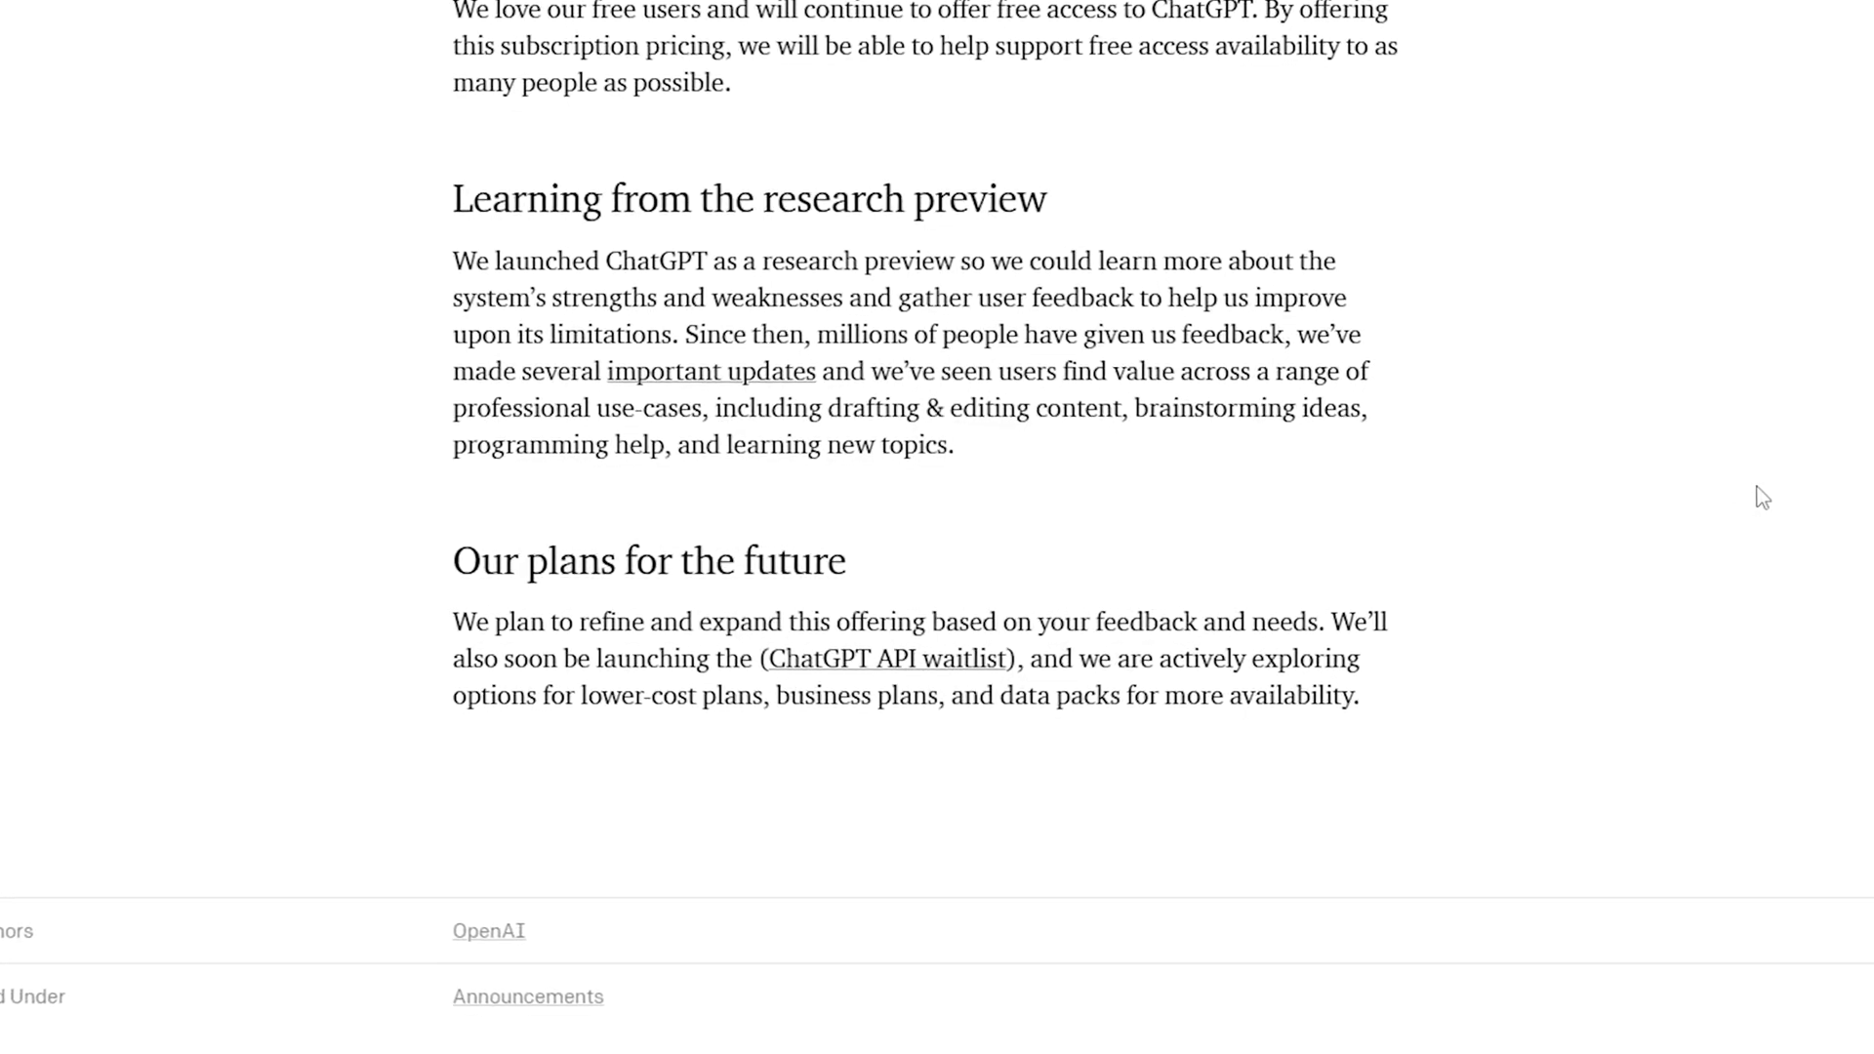
{"action": "scroll", "scroll_direction": "down", "scroll_amount": 3}
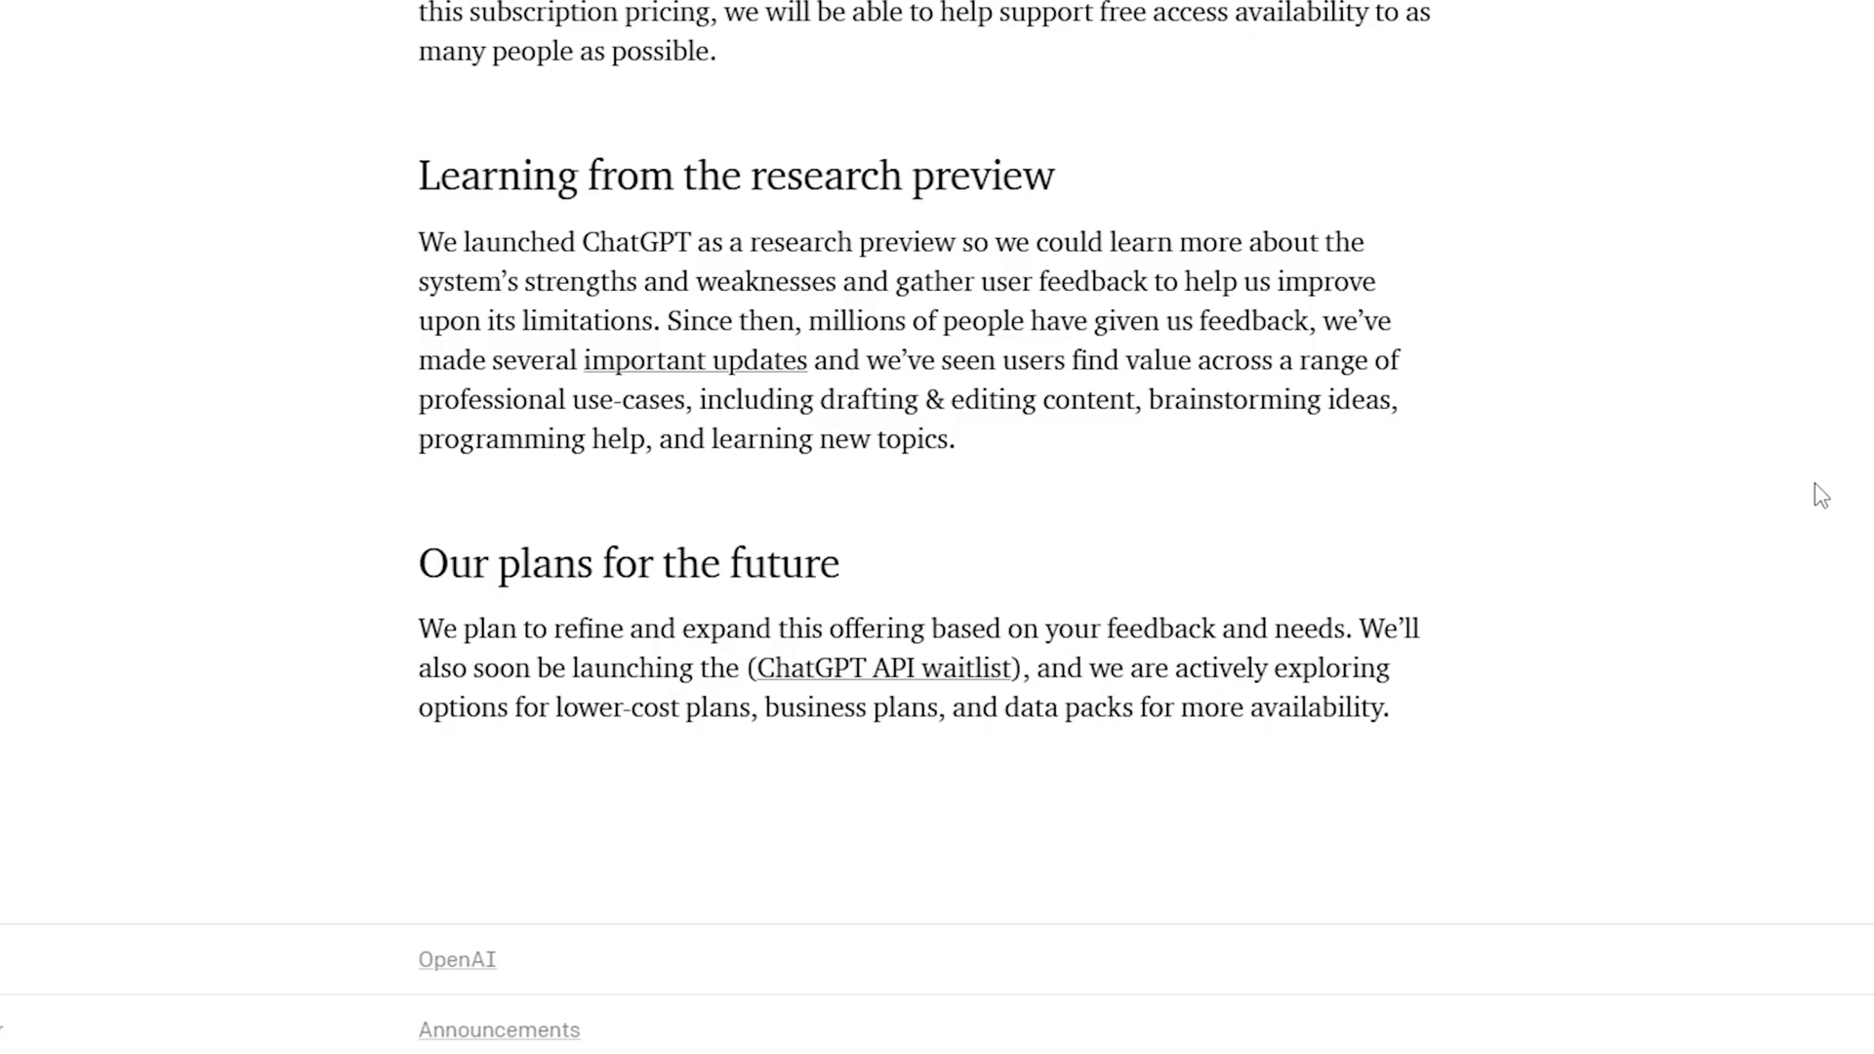
{"action": "left_click", "coordinate": [875, 37]}
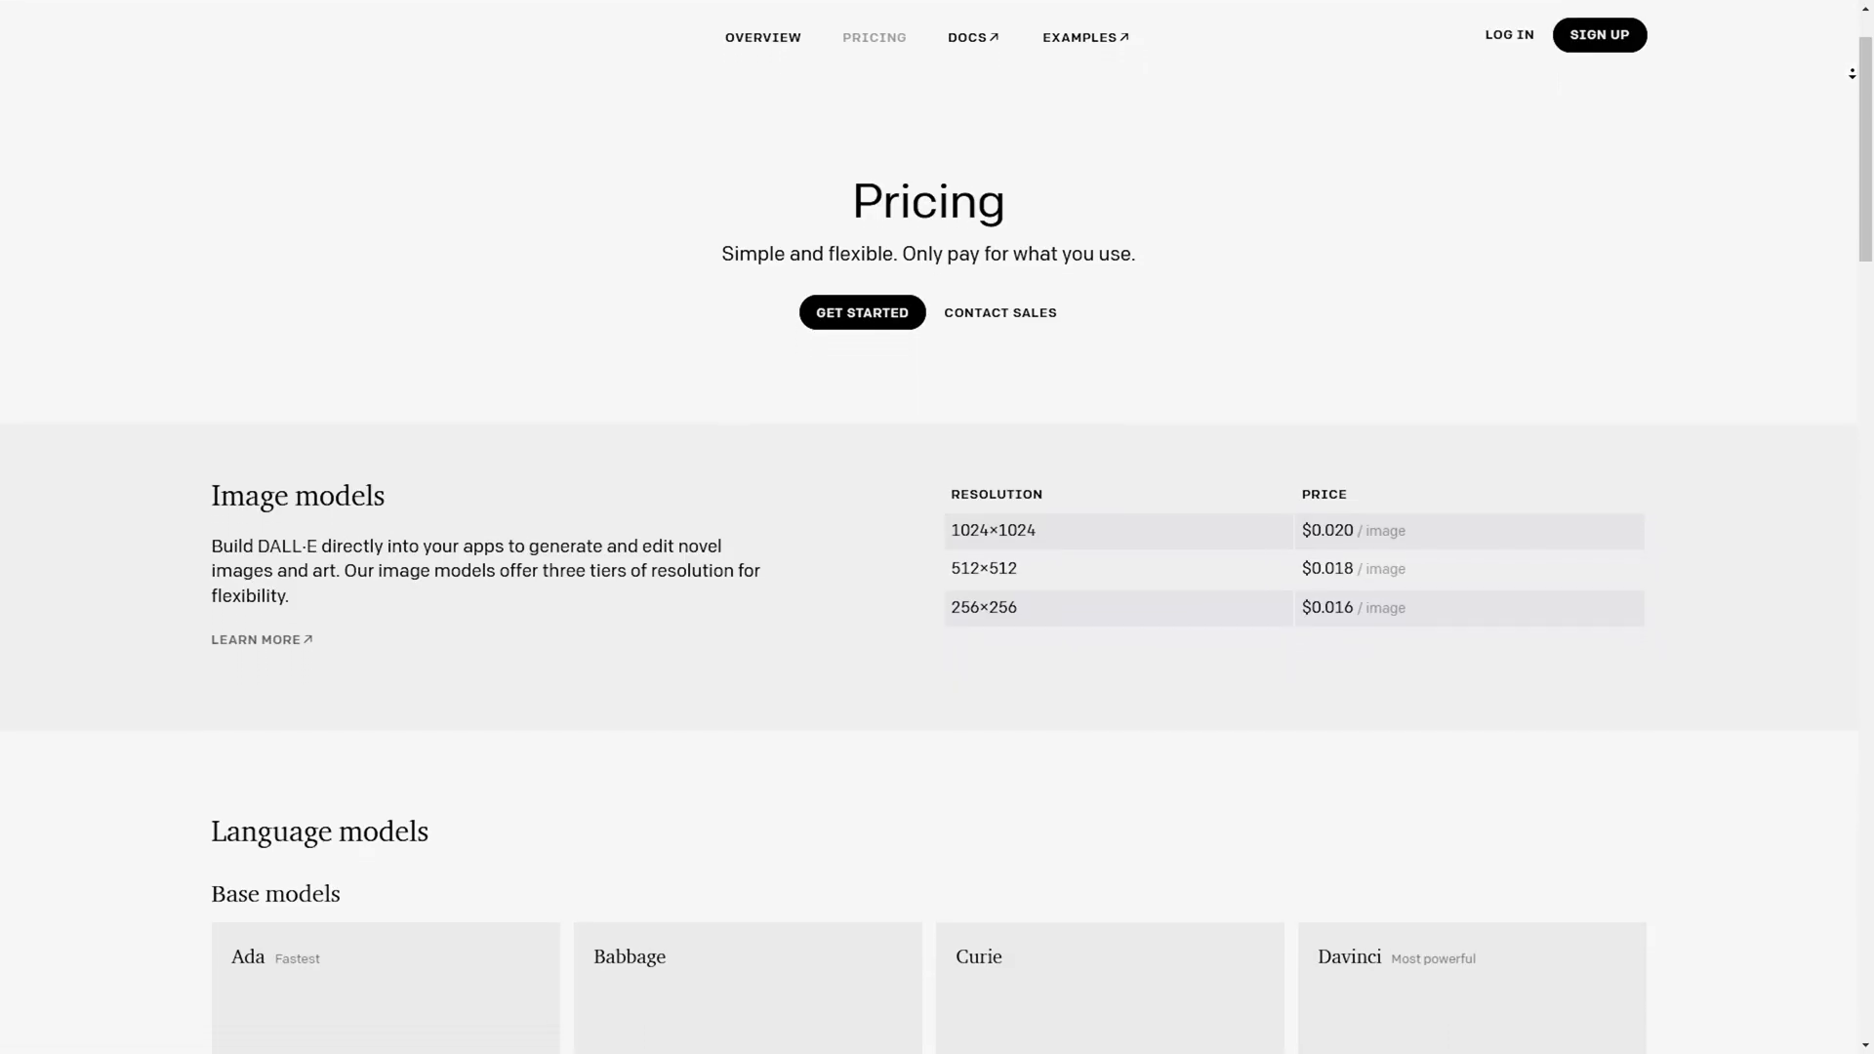
Scroll through DALL·E image, base language and fine-tuned model prices per 1K tokens down to embeddings.
{"action": "scroll", "scroll_direction": "down", "scroll_amount": 3}
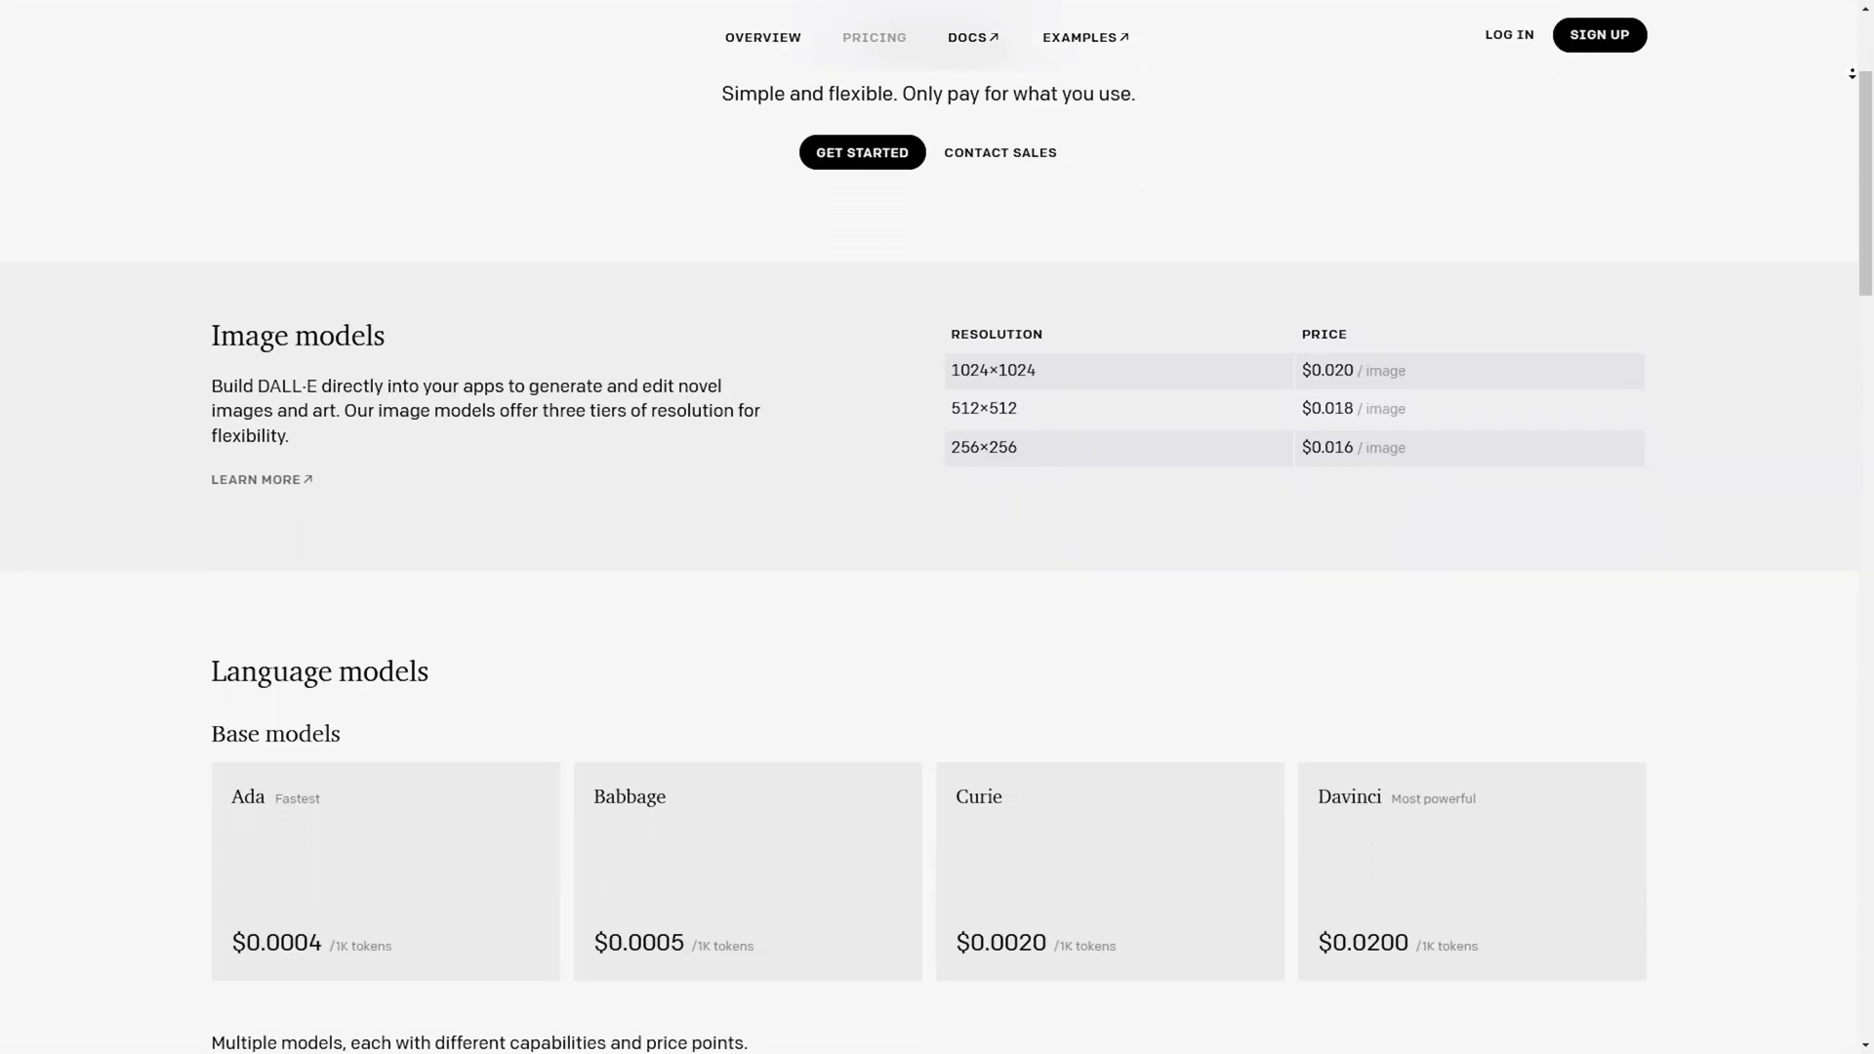
{"action": "scroll", "scroll_direction": "down", "scroll_amount": 3}
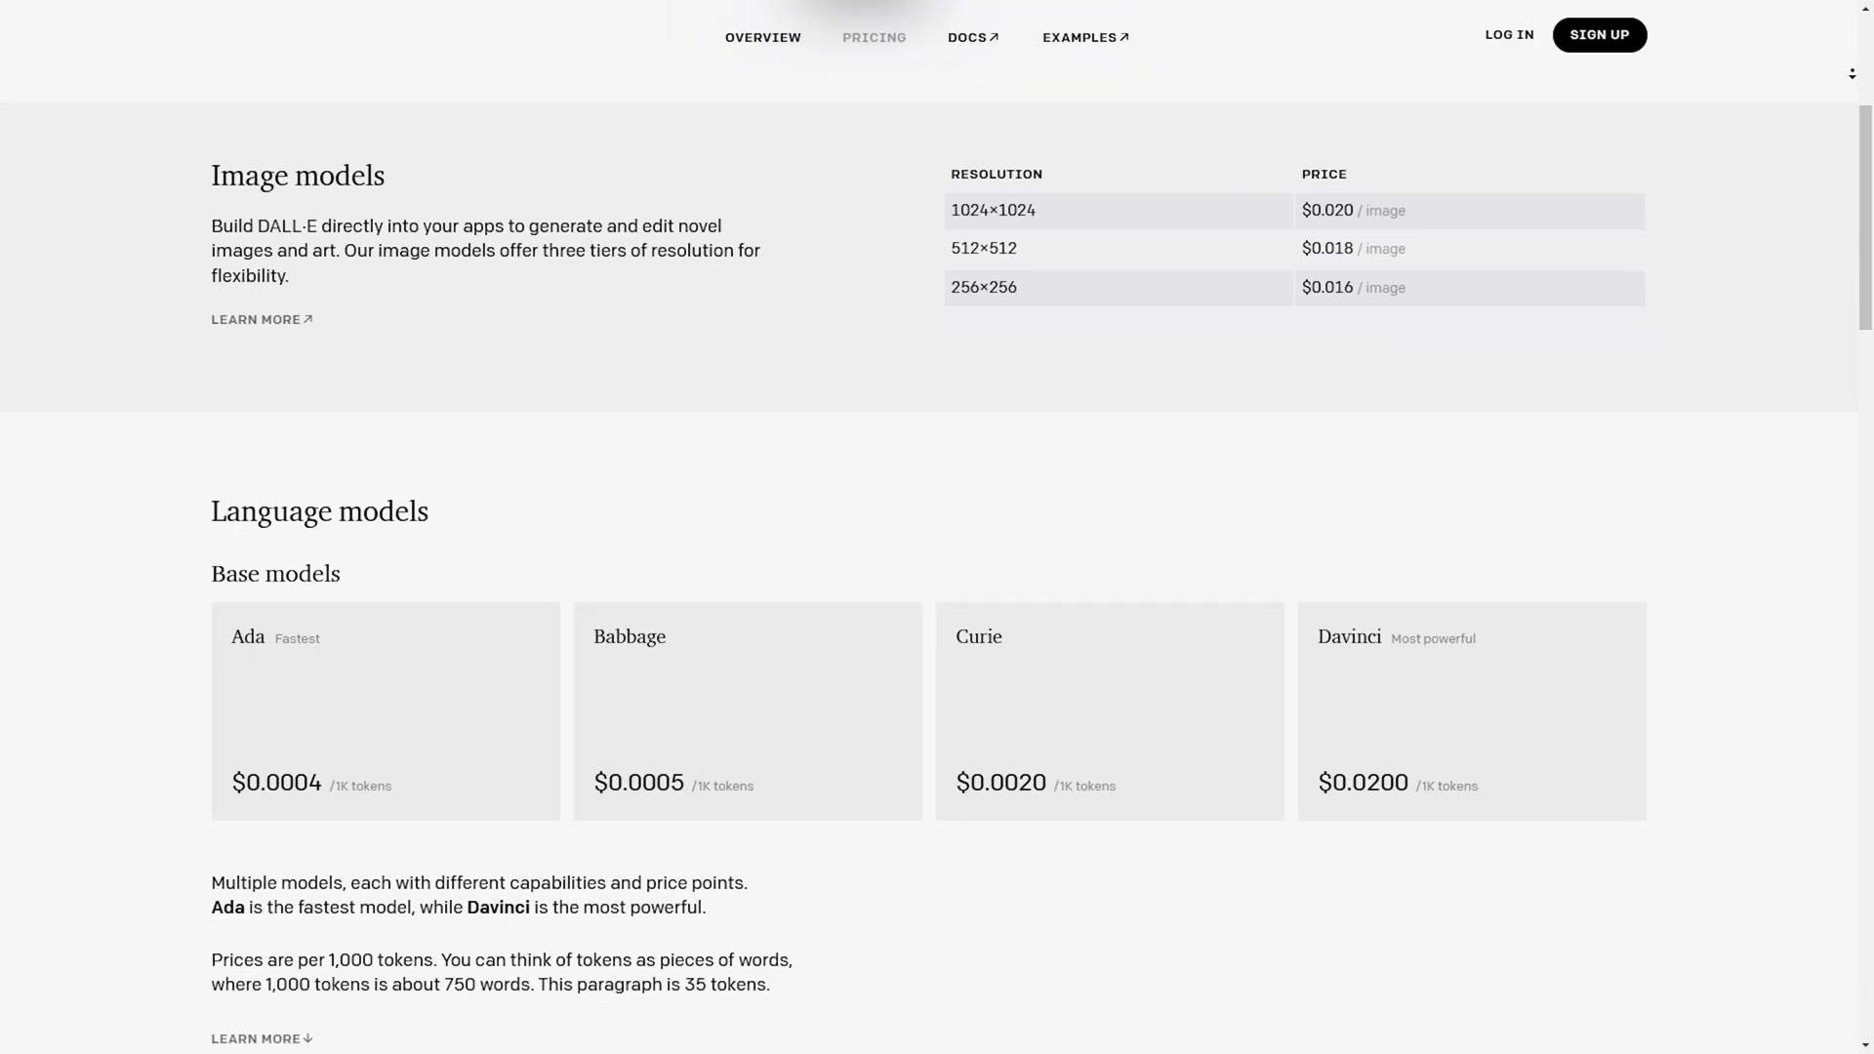
{"action": "scroll", "scroll_direction": "down", "scroll_amount": 3}
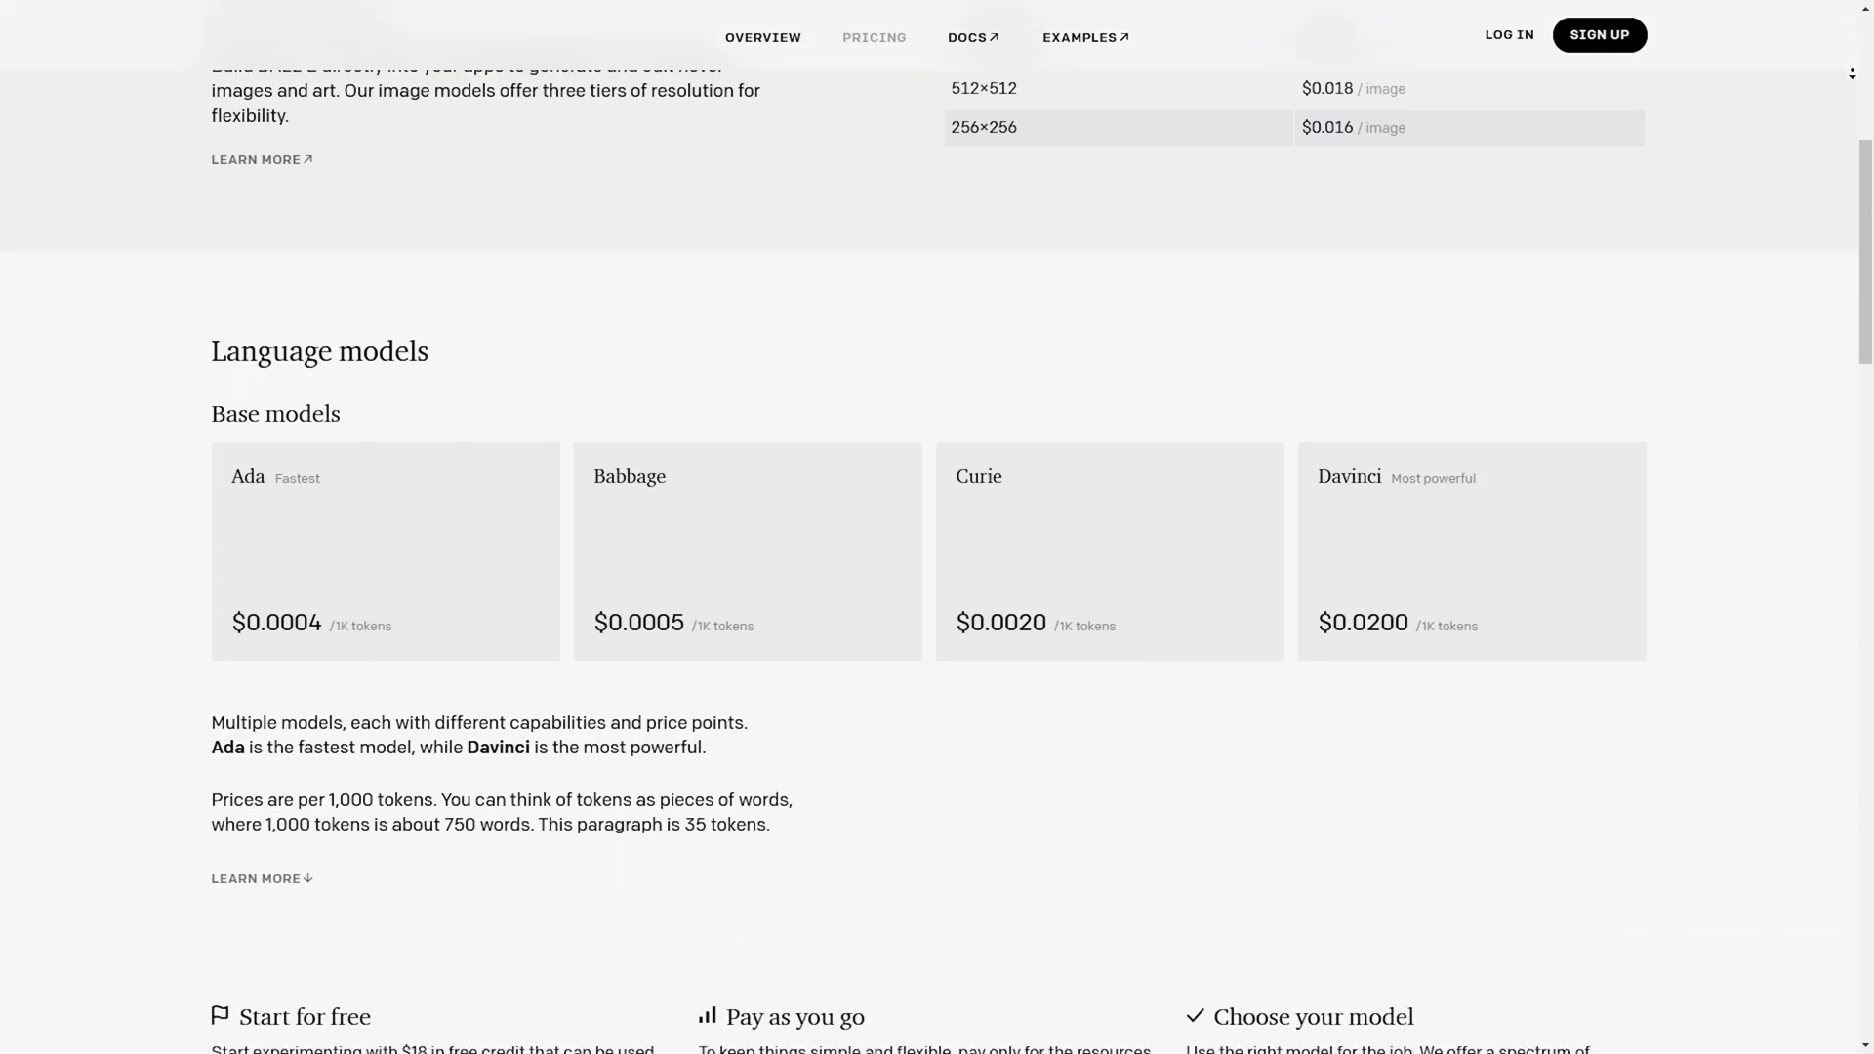
{"action": "scroll", "scroll_direction": "down", "scroll_amount": 3}
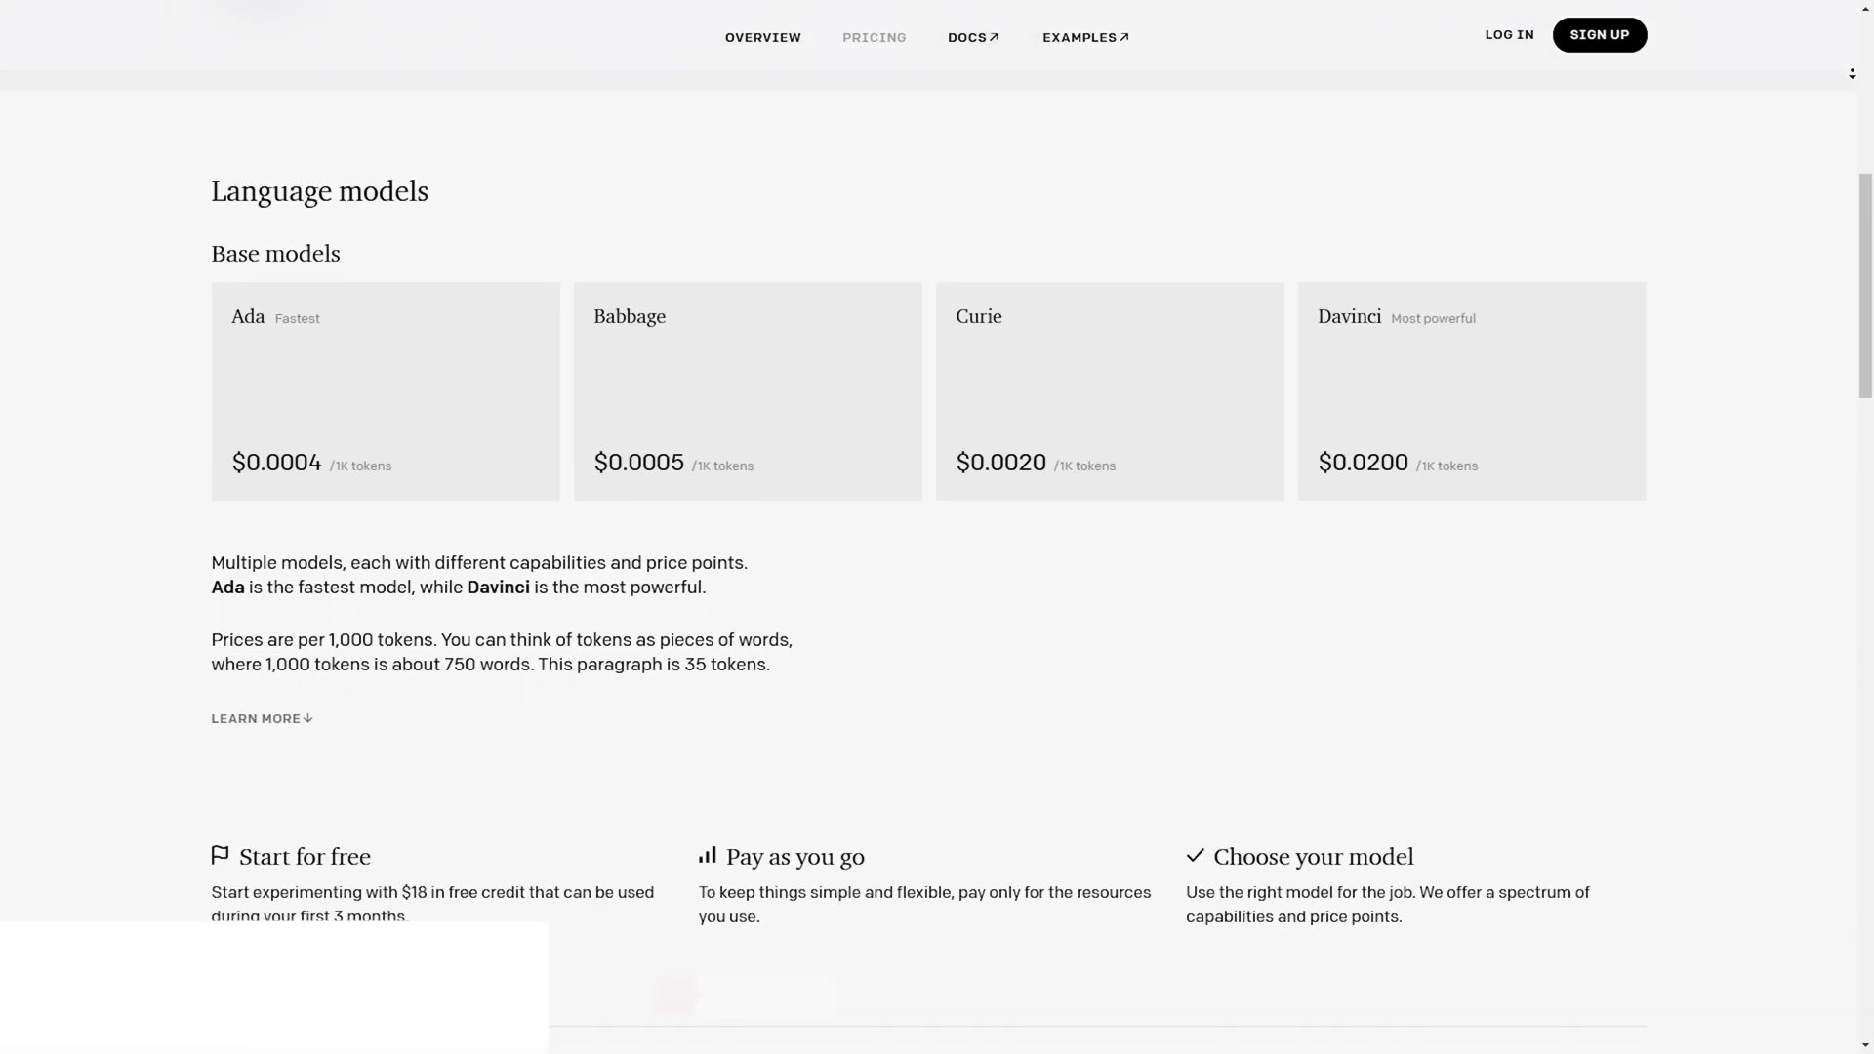
{"action": "scroll", "scroll_direction": "down", "scroll_amount": 3}
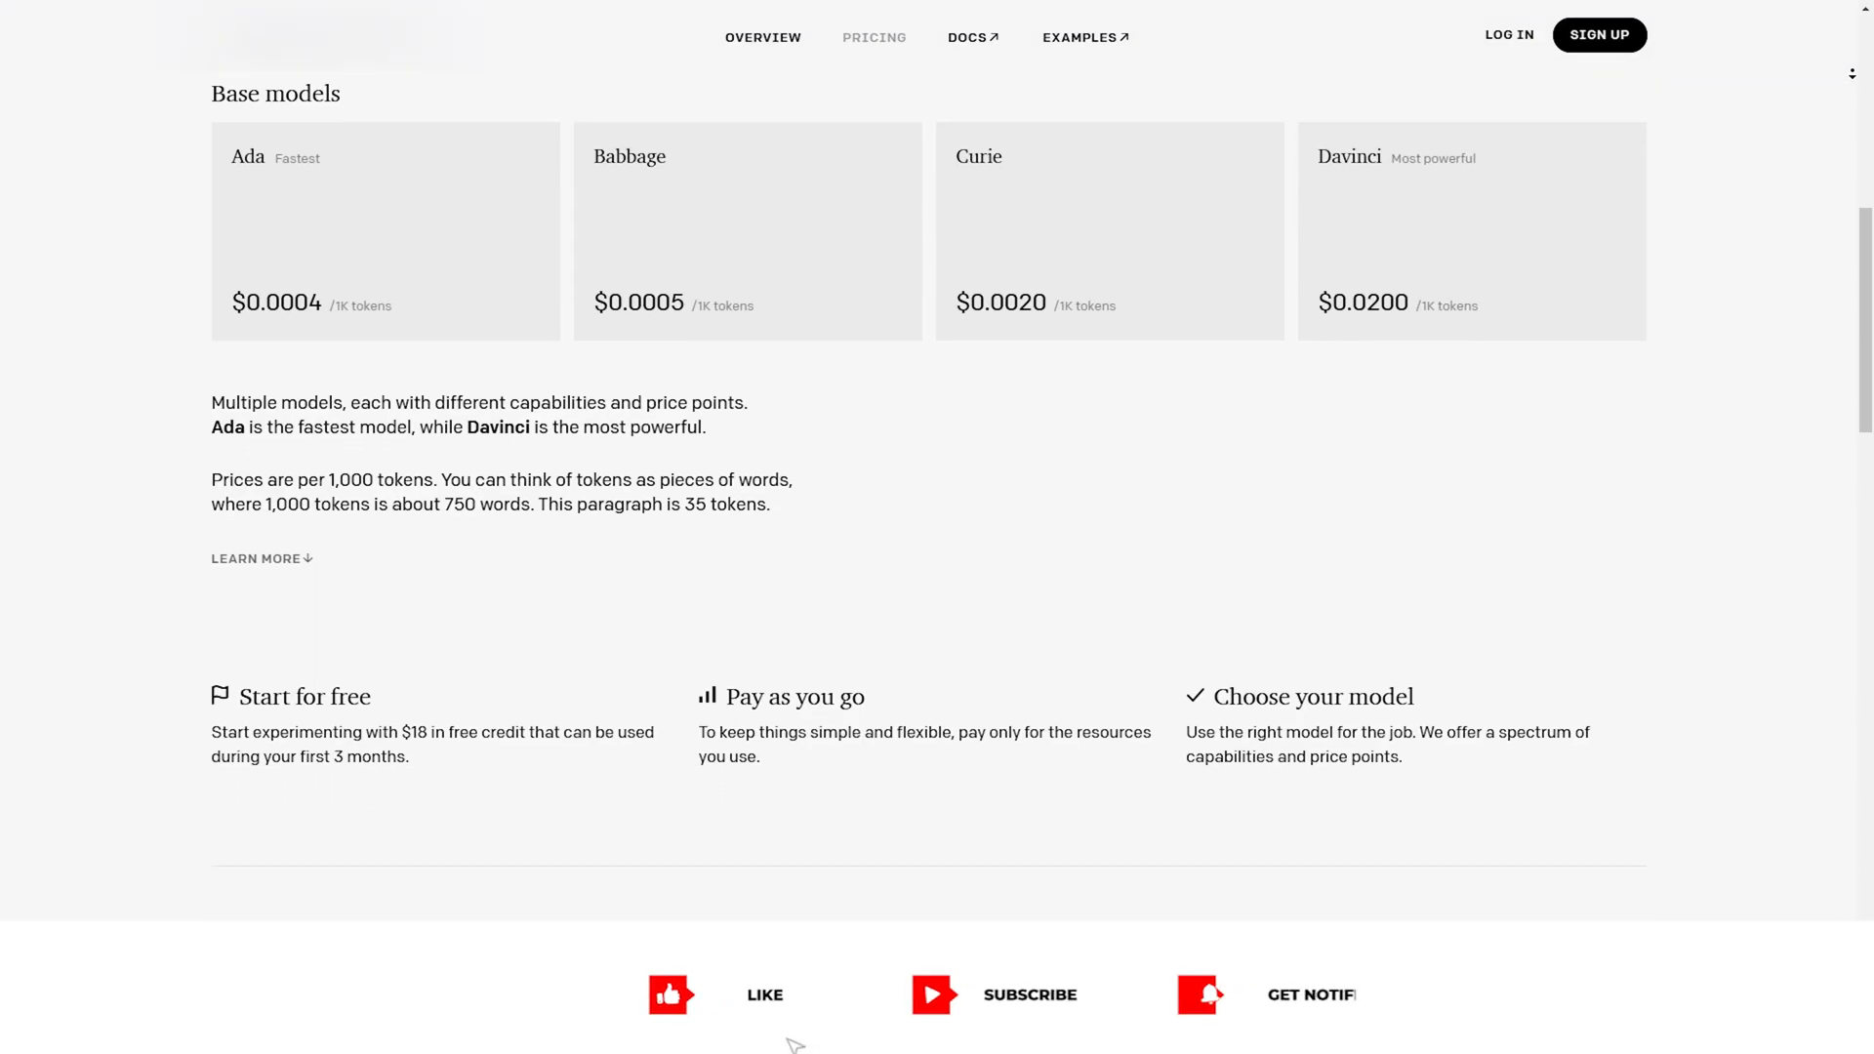
{"action": "scroll", "scroll_direction": "down", "scroll_amount": 3}
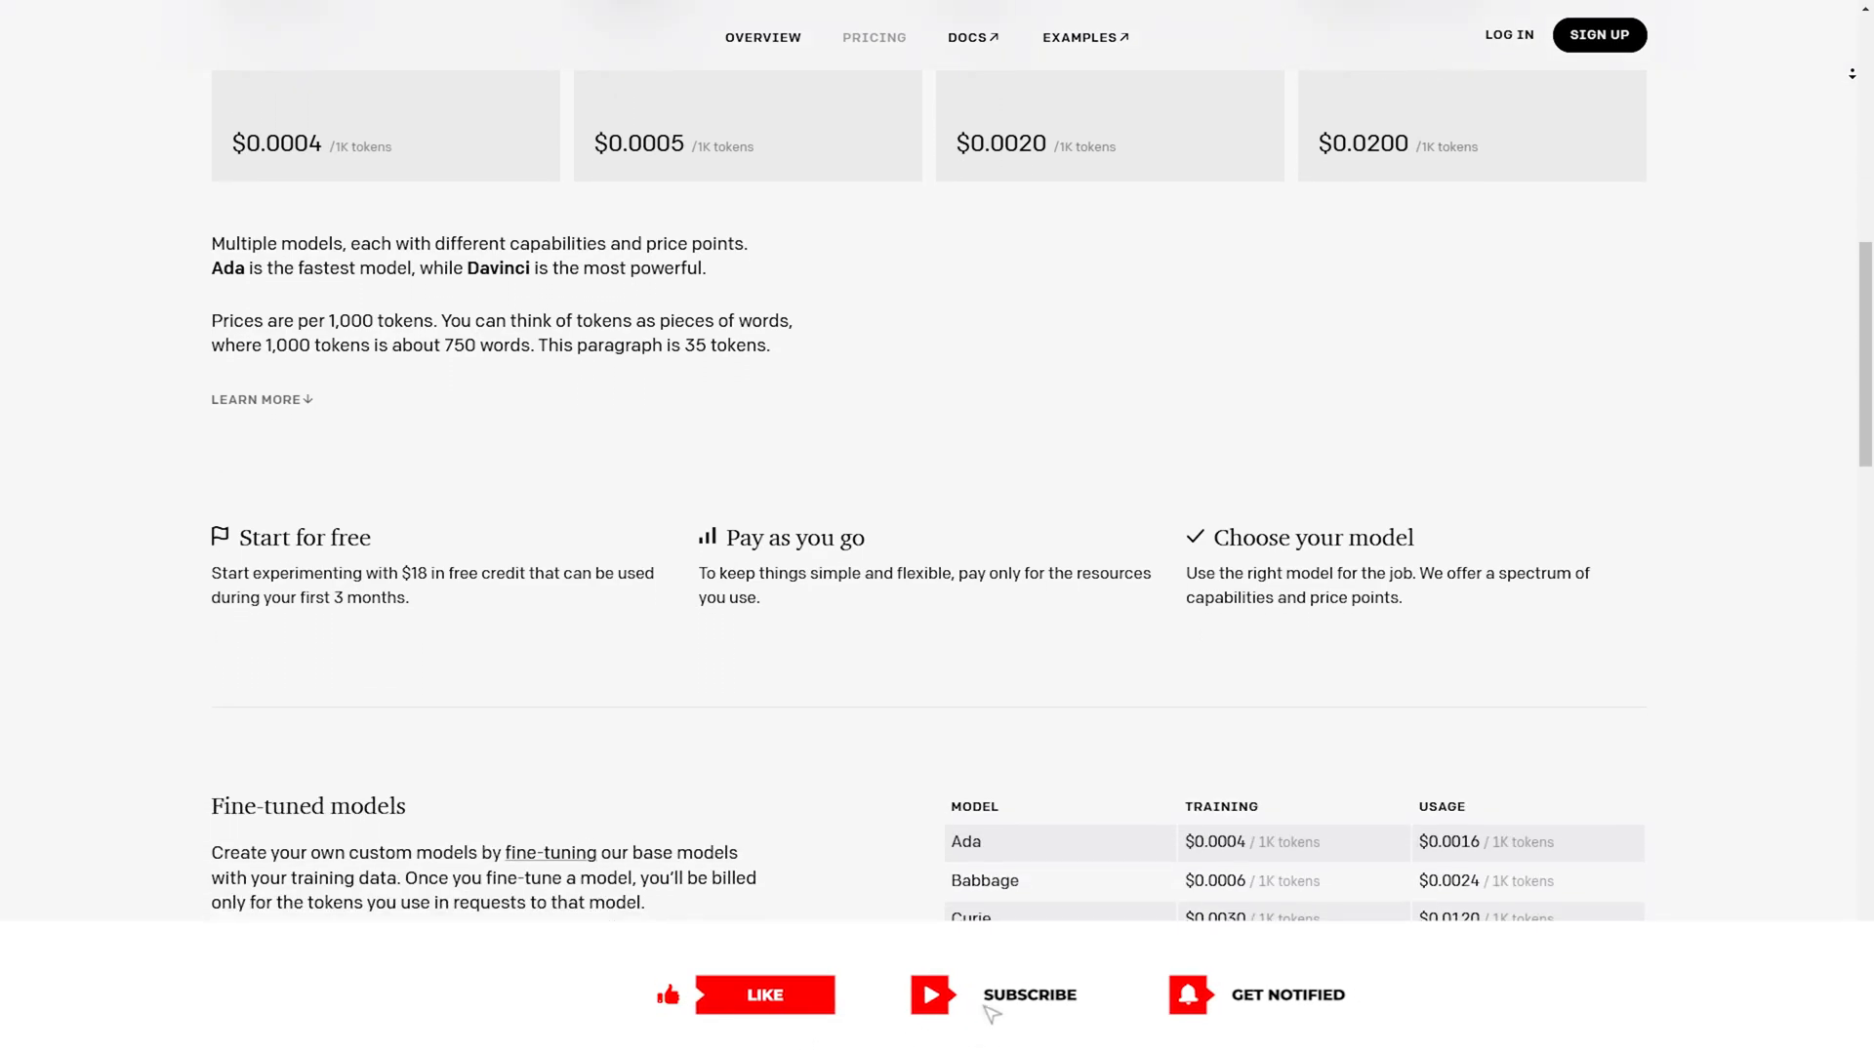
{"action": "scroll", "scroll_direction": "down", "scroll_amount": 3}
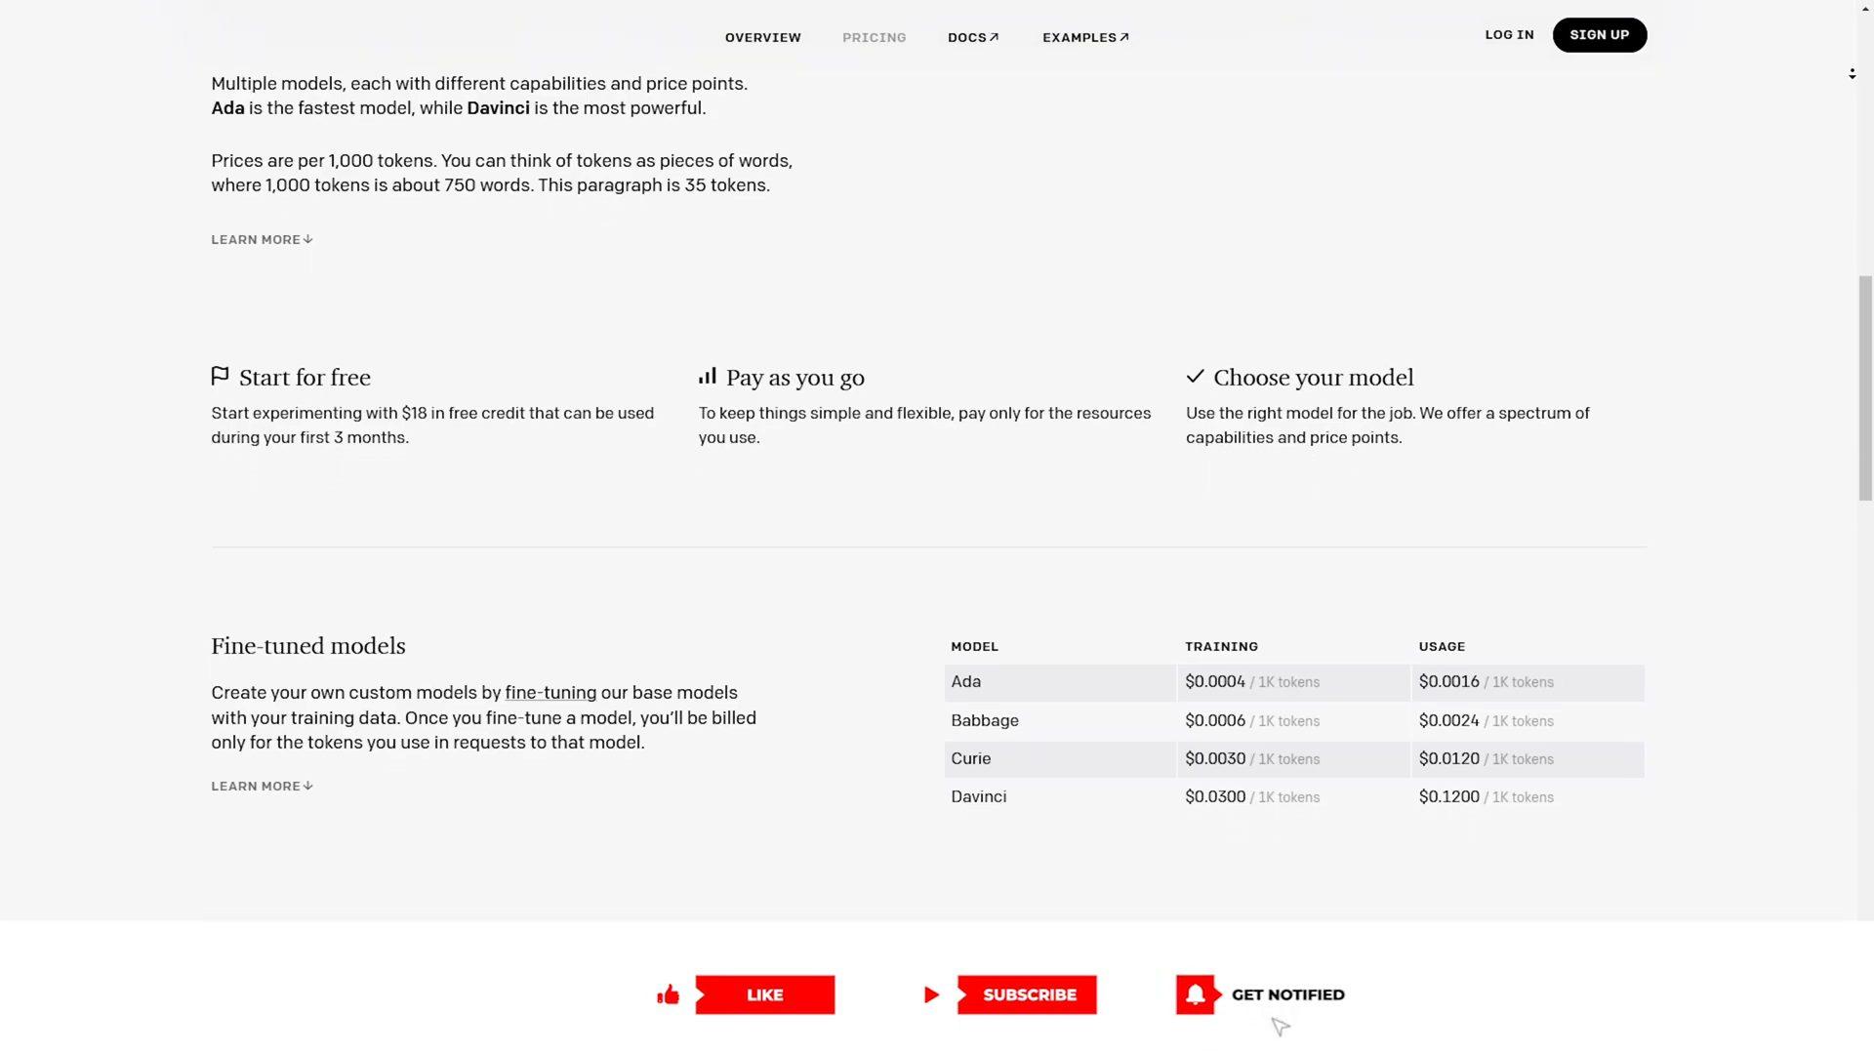
{"action": "scroll", "scroll_direction": "down", "scroll_amount": 3}
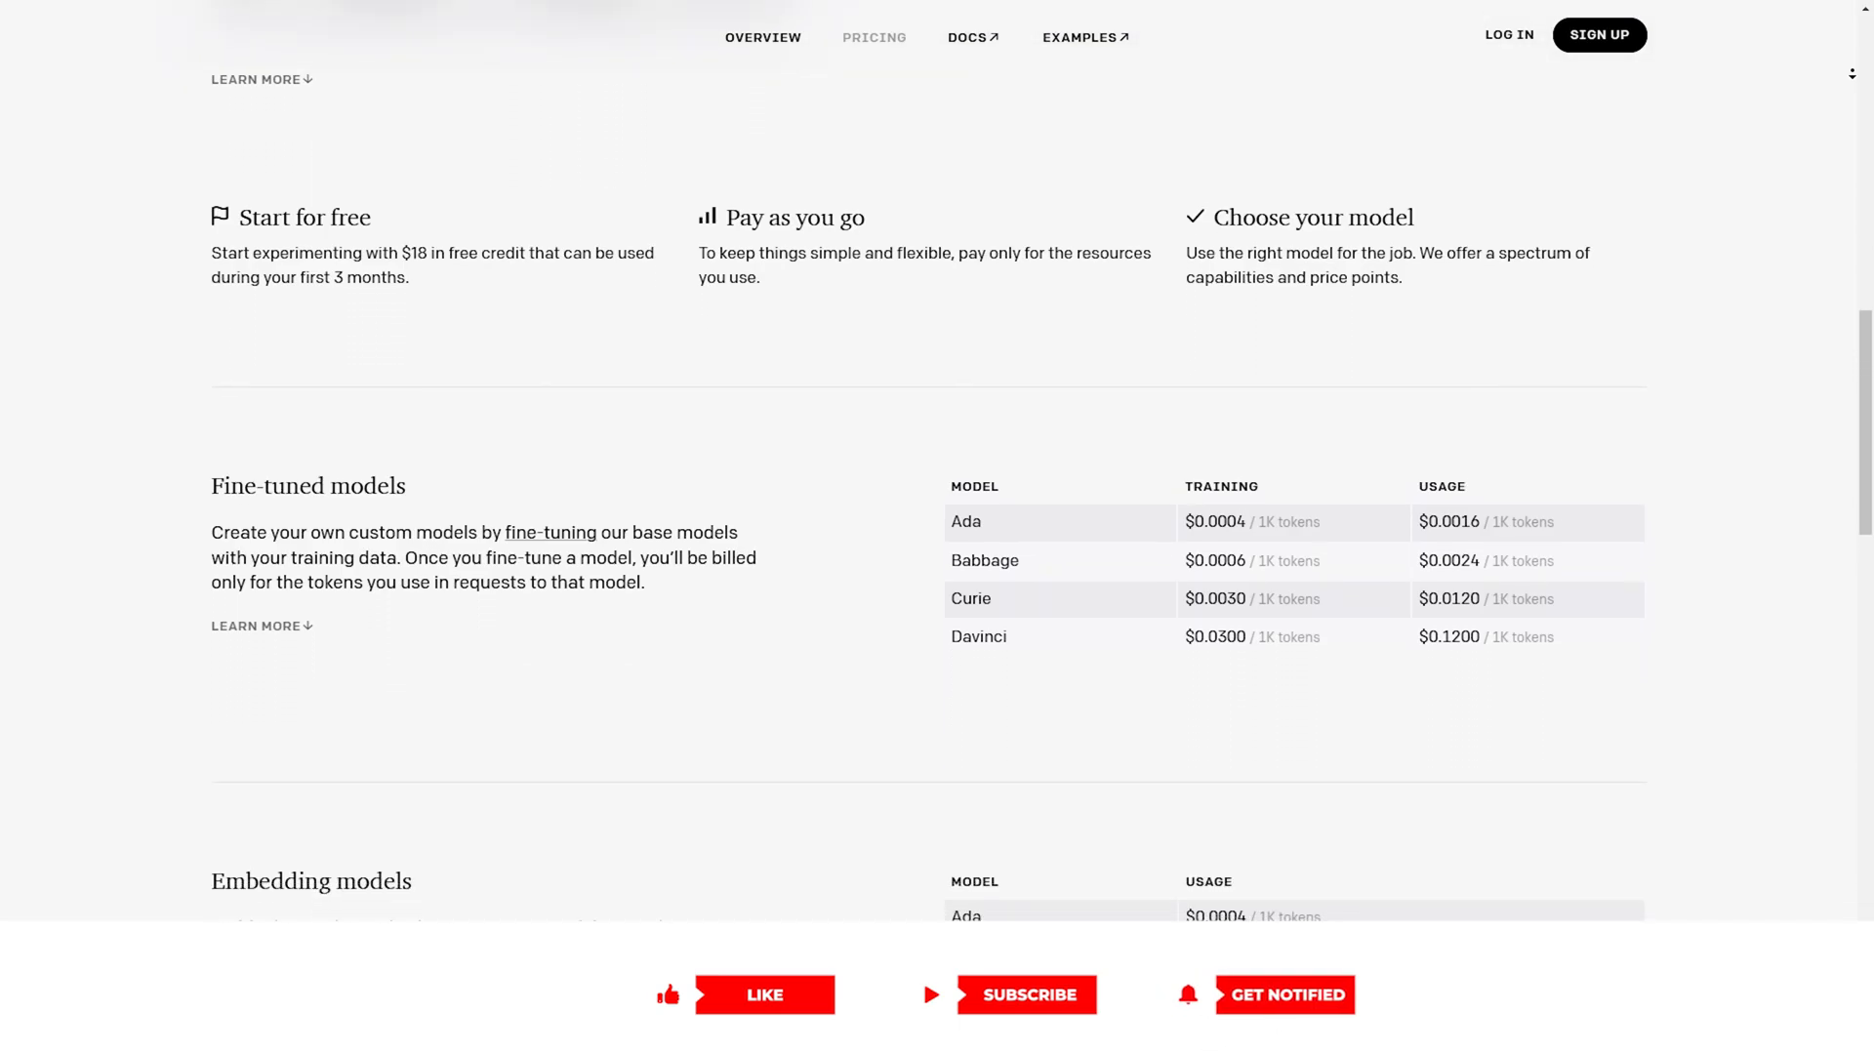